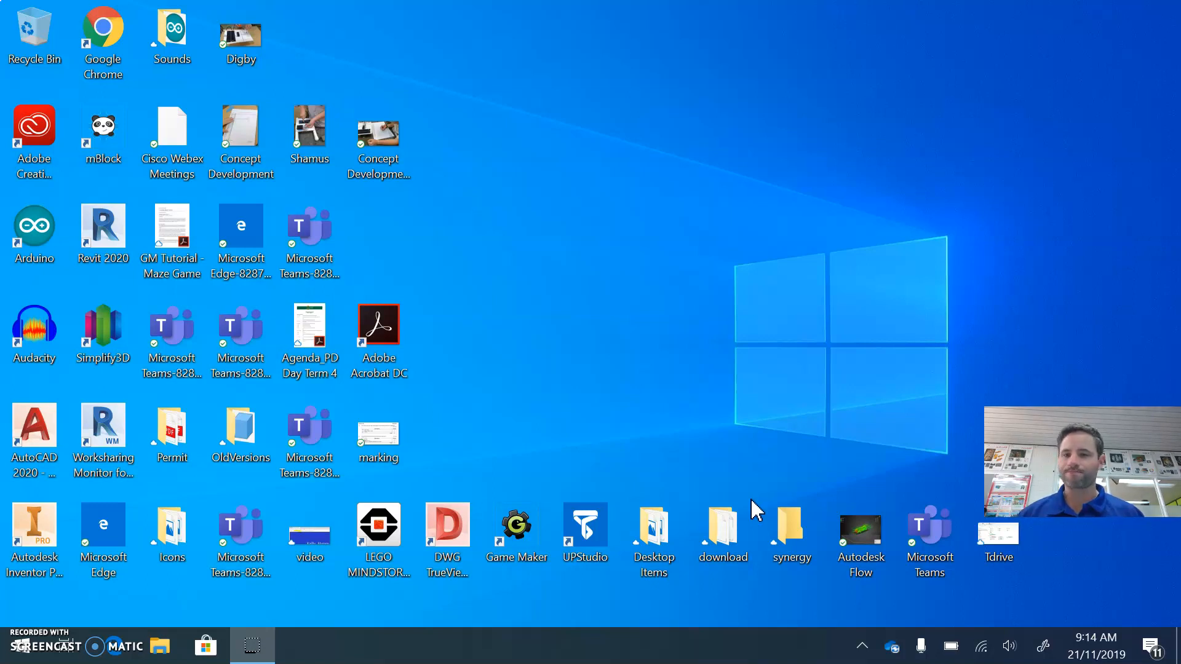
# Launch AutoCAD 2020 from the desktop shortcut, dismissing the display-scale warning and relaunching.
pyautogui.click(33, 426)
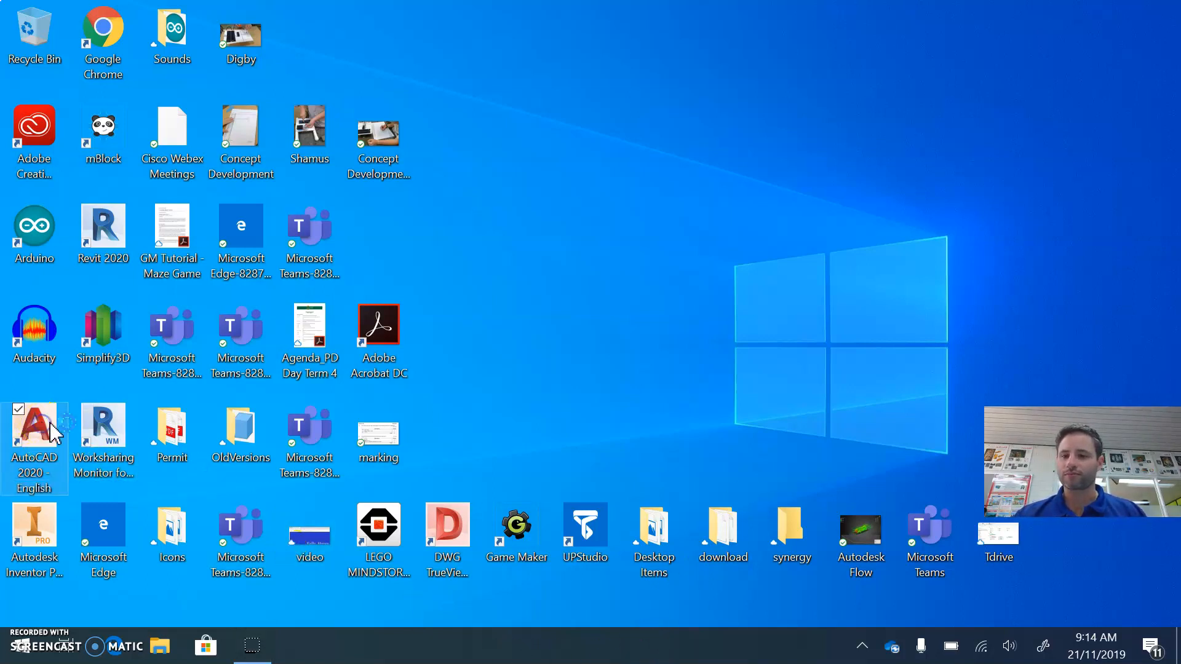
pyautogui.moveTo(241, 398)
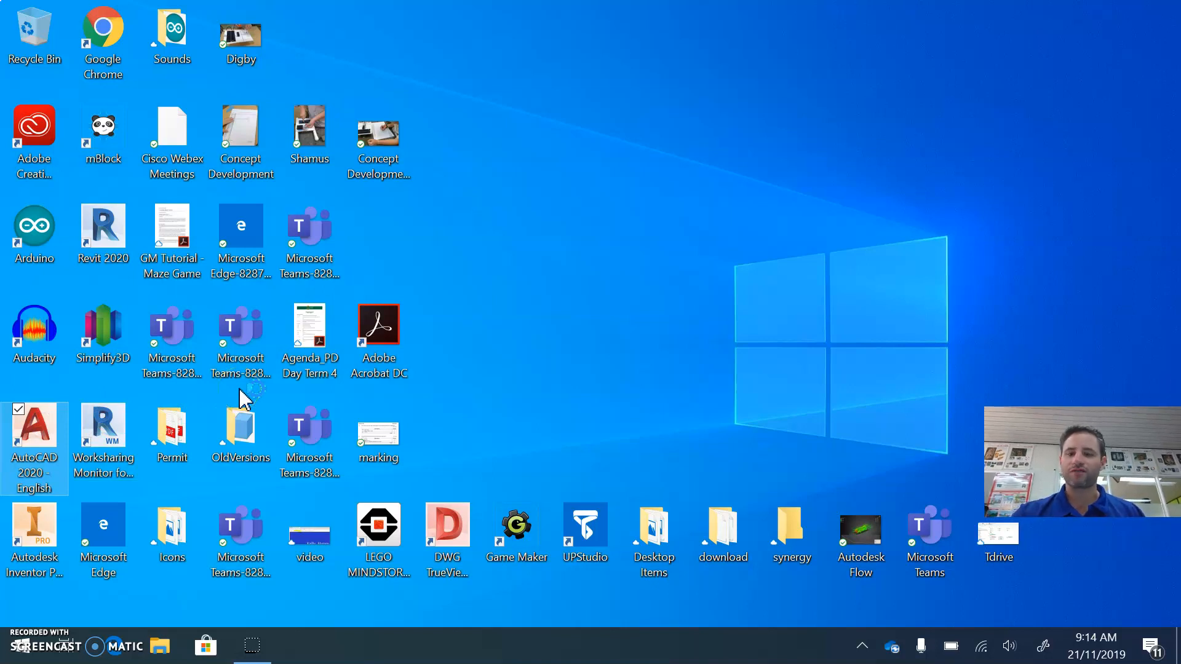
pyautogui.doubleClick(35, 430)
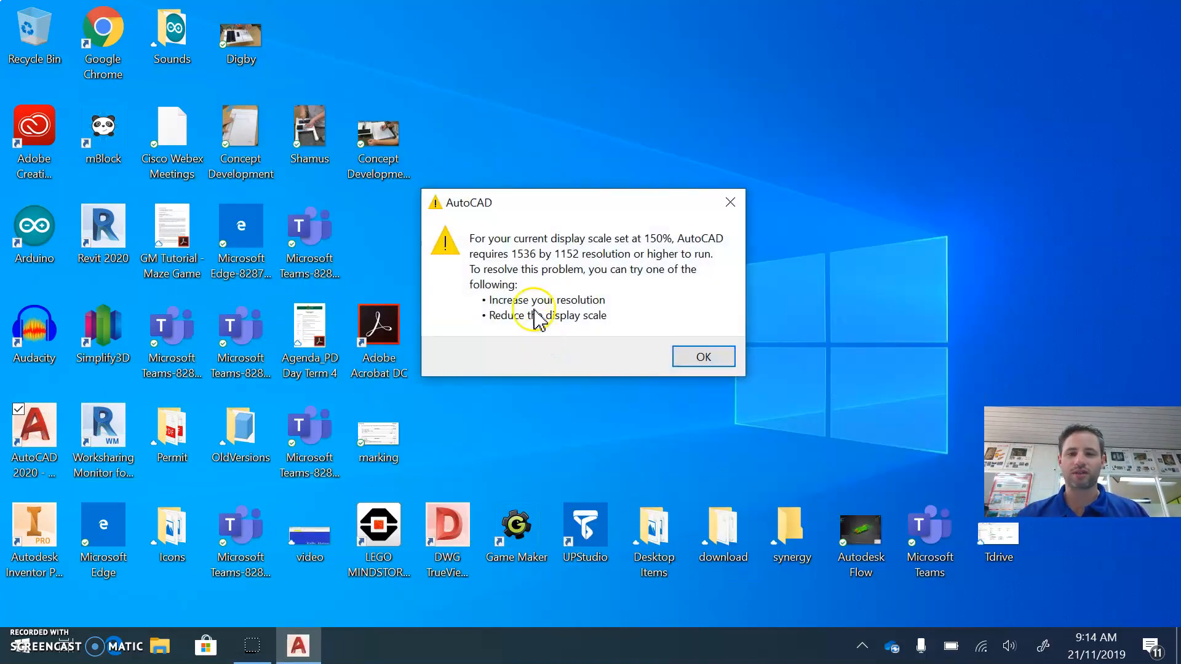
pyautogui.click(701, 356)
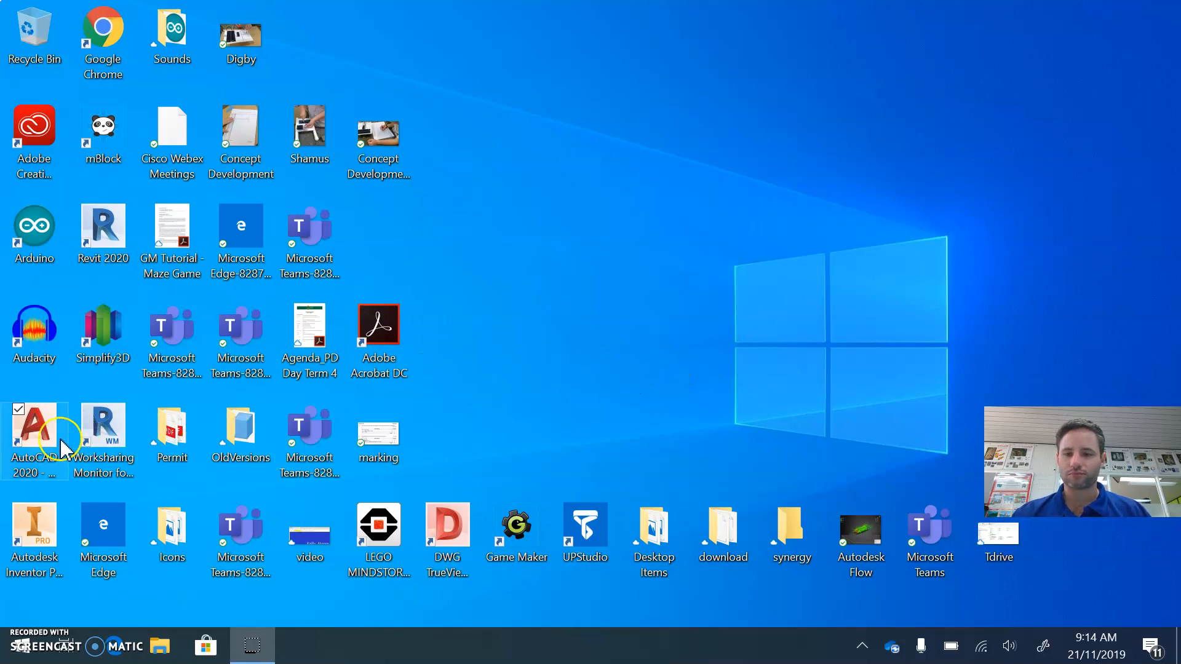
pyautogui.doubleClick(35, 430)
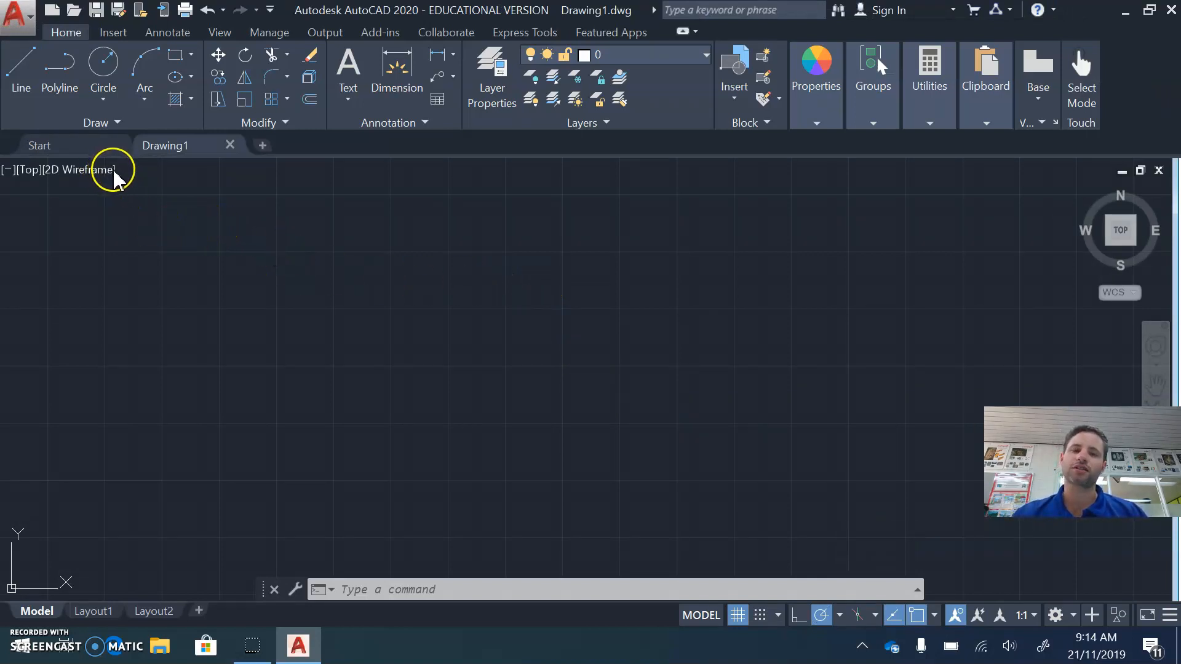
pyautogui.moveTo(21, 68)
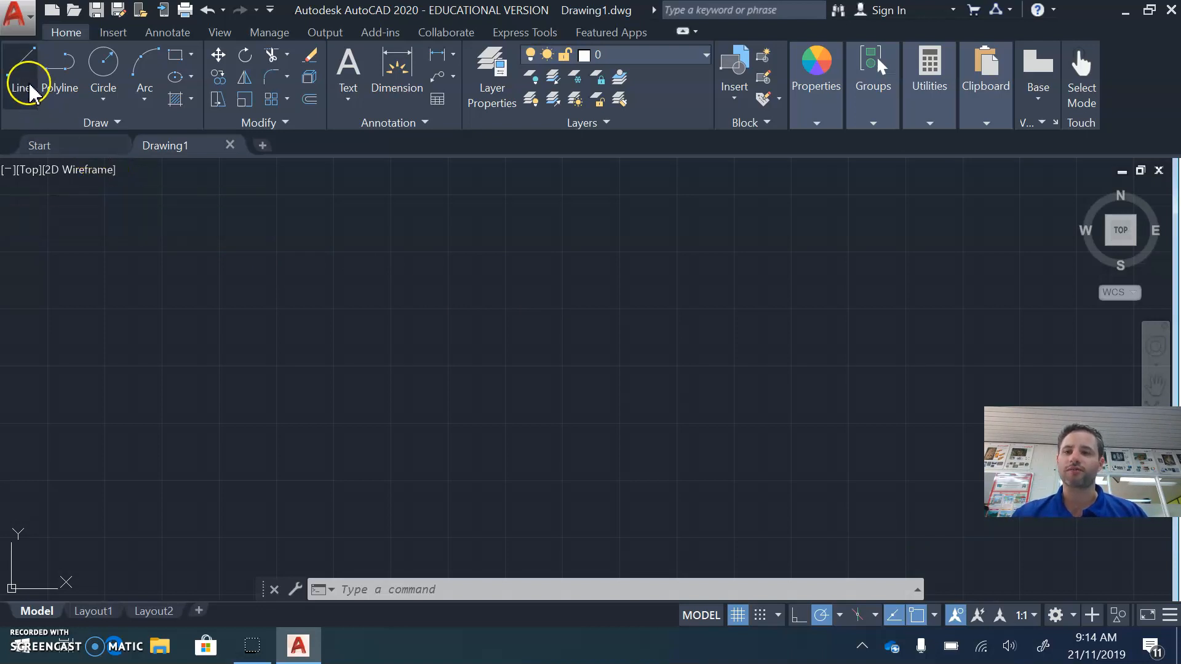
pyautogui.moveTo(22, 35)
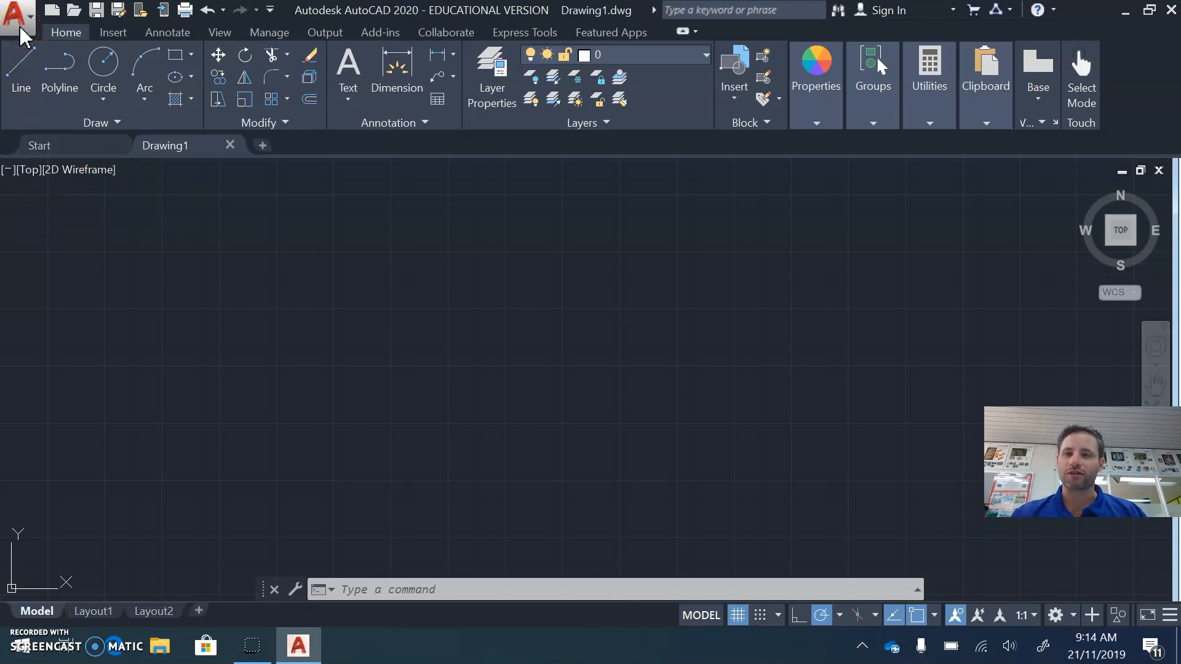
# Start opening a drawing and browse the Select File dialog to This PC.
pyautogui.click(16, 15)
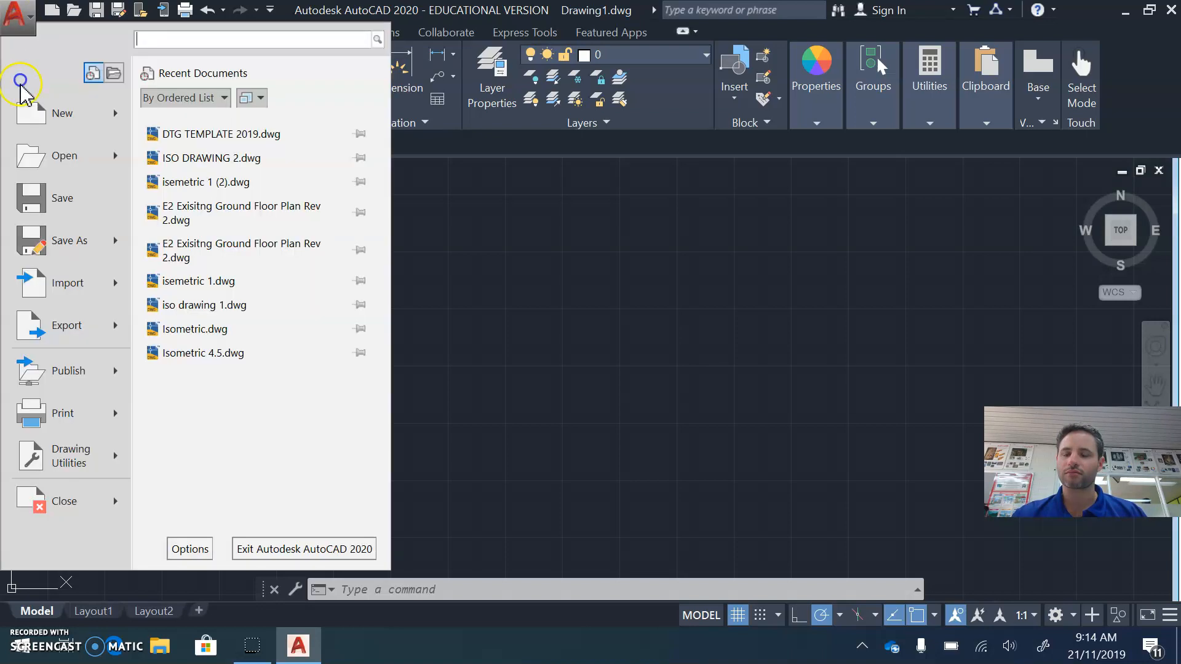
pyautogui.click(63, 156)
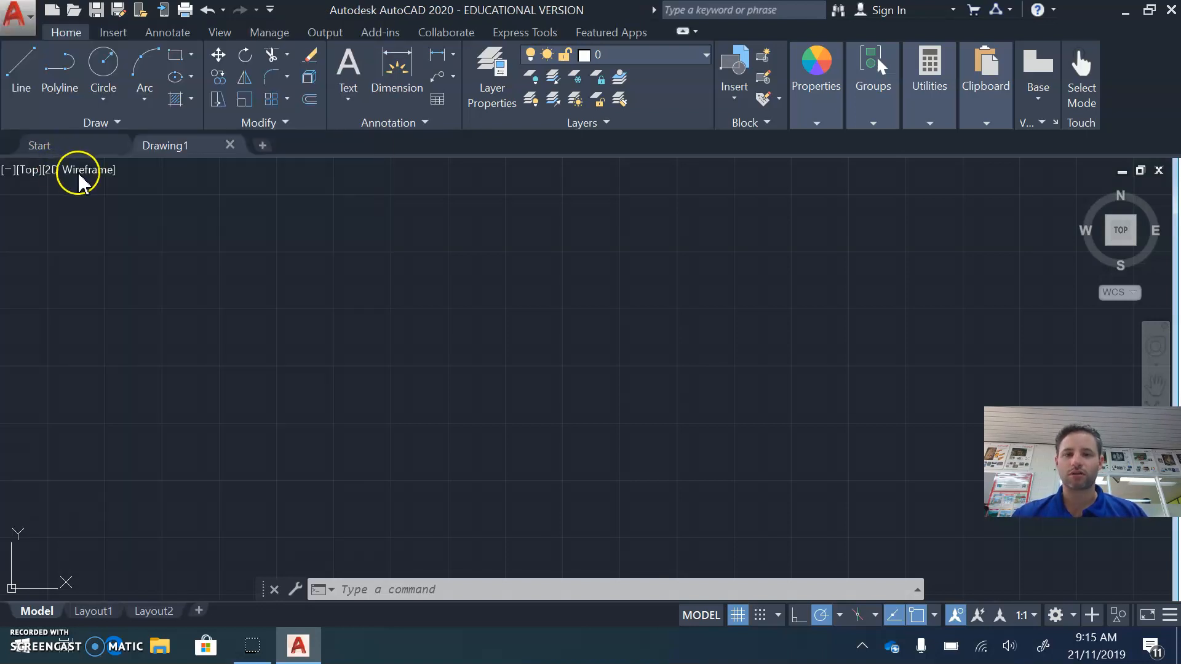
pyautogui.click(72, 9)
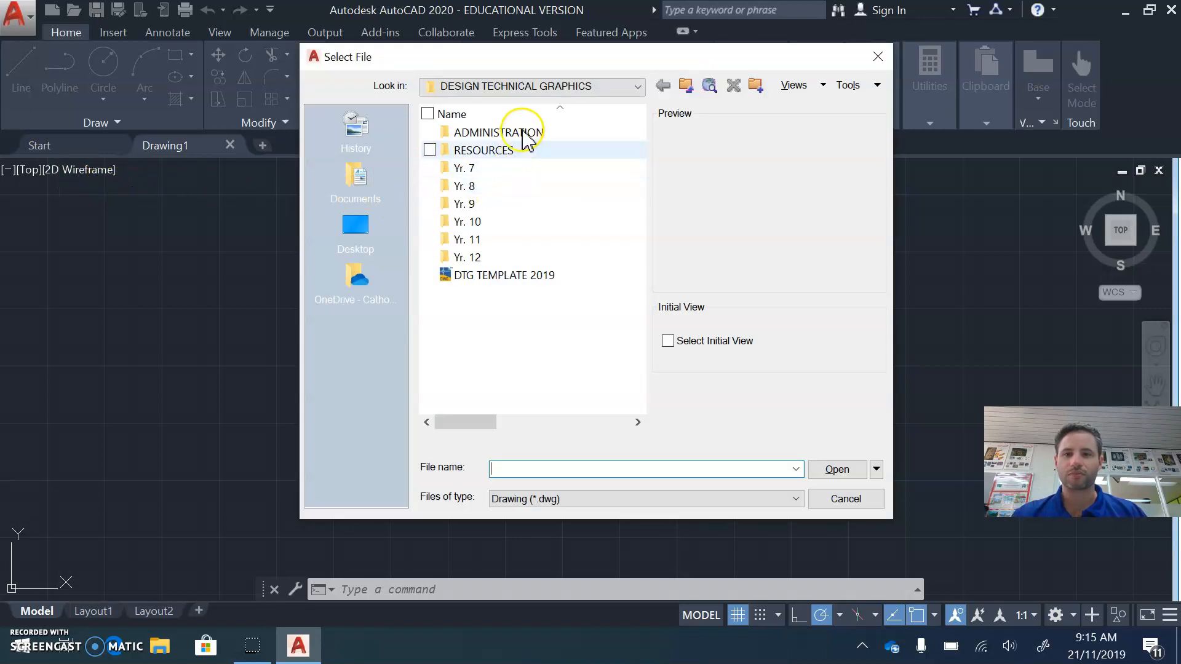
pyautogui.click(636, 86)
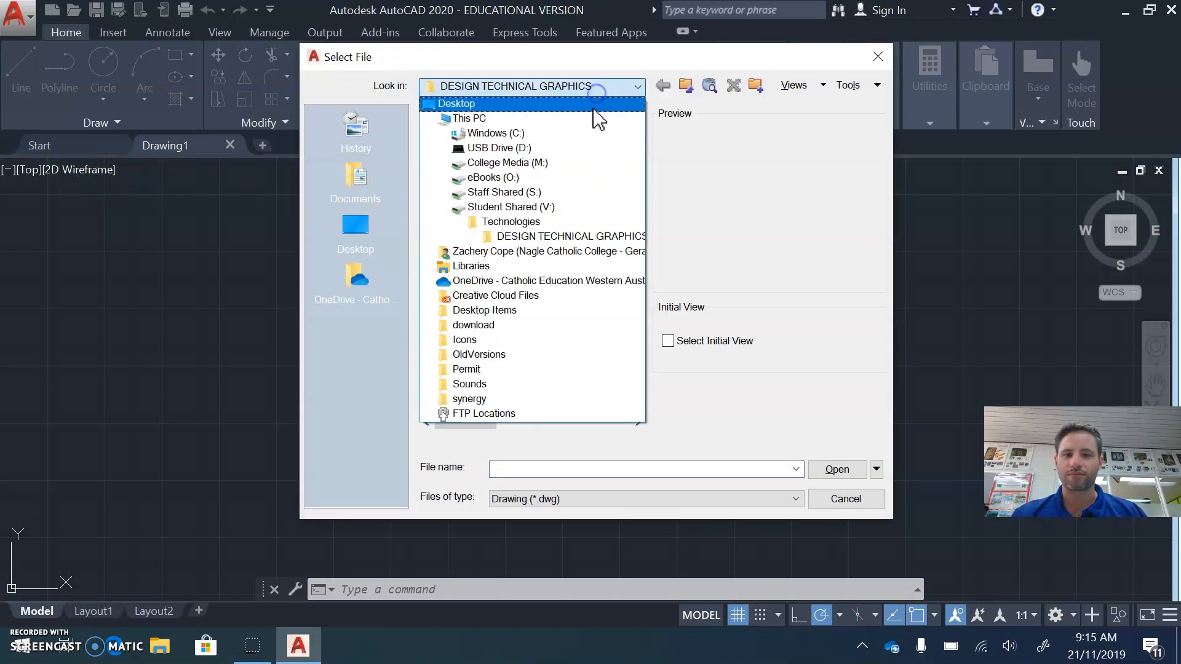
pyautogui.click(469, 118)
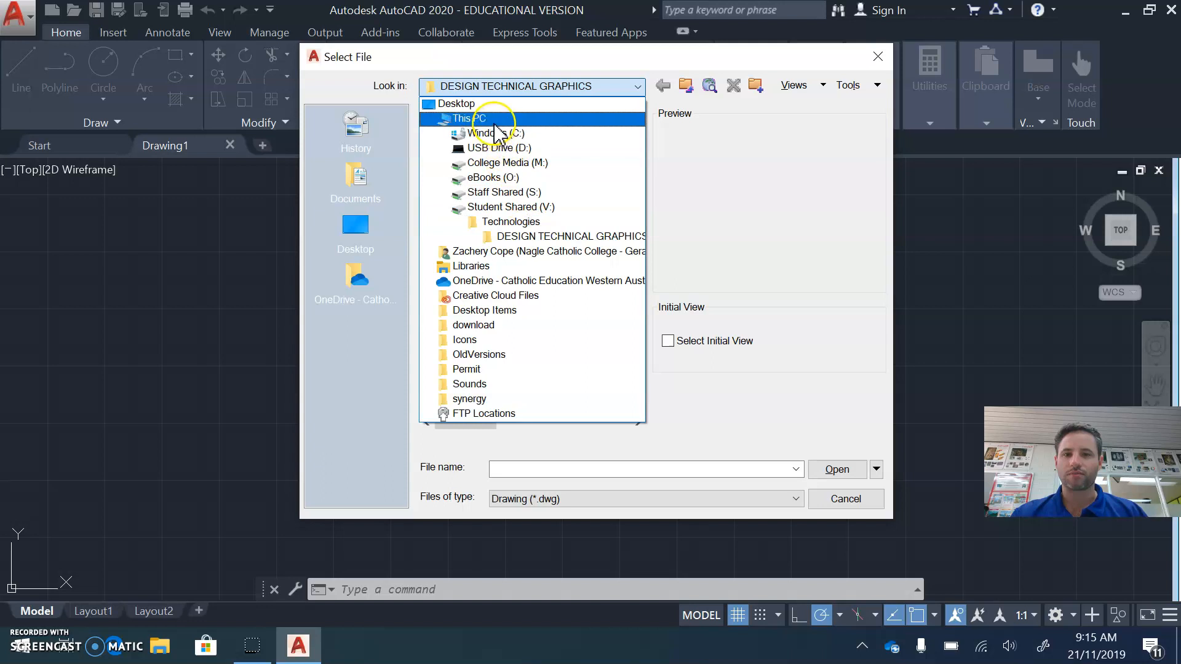
pyautogui.click(468, 118)
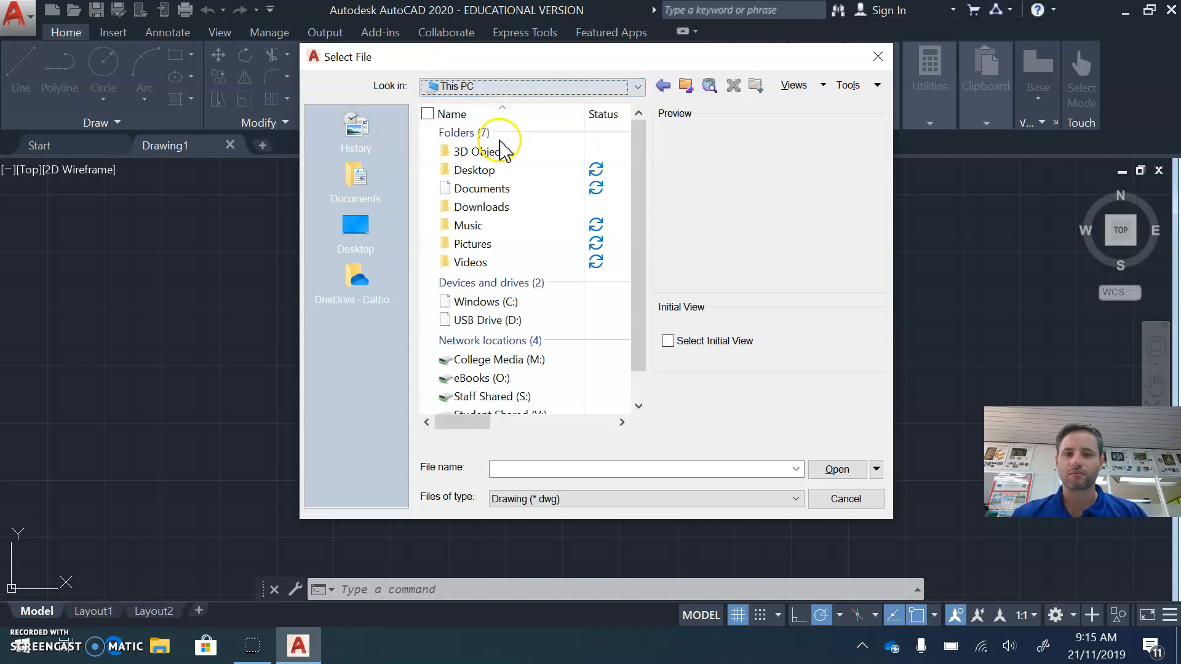
pyautogui.scroll(-3)
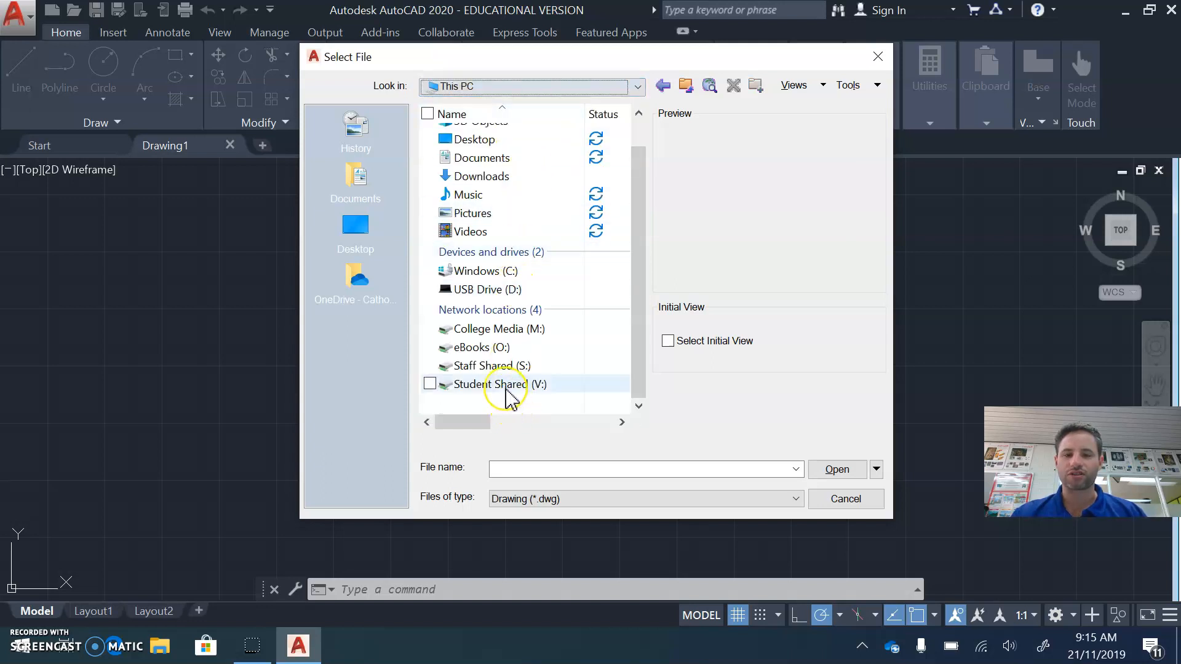
# Open DTG TEMPLATE 2019 from Student Shared (V:) > DESIGN TECHNICAL GRAPHICS, accepting the proxy notice.
pyautogui.doubleClick(486, 384)
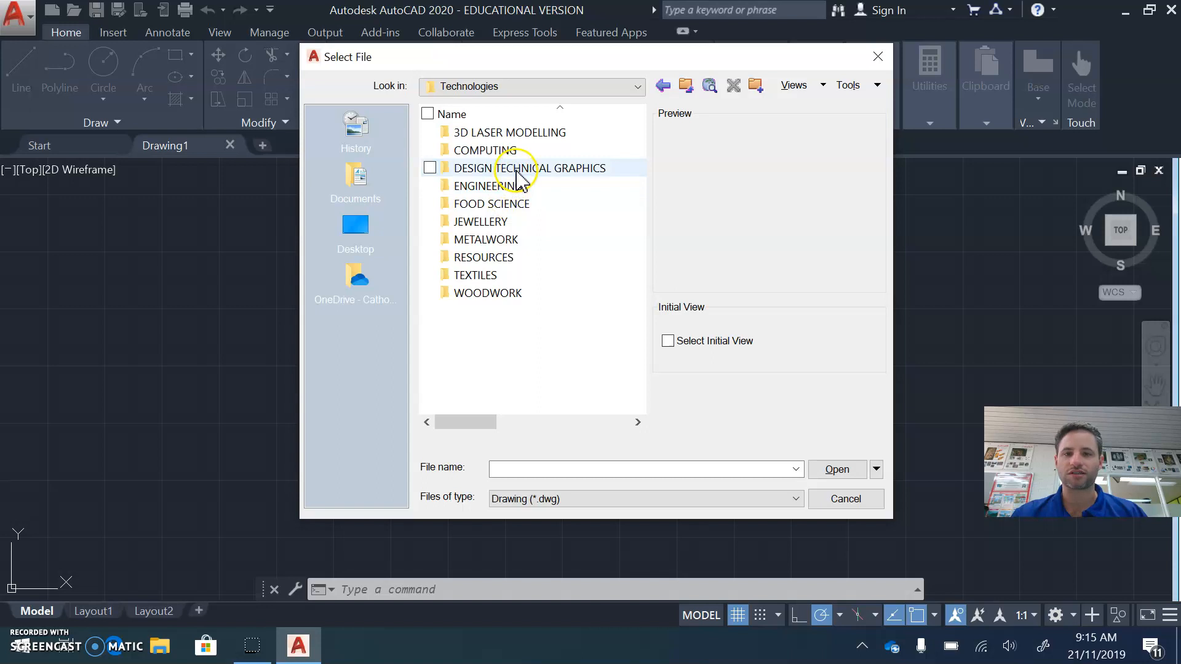
pyautogui.doubleClick(530, 168)
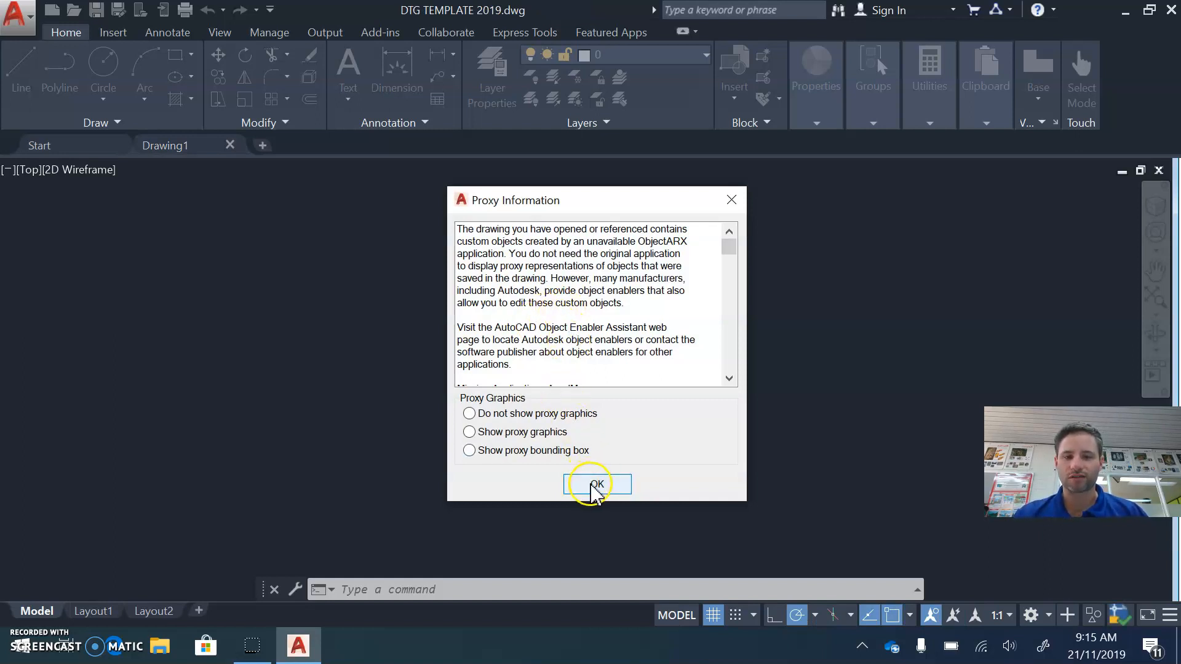
pyautogui.click(596, 484)
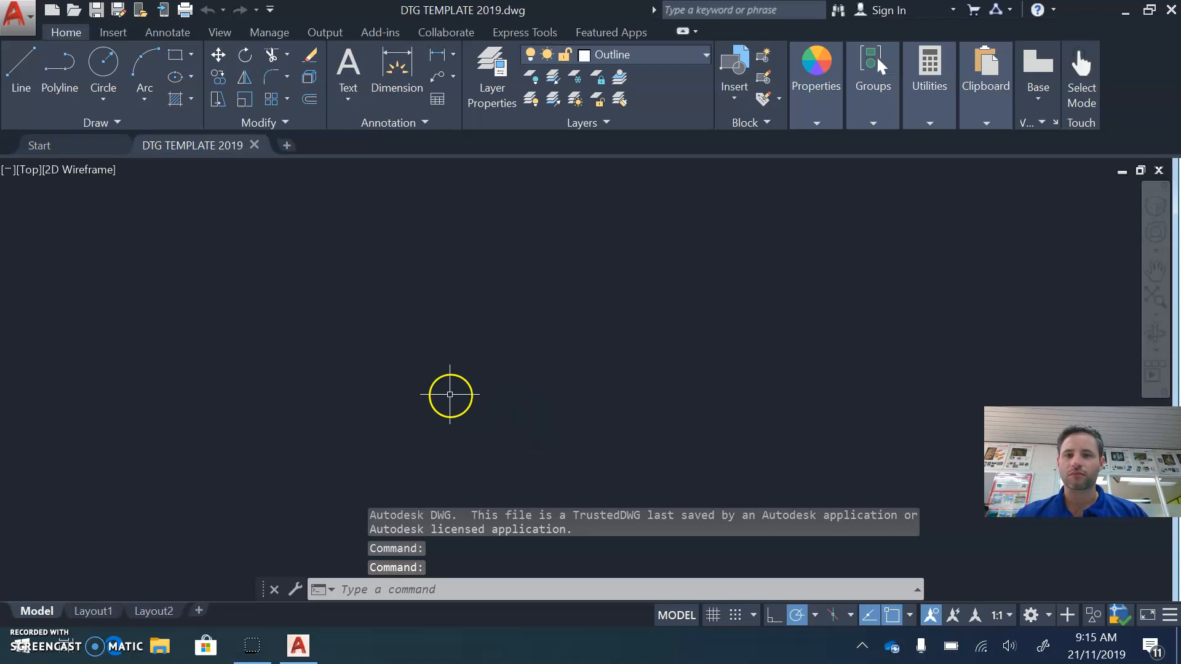
pyautogui.moveTo(454, 384)
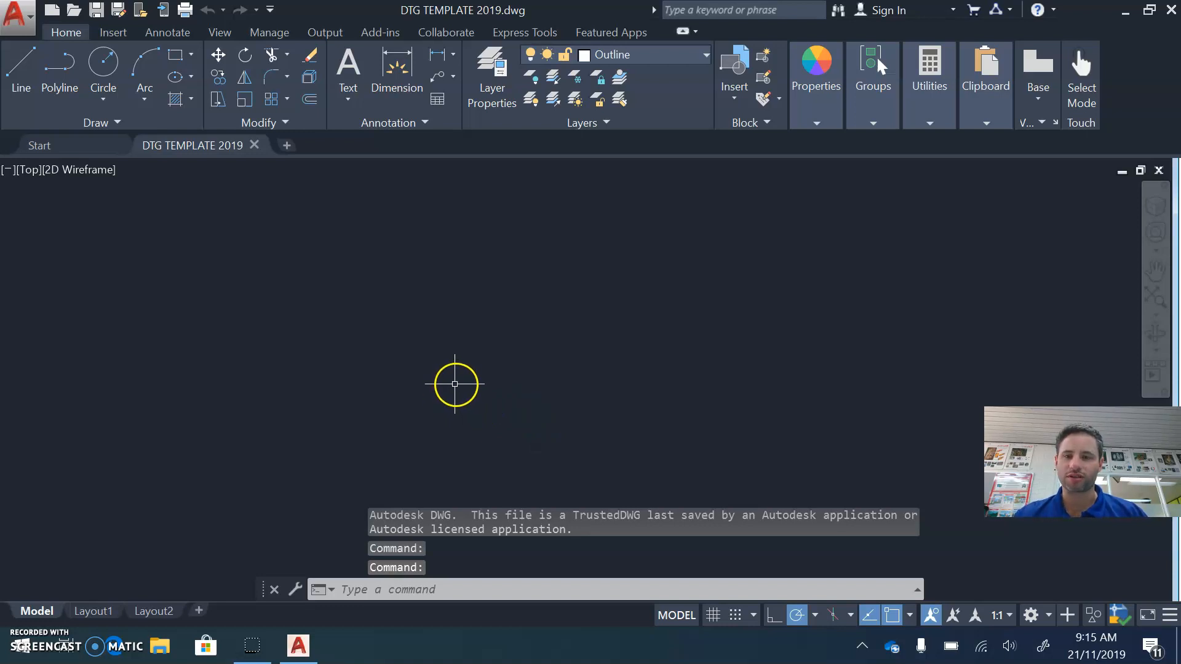
pyautogui.moveTo(460, 379)
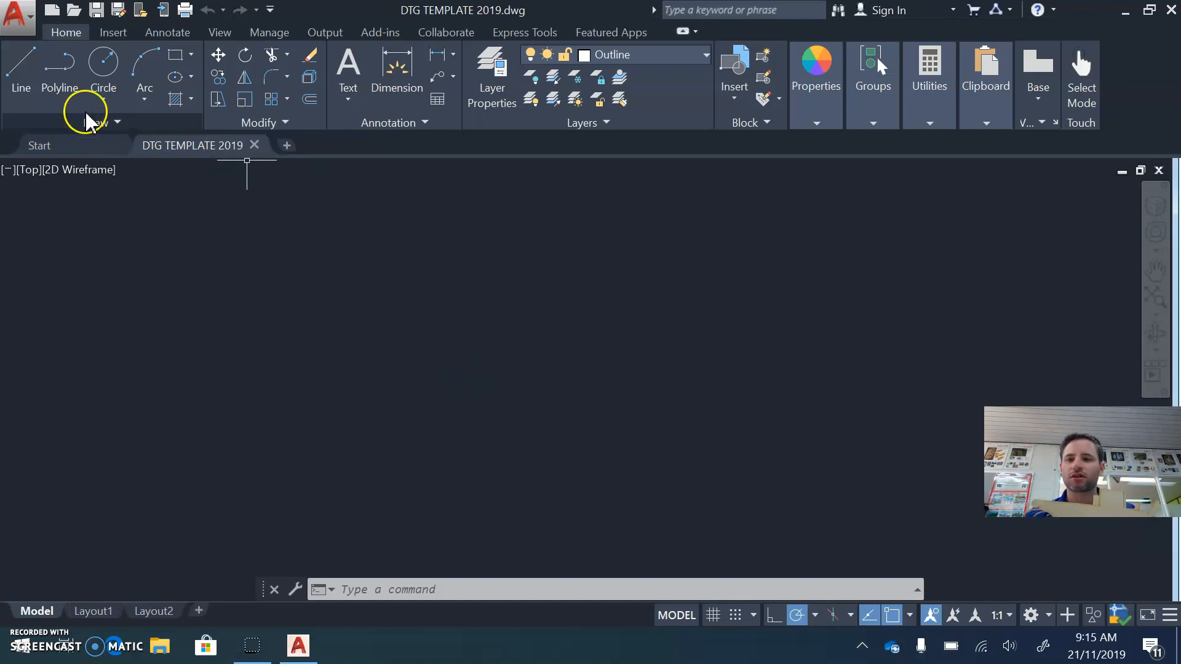
# Draw a horizontal base line 220 units long.
pyautogui.click(21, 68)
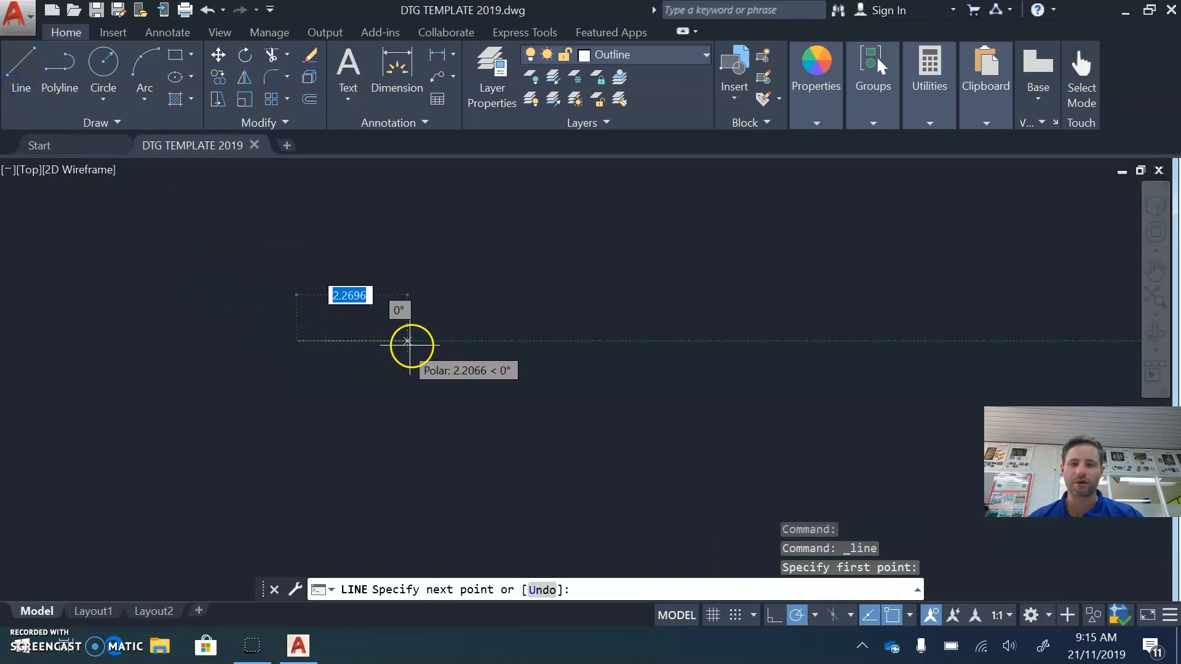
pyautogui.write('220')
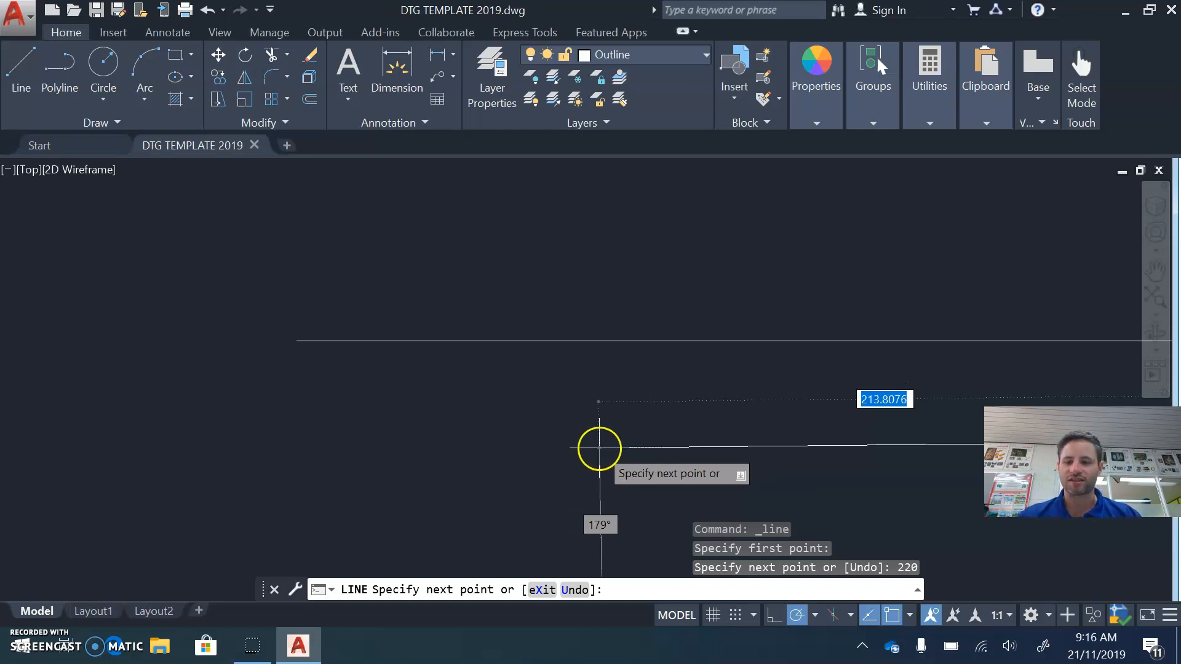
pyautogui.press('Escape')
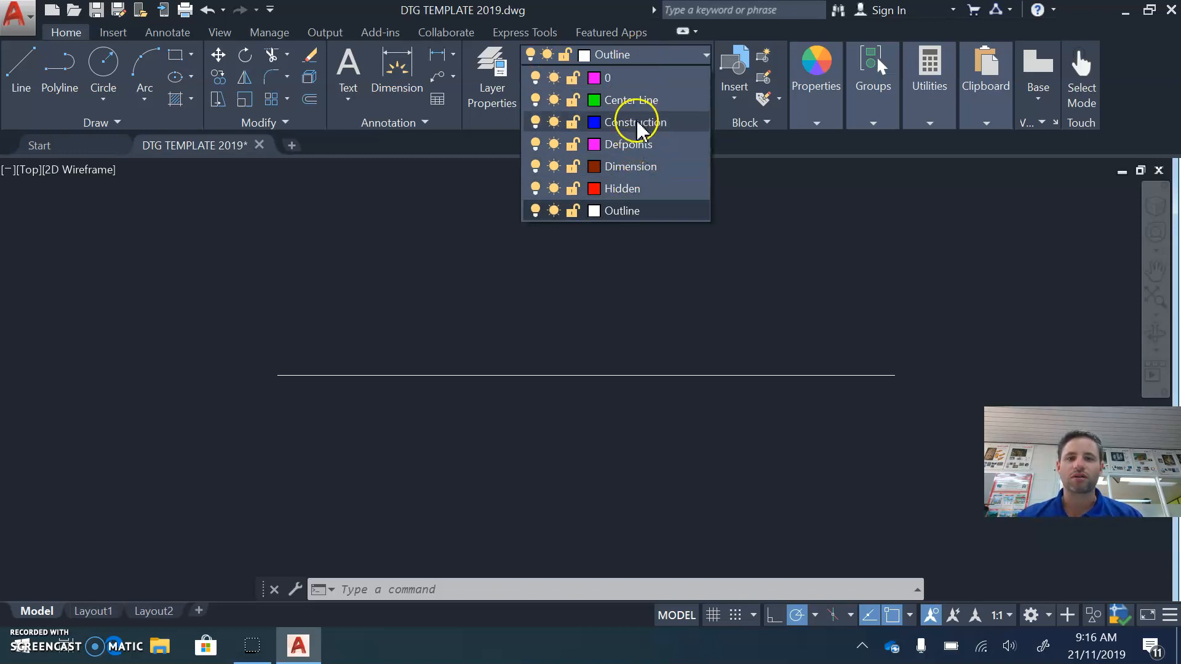
# On the Construction layer, draw a 20-unit construction line from the base line's left end.
pyautogui.click(635, 121)
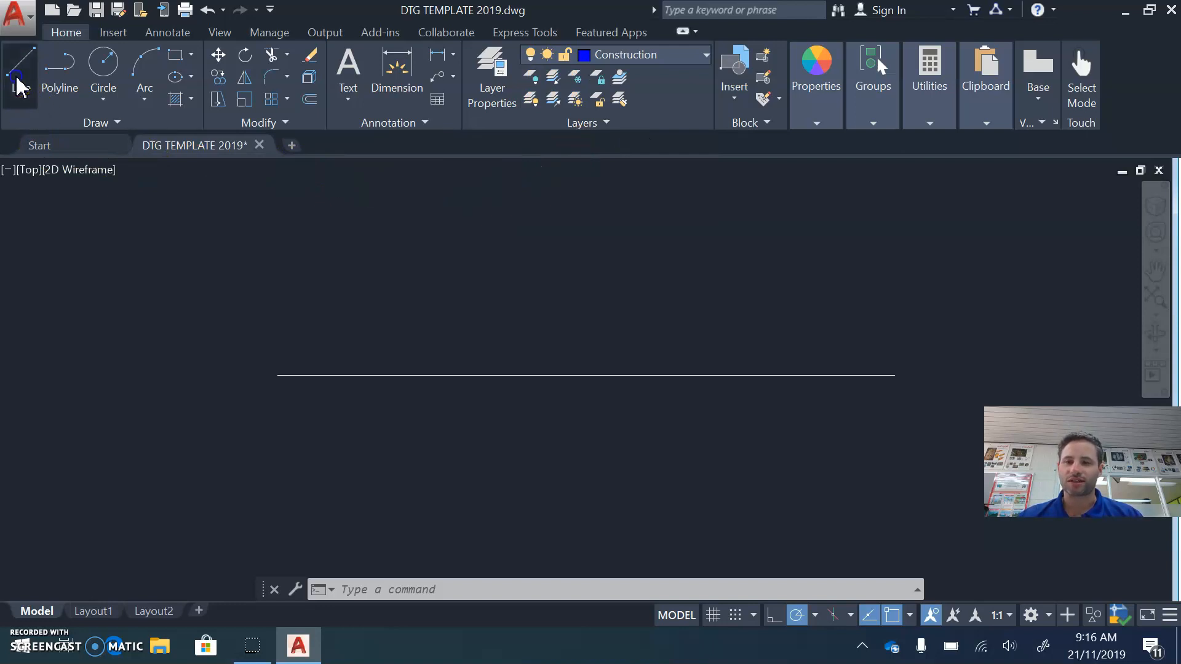
pyautogui.click(21, 62)
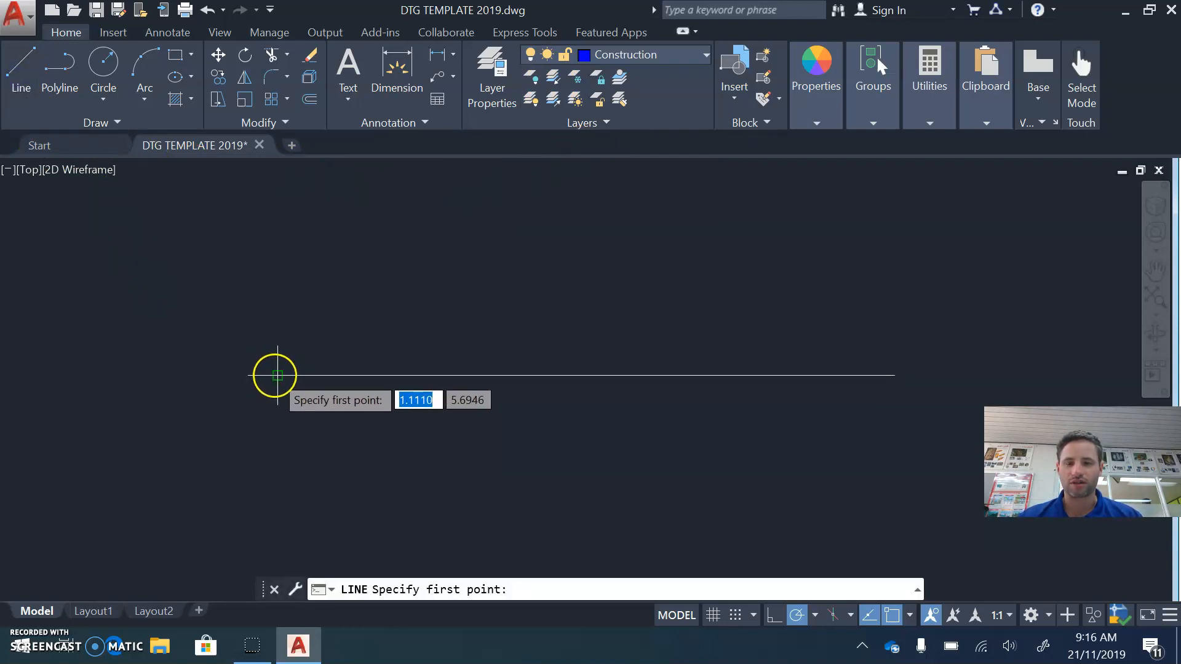
pyautogui.click(277, 375)
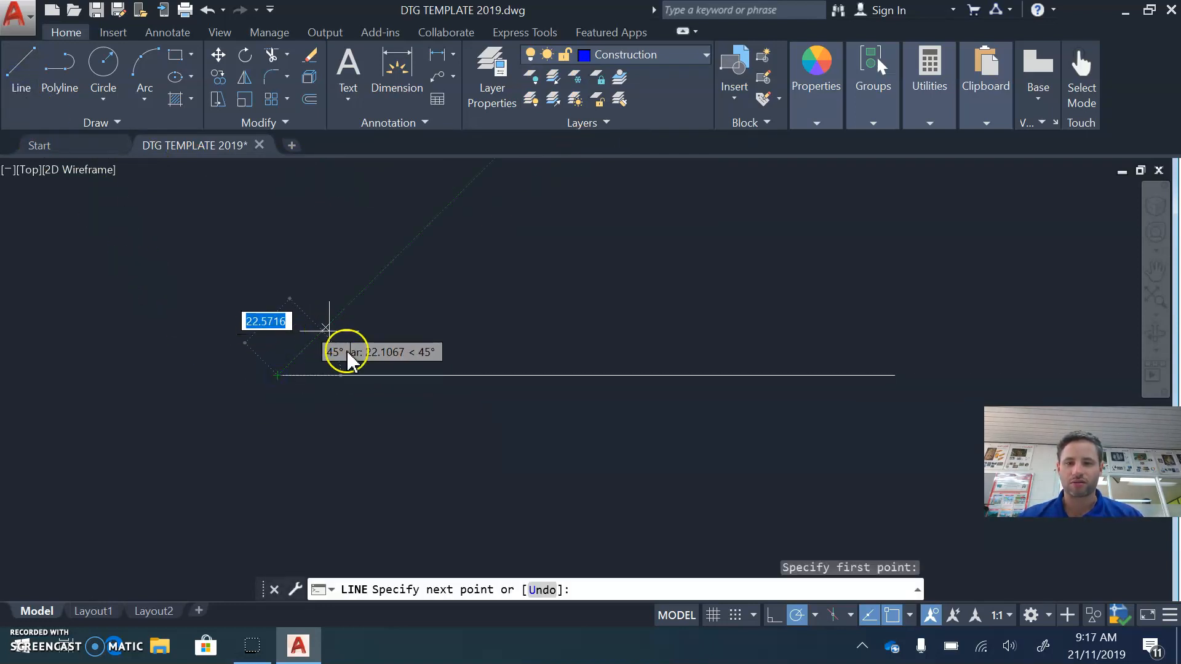
pyautogui.moveTo(447, 376)
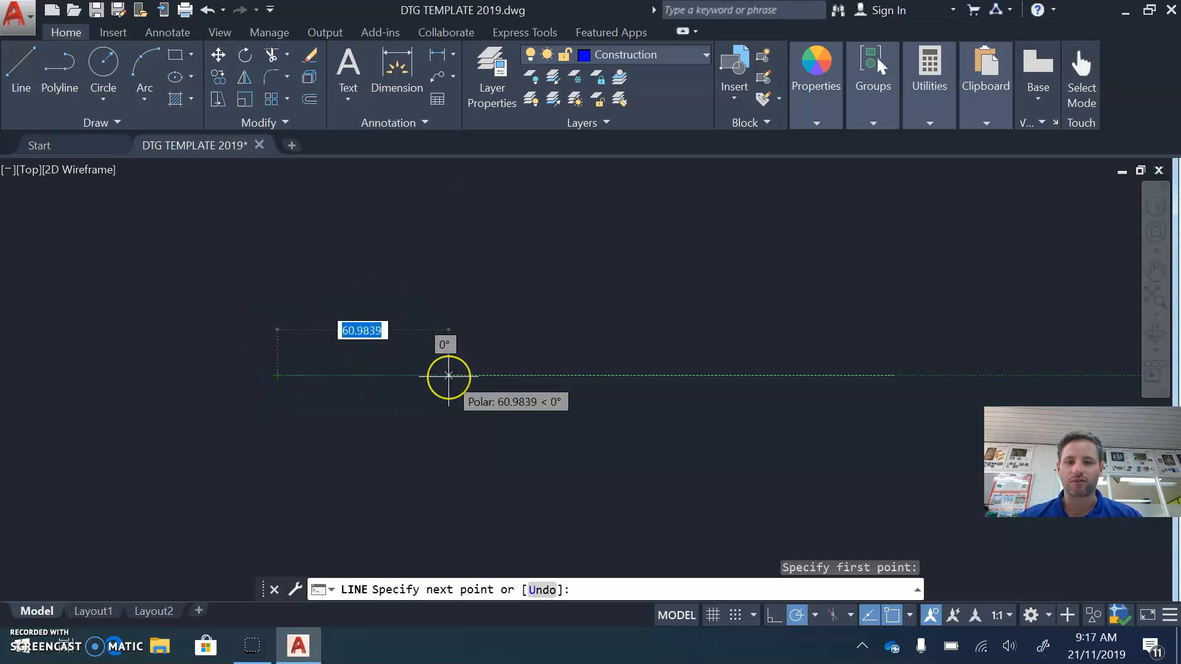
pyautogui.write('20')
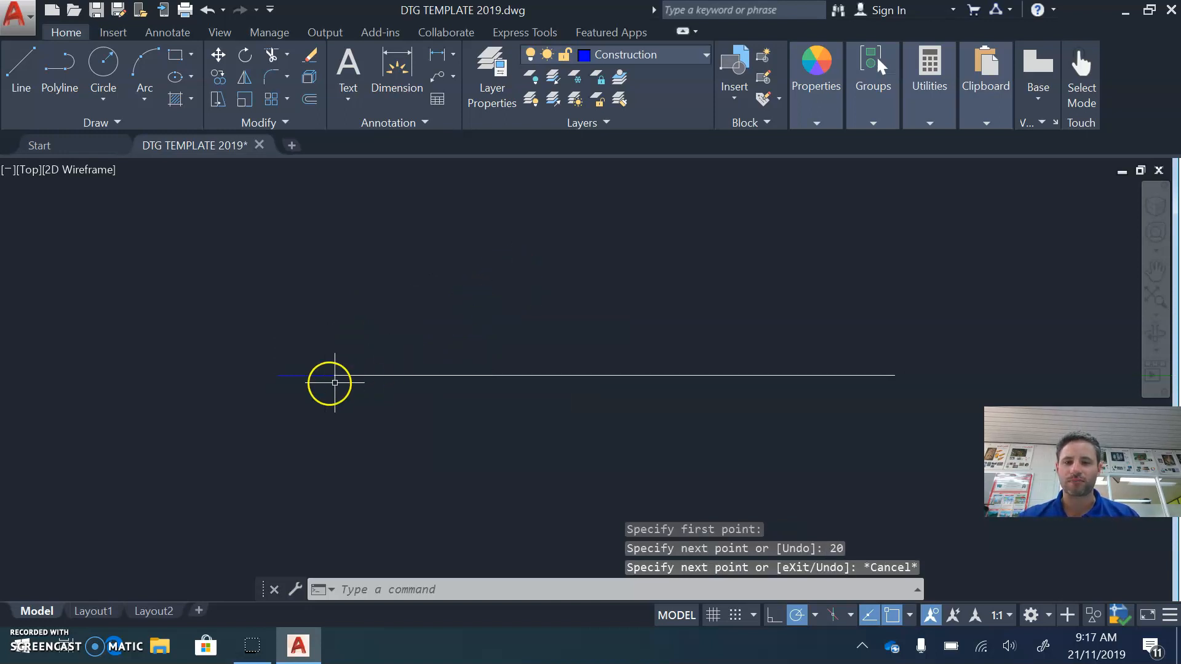
pyautogui.moveTo(368, 375)
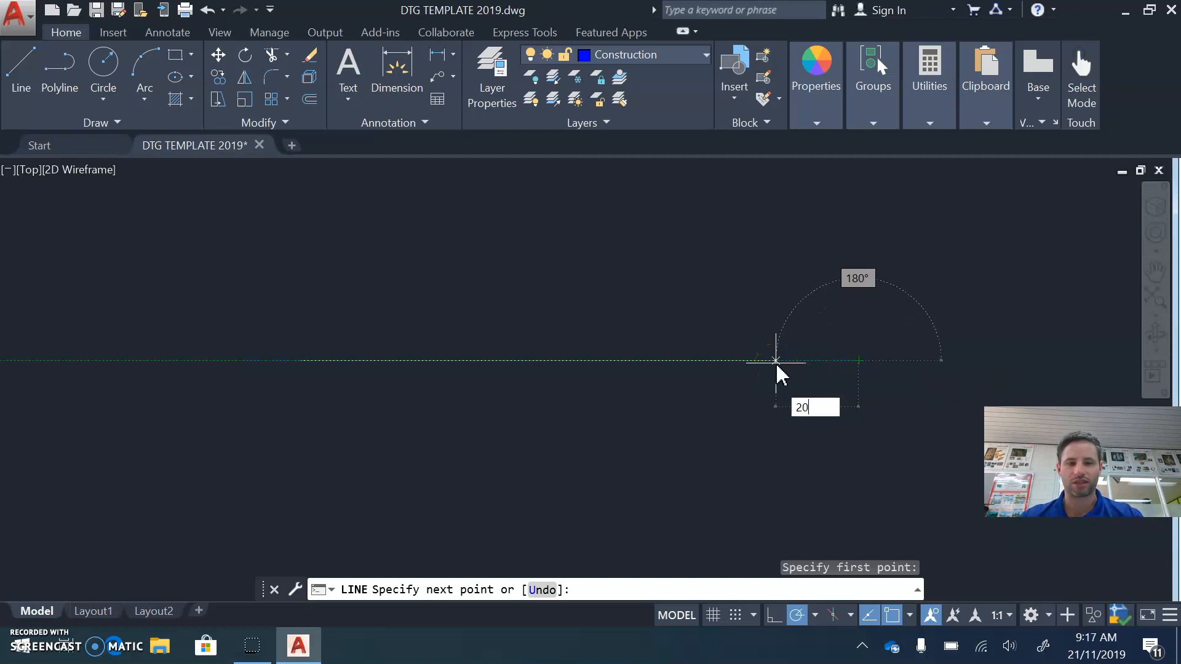
pyautogui.press('enter')
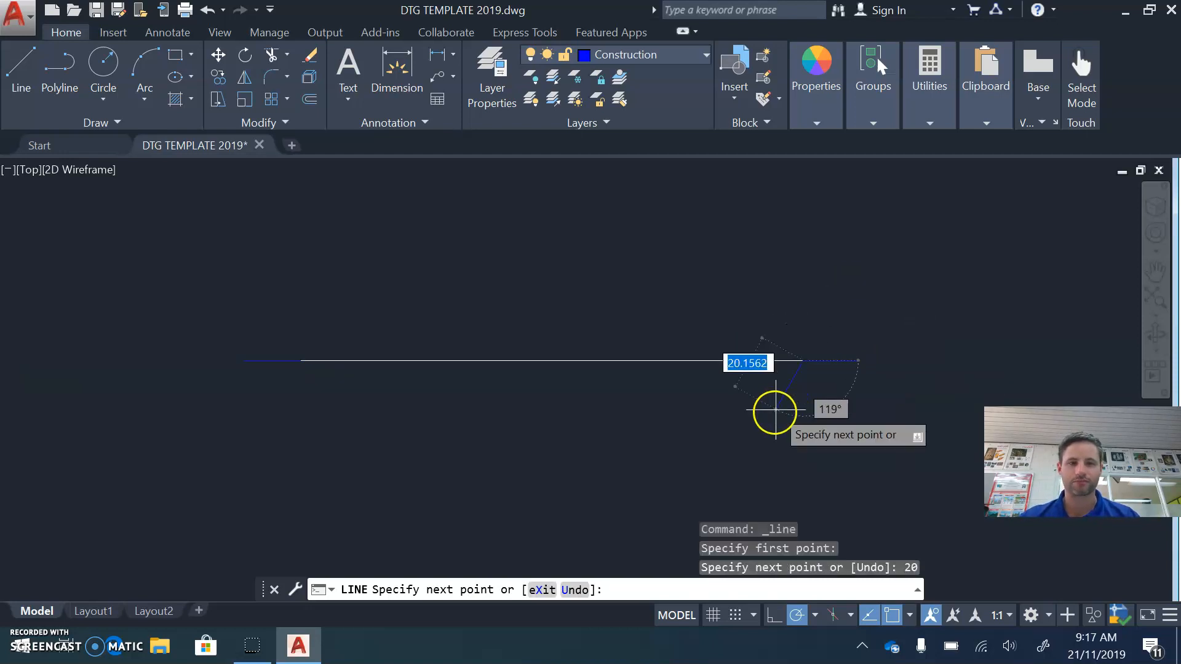
pyautogui.moveTo(791, 418)
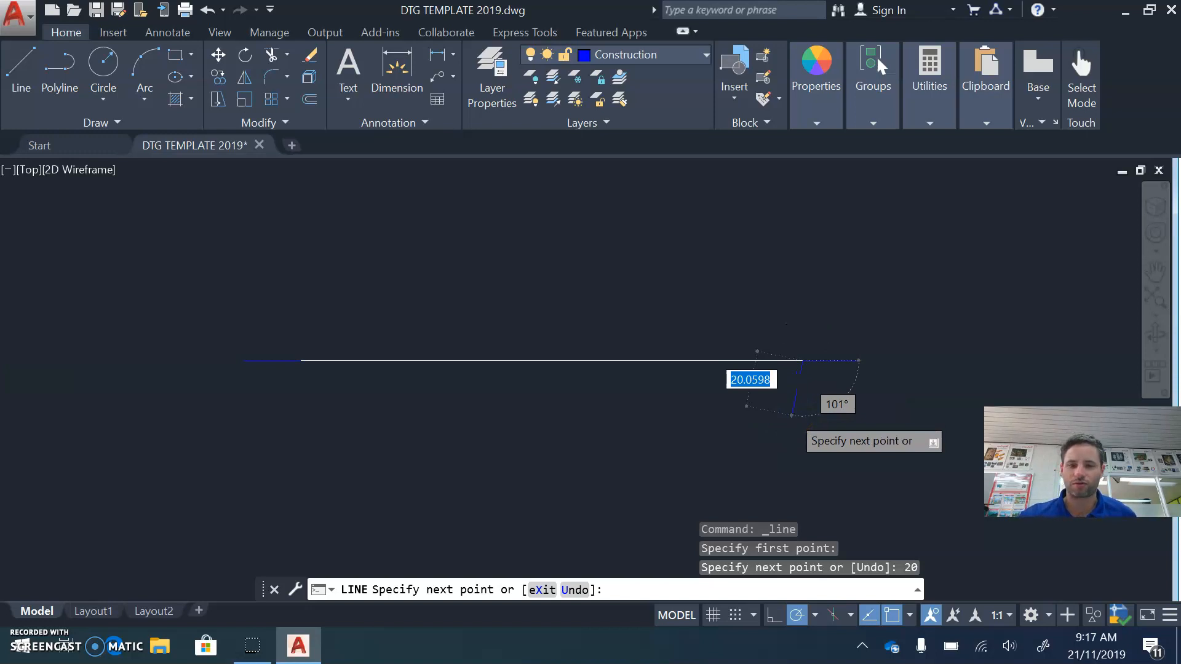
pyautogui.press('Escape')
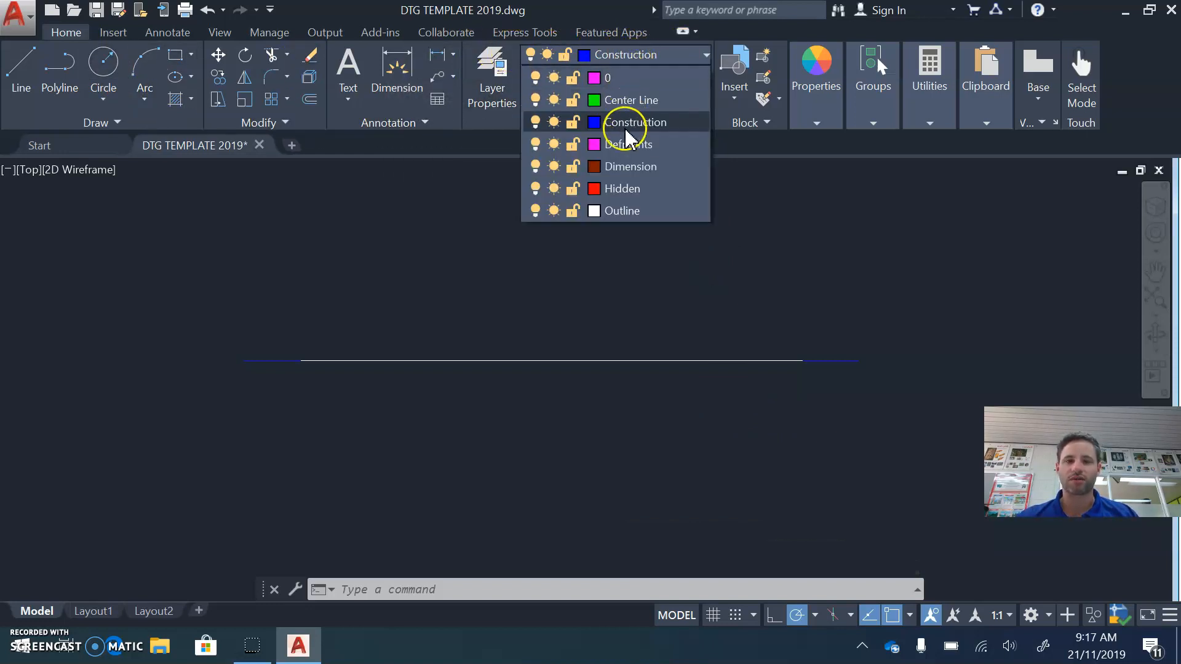
pyautogui.moveTo(623, 210)
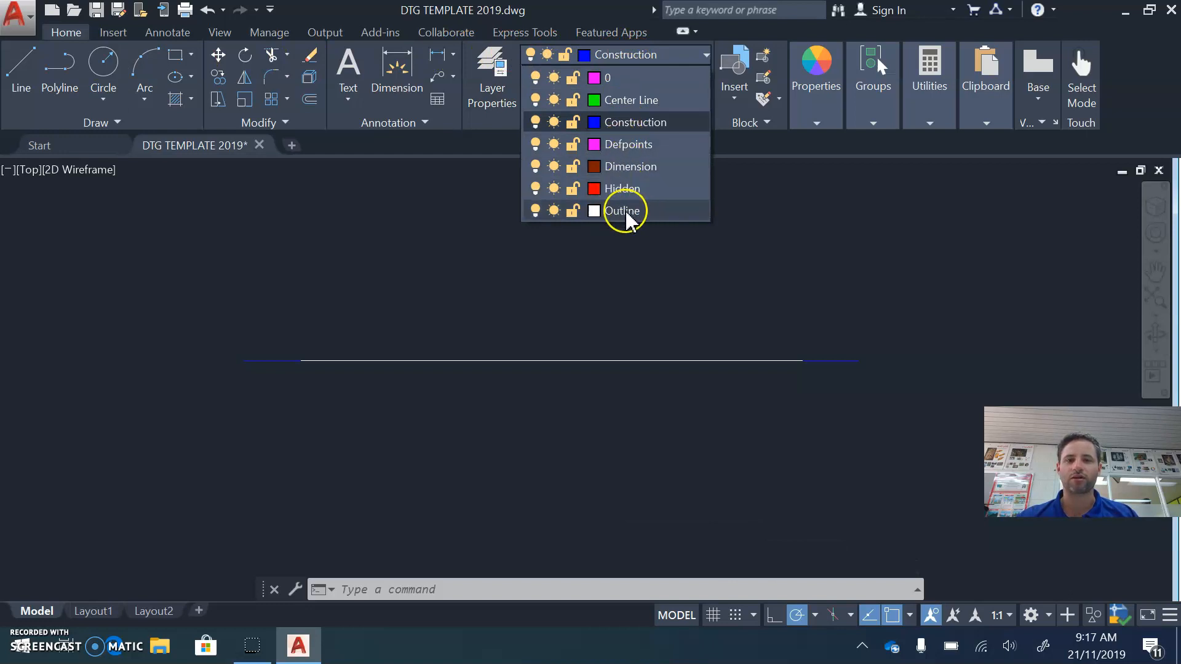
# On the Outline layer, draw a 50-diameter wheel circle centred on the base line's right end.
pyautogui.click(622, 210)
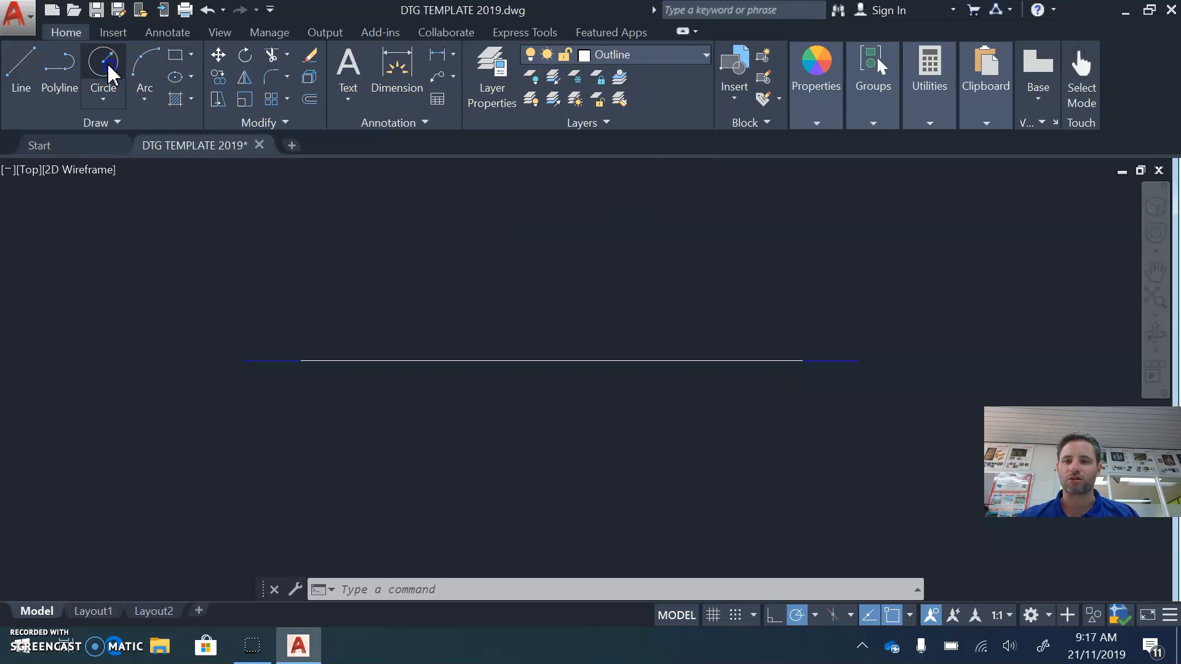
pyautogui.click(102, 67)
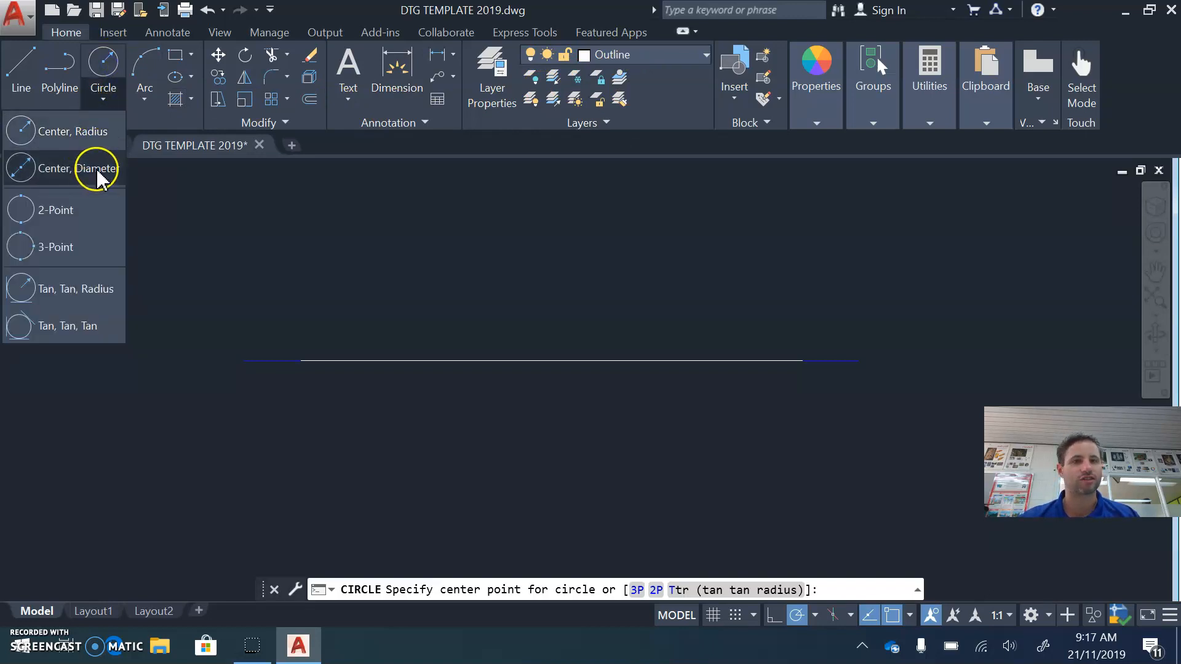
pyautogui.moveTo(98, 169)
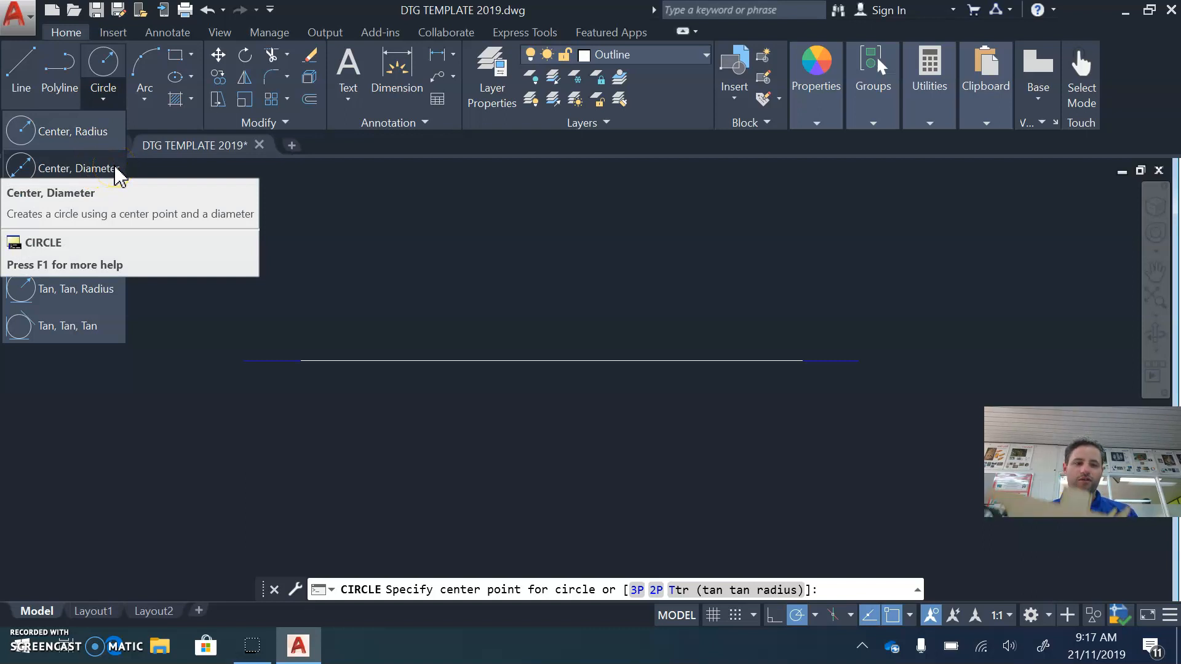
pyautogui.moveTo(114, 174)
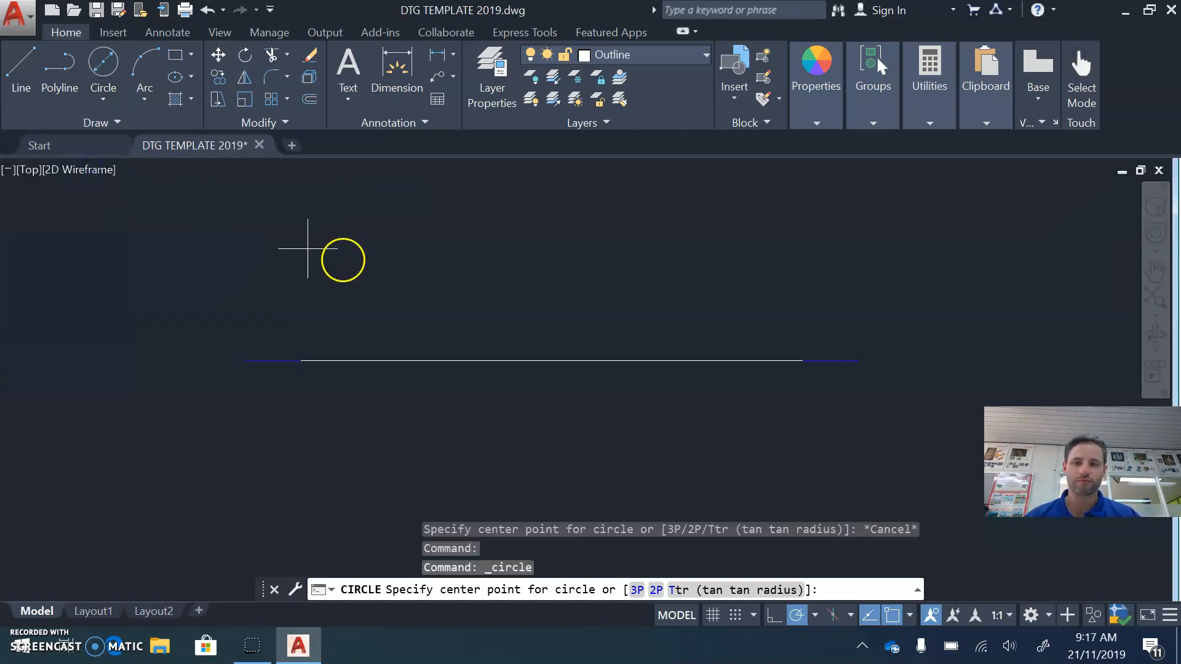
pyautogui.moveTo(800, 347)
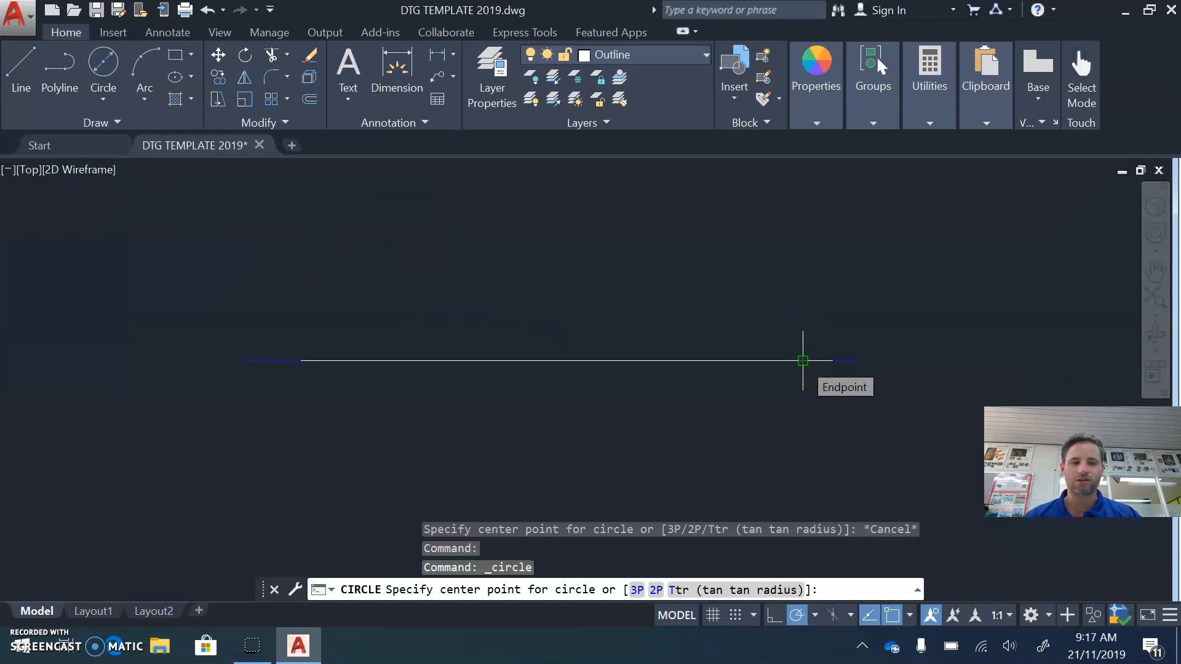
pyautogui.click(802, 360)
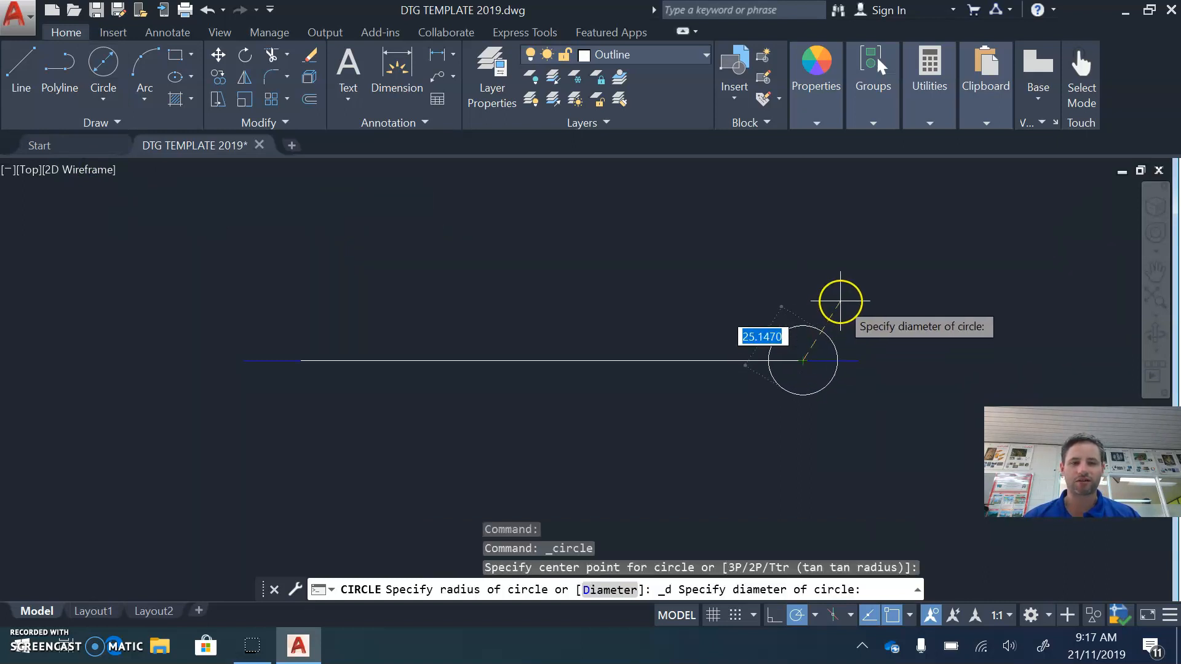
pyautogui.write('50')
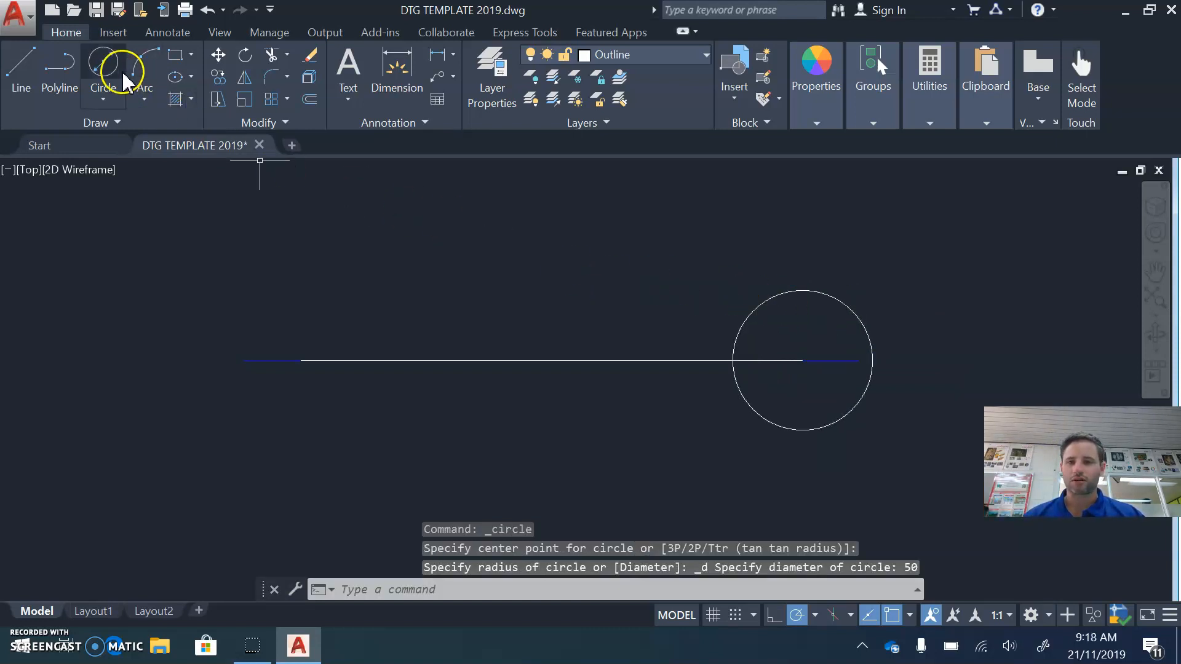
# Draw the 50-diameter left wheel circle on the line's left end, deleting and redrawing it.
pyautogui.click(102, 67)
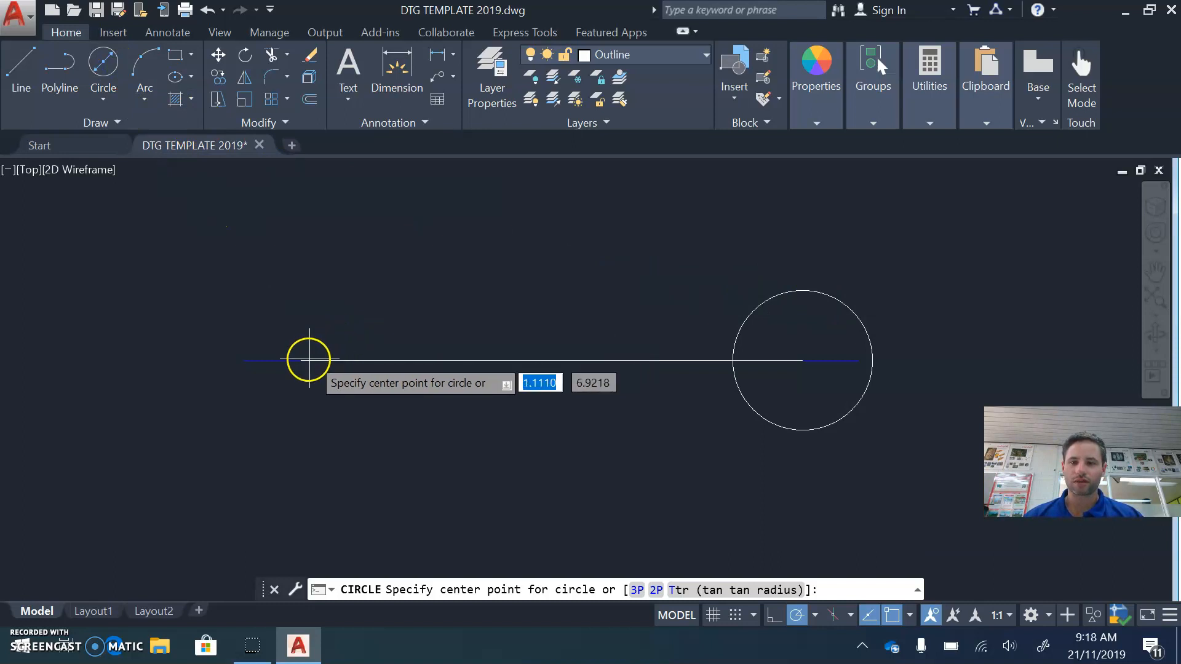
pyautogui.click(307, 360)
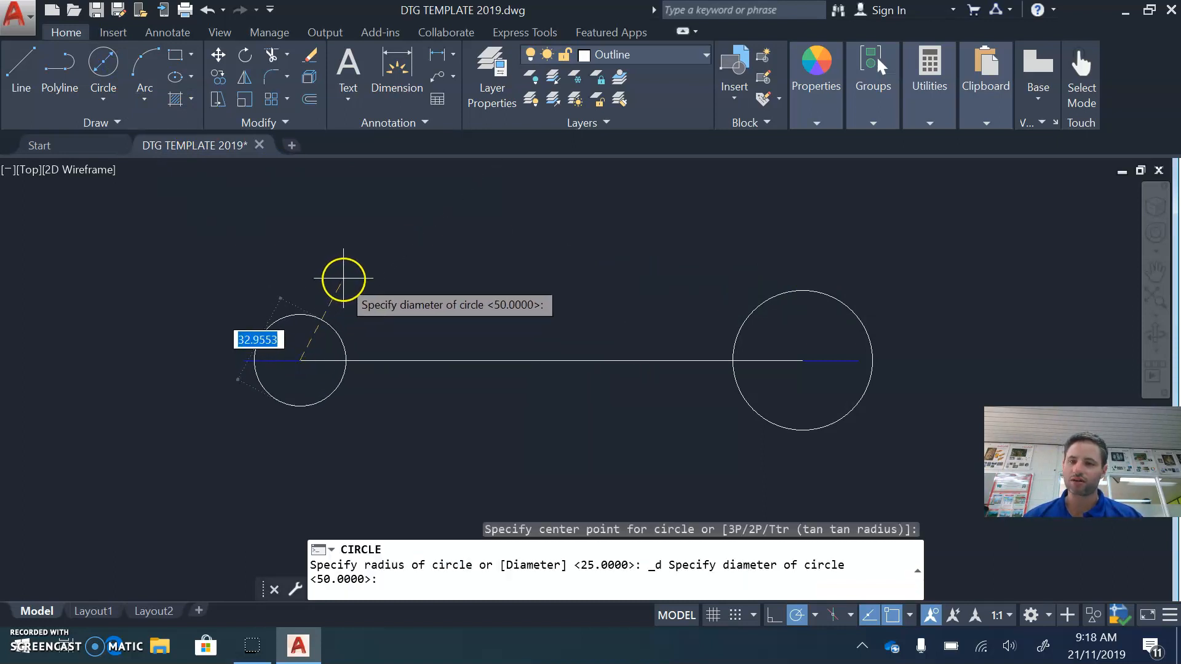
pyautogui.write('50')
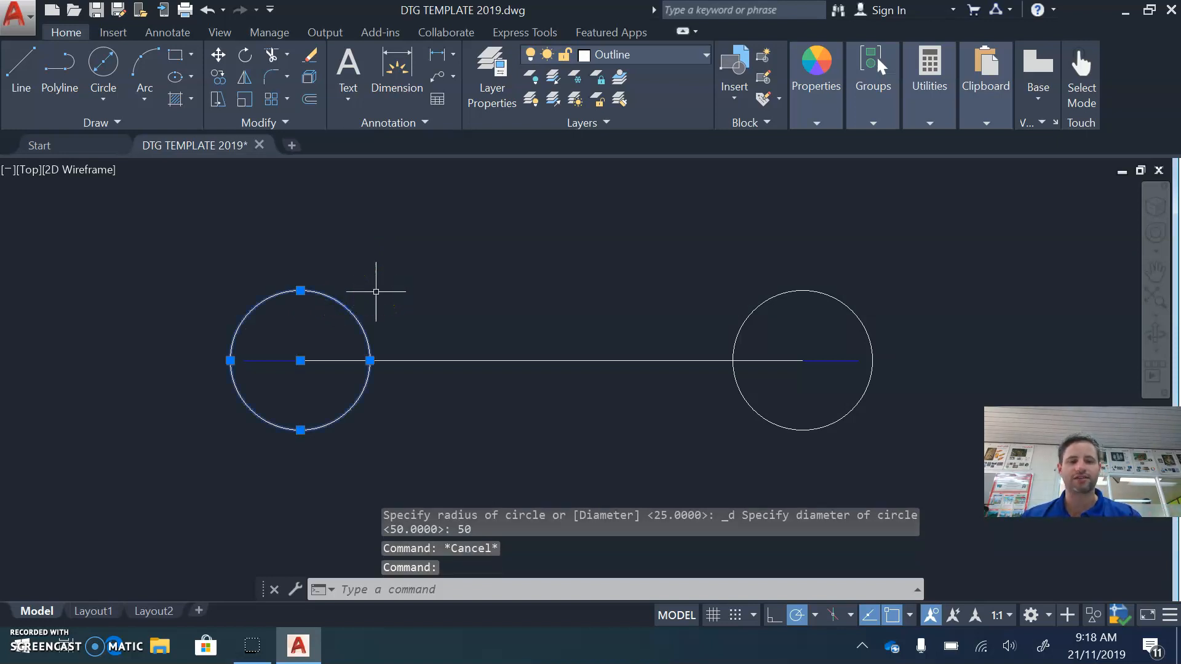
pyautogui.press('Delete')
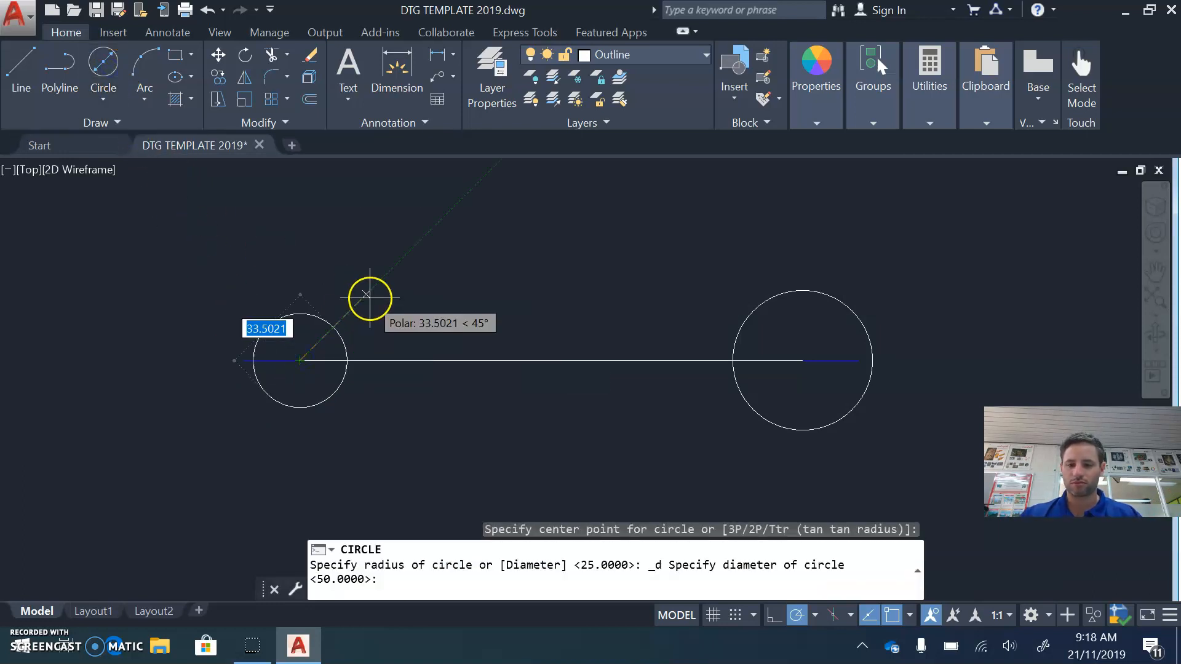
pyautogui.write('50')
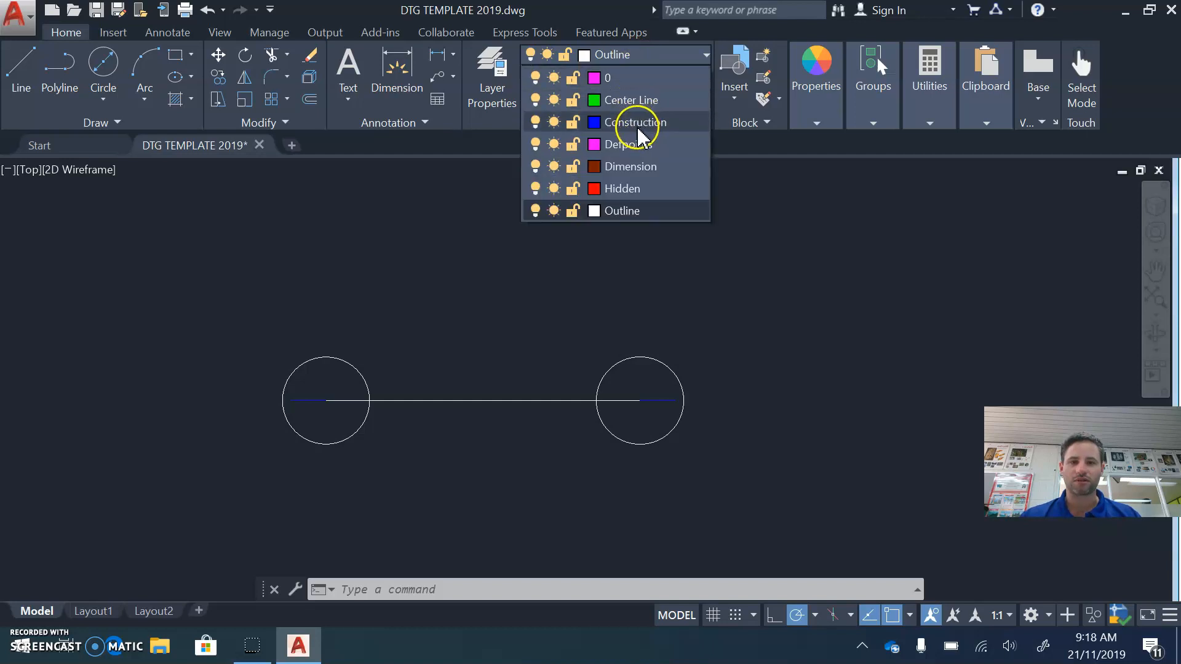
# On the Construction layer, draw a 100-unit-tall box from the right wheel's edge across to the left wheel.
pyautogui.click(634, 121)
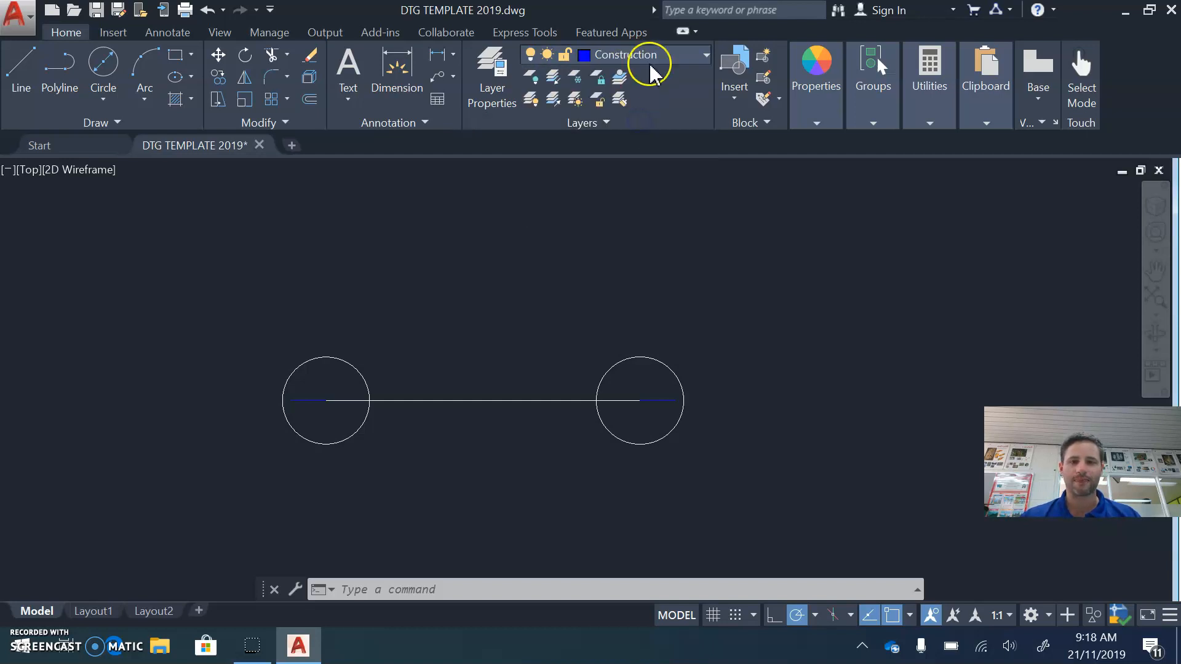
pyautogui.click(21, 68)
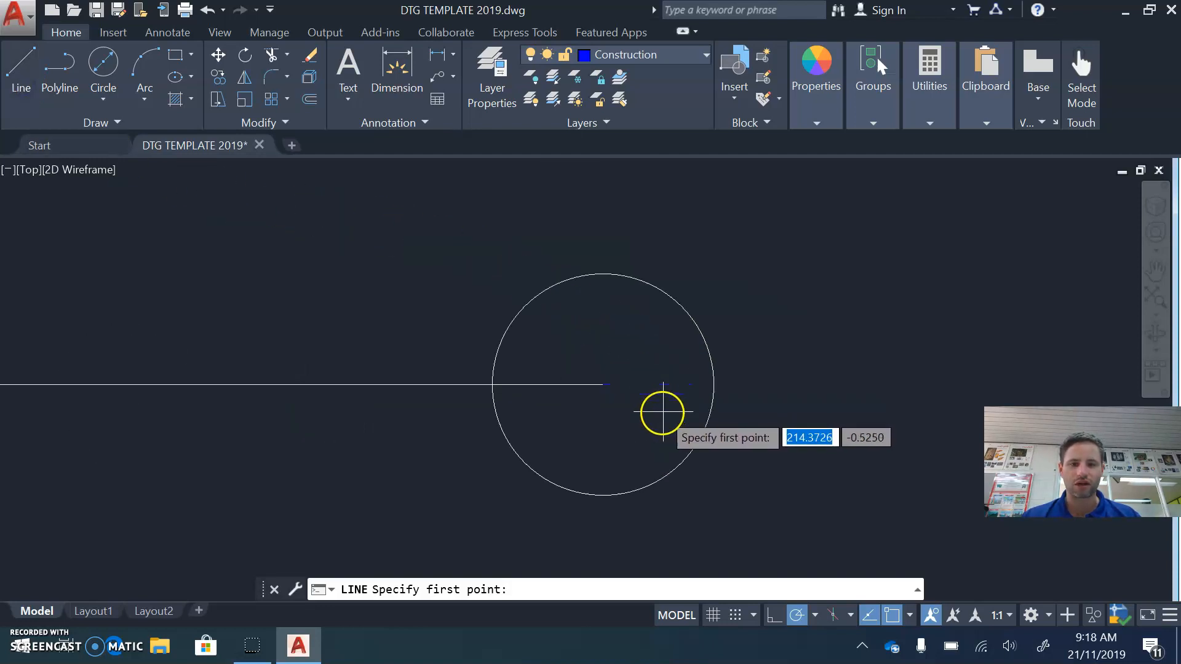
pyautogui.click(662, 412)
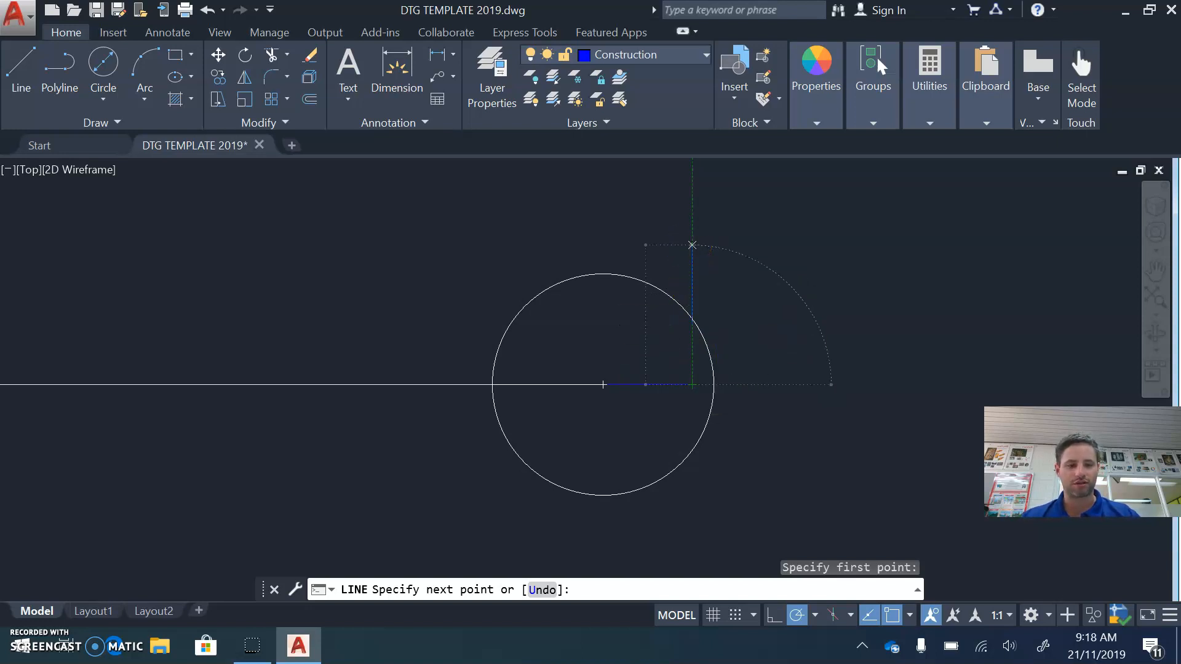
pyautogui.write('100')
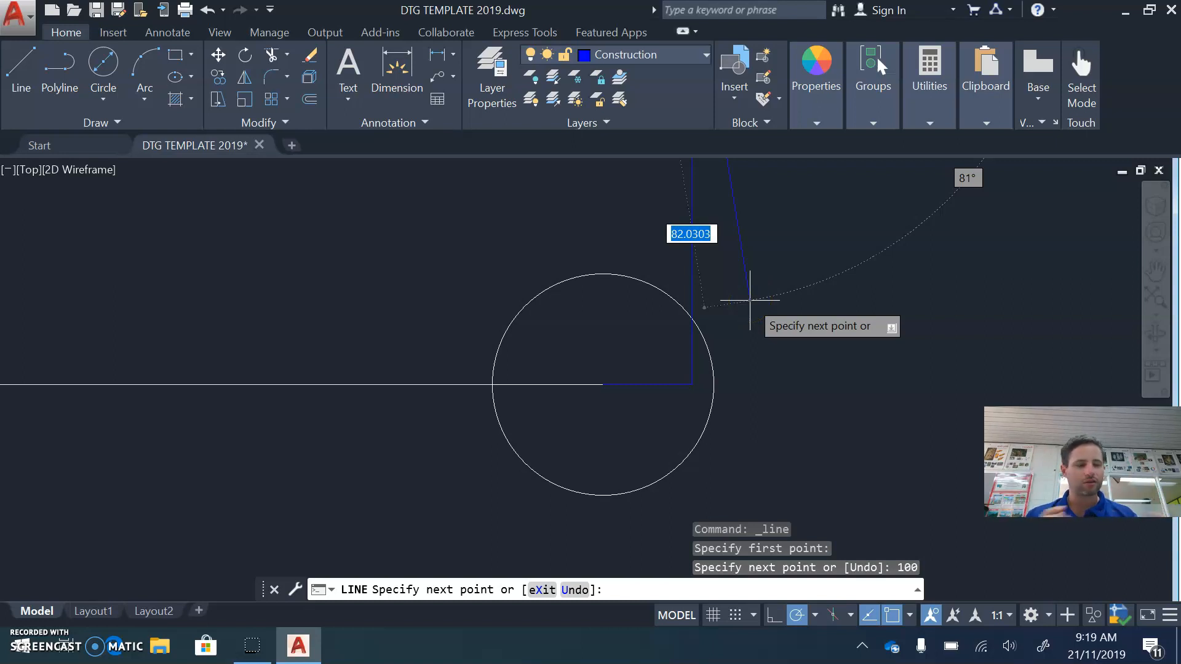
pyautogui.moveTo(730, 298)
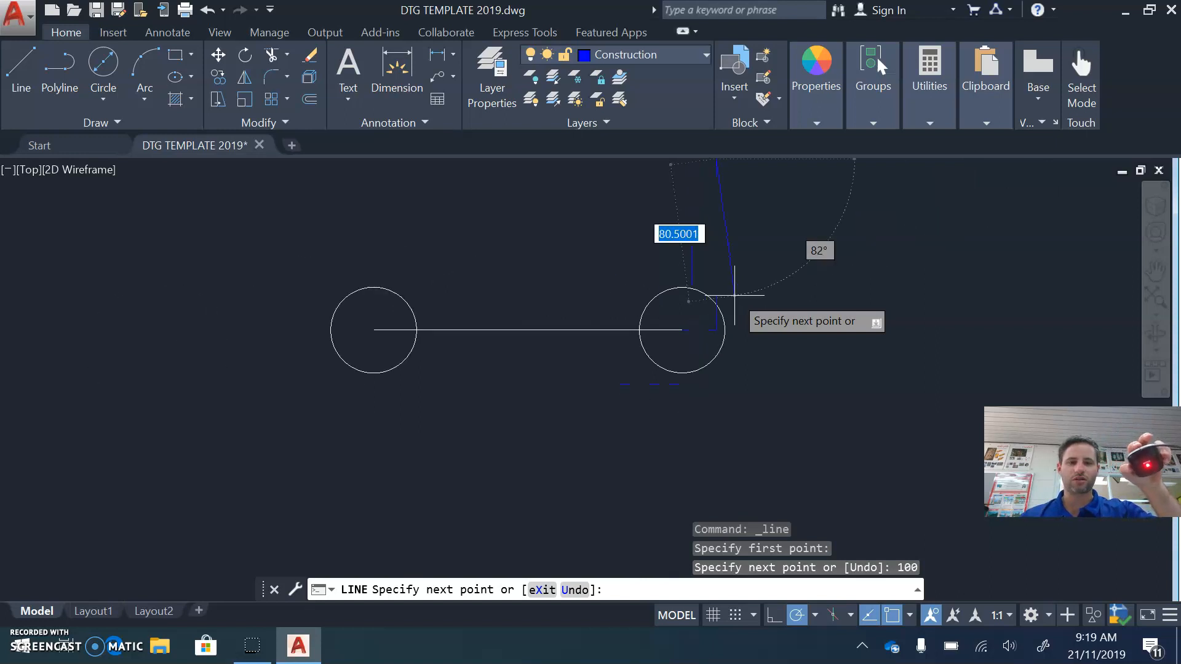
pyautogui.moveTo(734, 300)
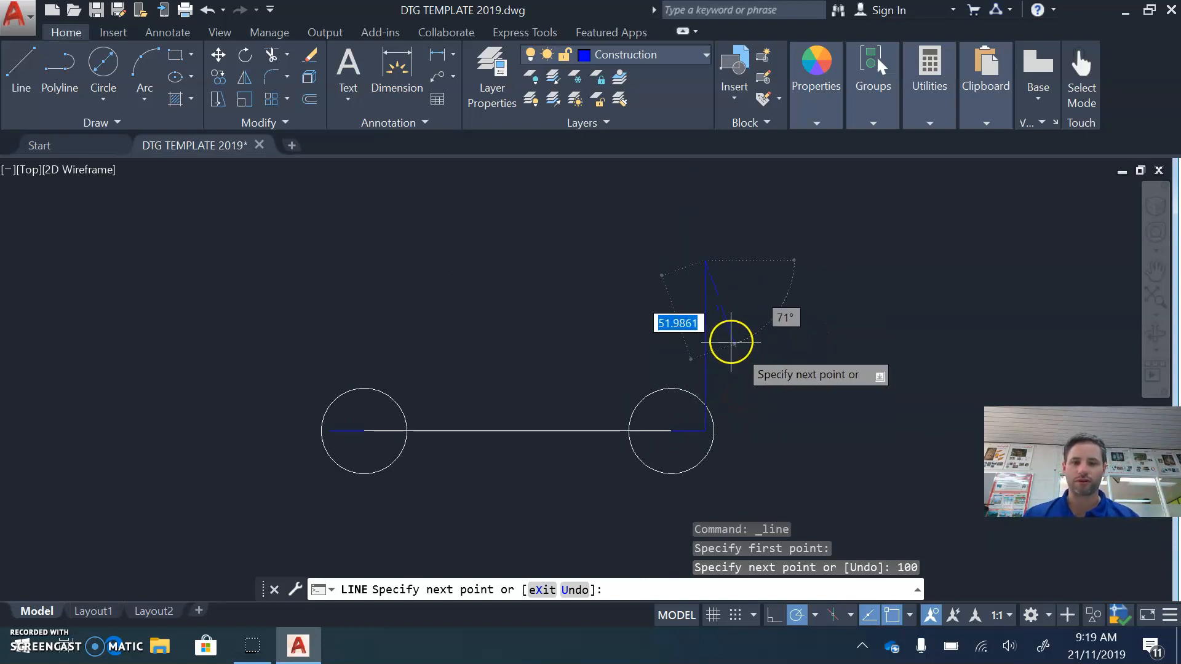
pyautogui.moveTo(560, 262)
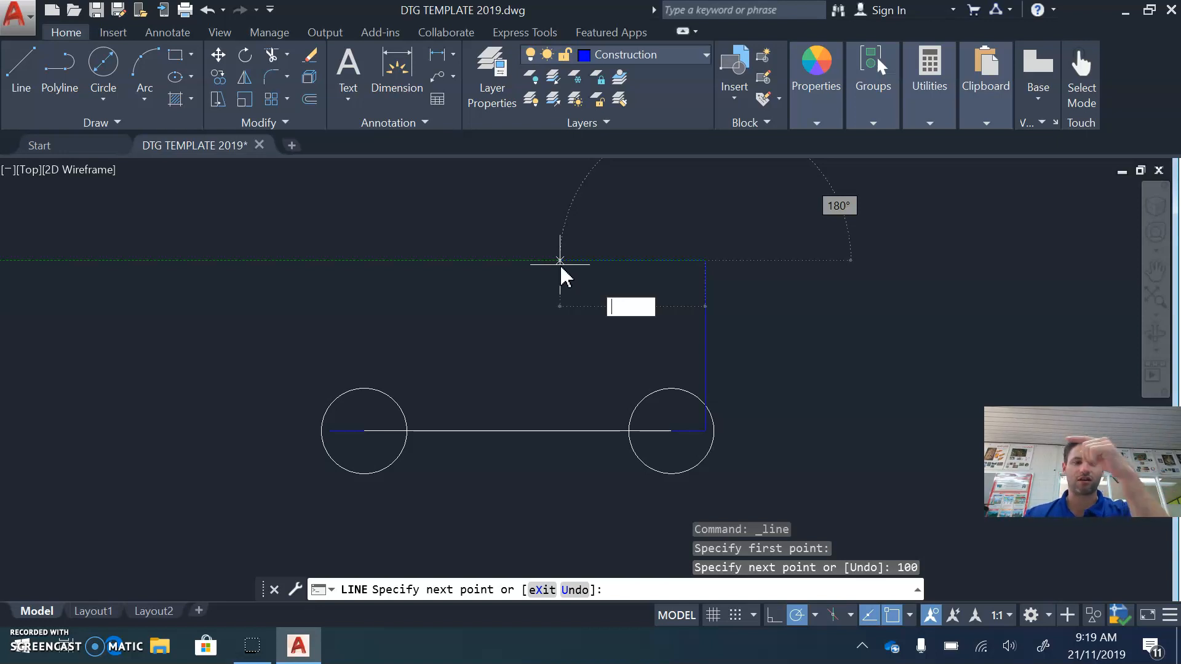
pyautogui.write('22')
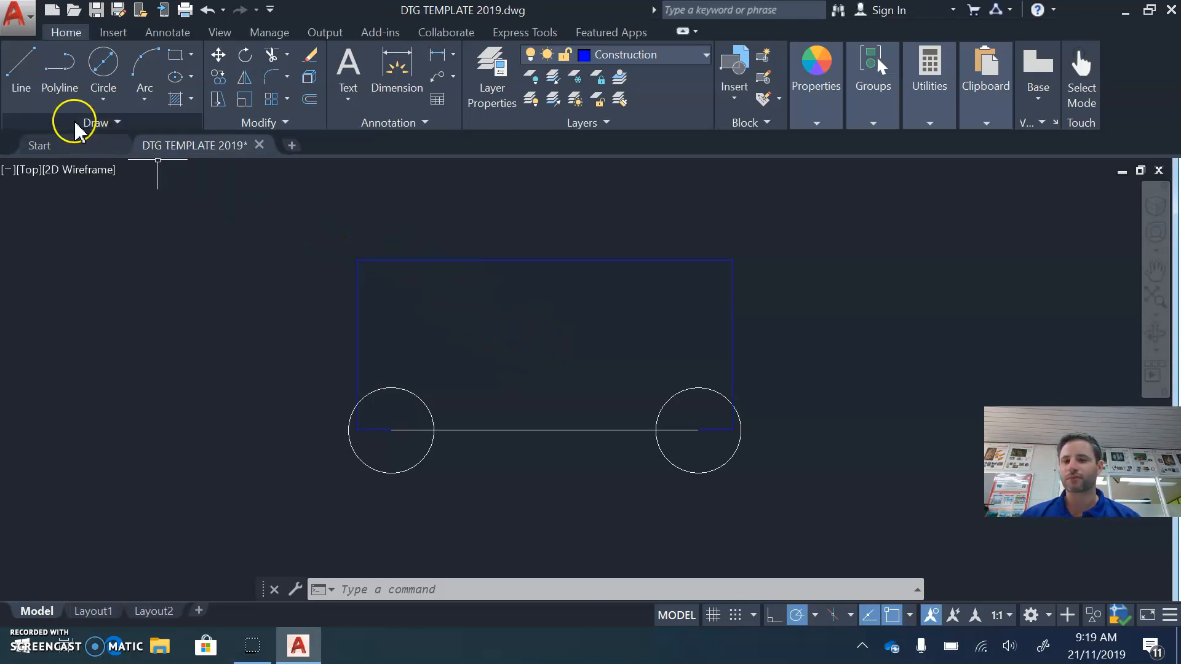
pyautogui.moveTo(59, 75)
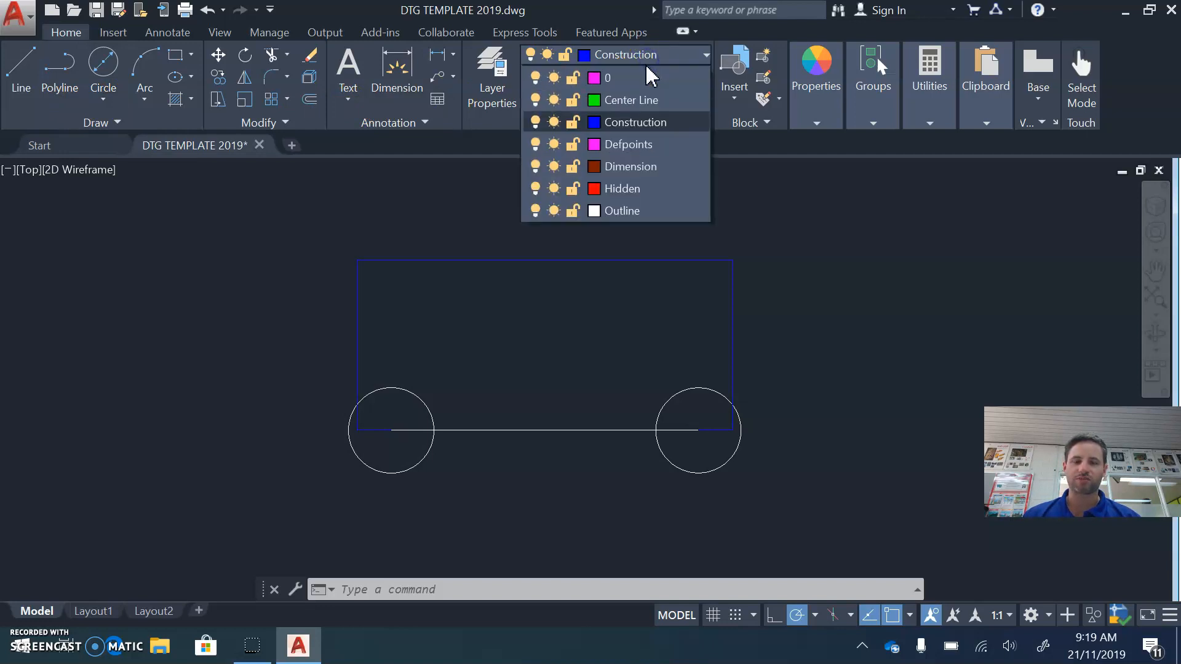
# Make Outline the current layer and start the Spline Fit curve tool from the expanded Draw panel.
pyautogui.click(621, 211)
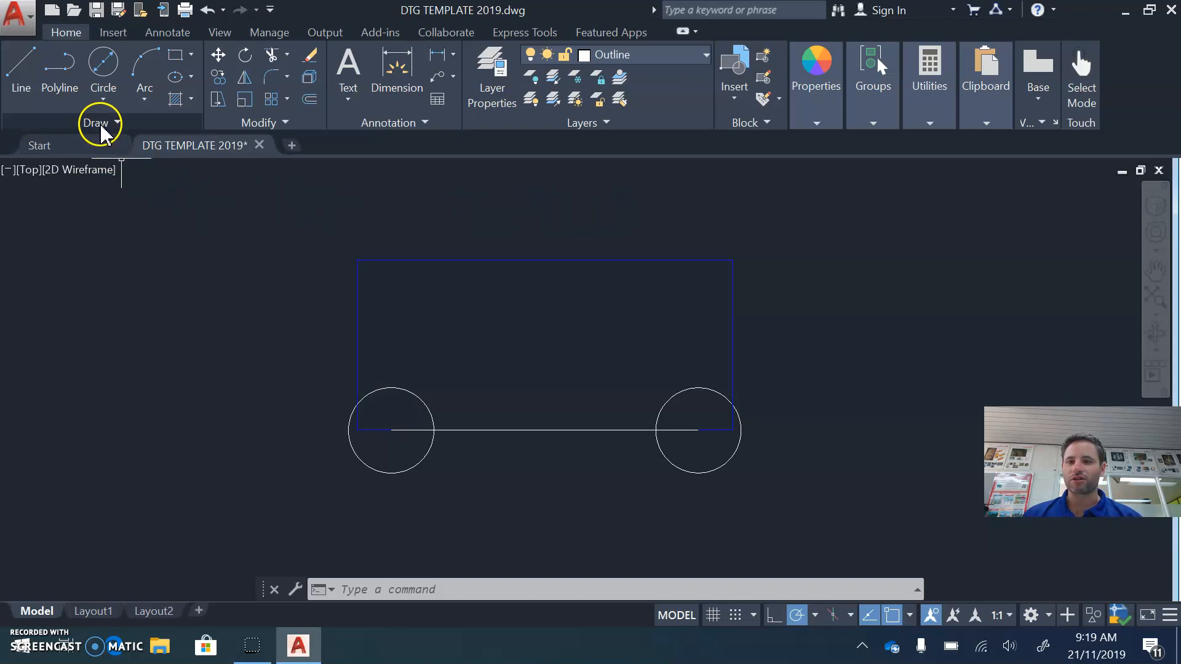
pyautogui.click(96, 123)
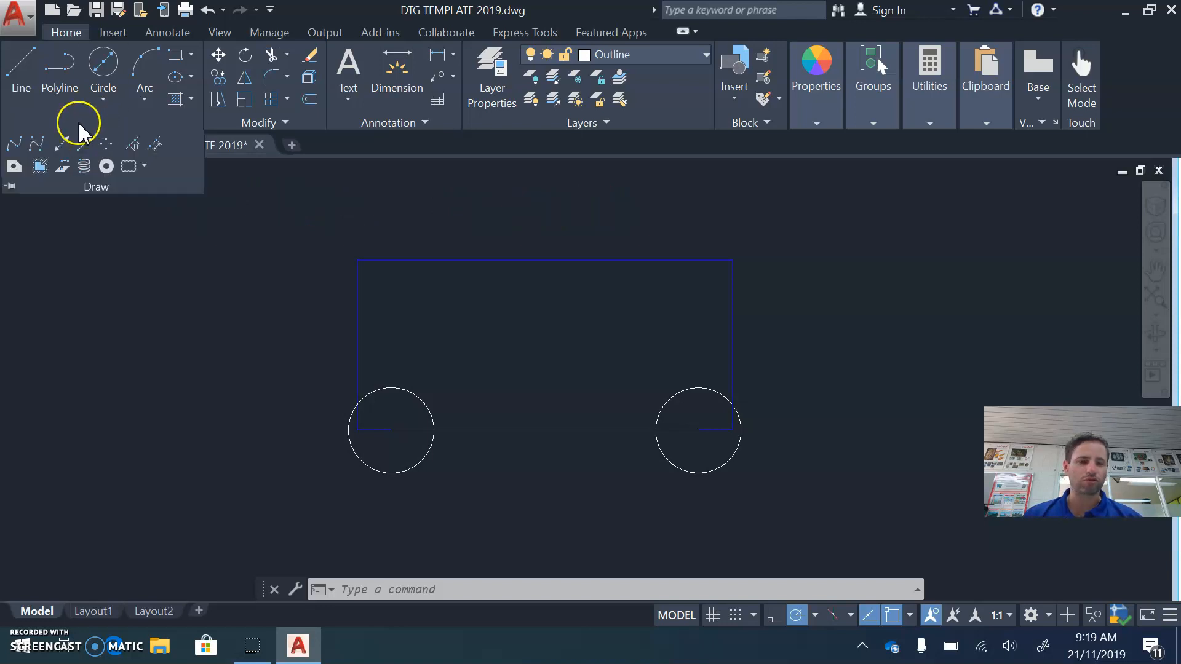
pyautogui.moveTo(14, 142)
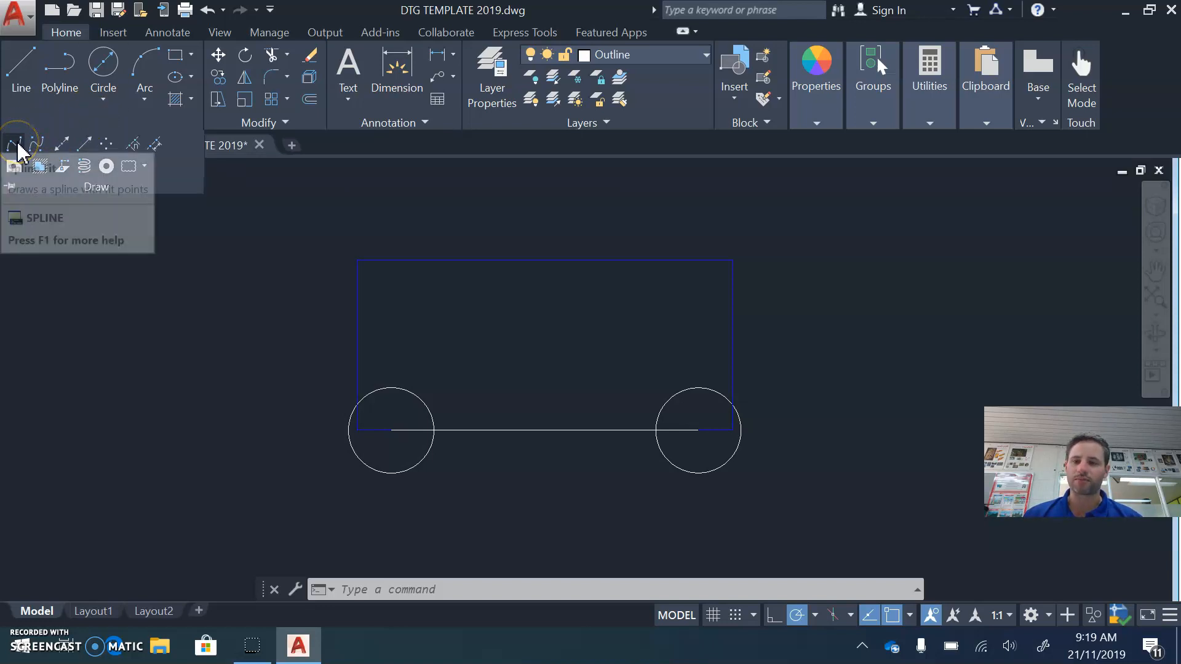
pyautogui.moveTo(32, 142)
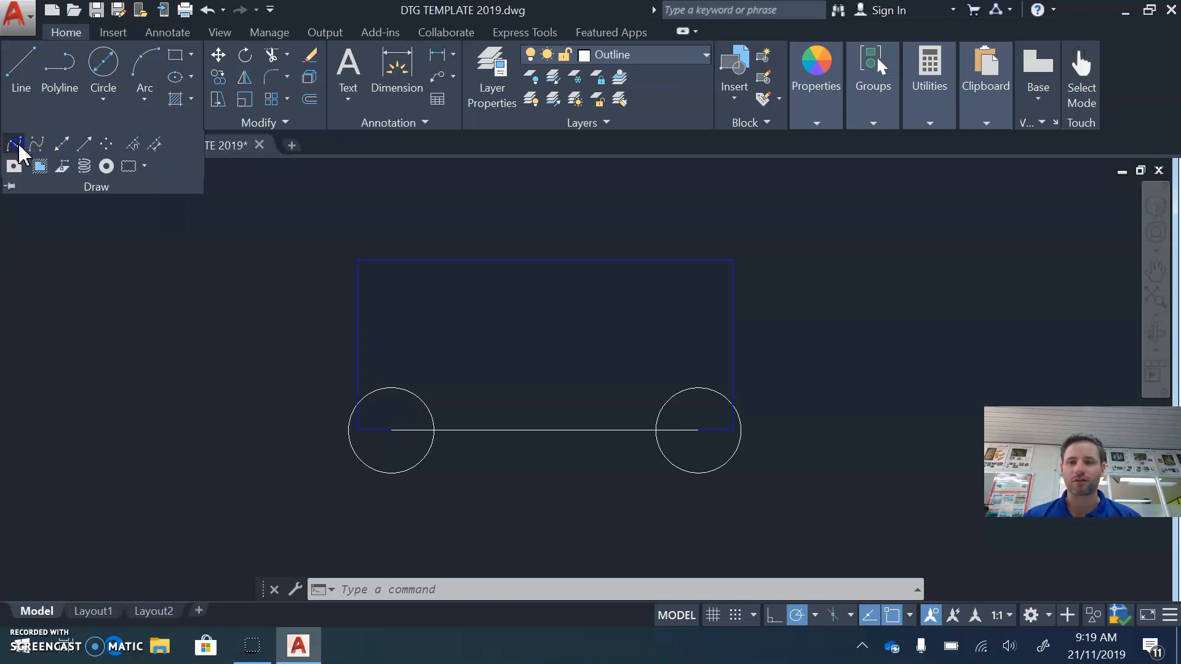
pyautogui.click(15, 144)
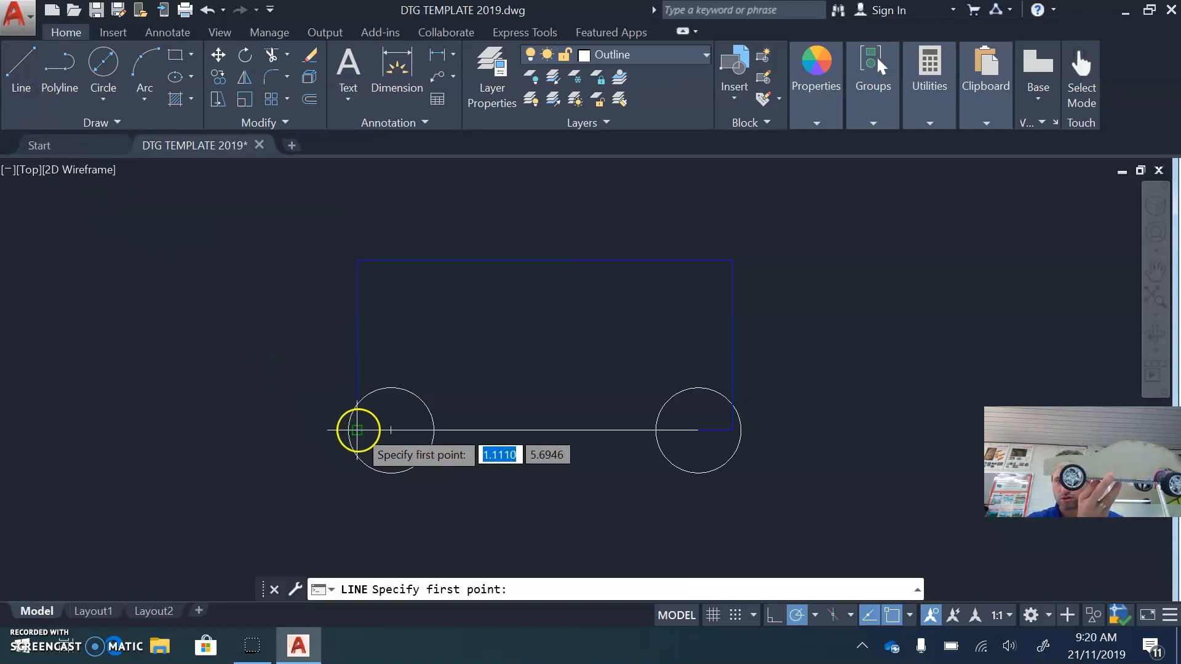
# Draw a short upright line at the left wheel's edge.
pyautogui.click(356, 430)
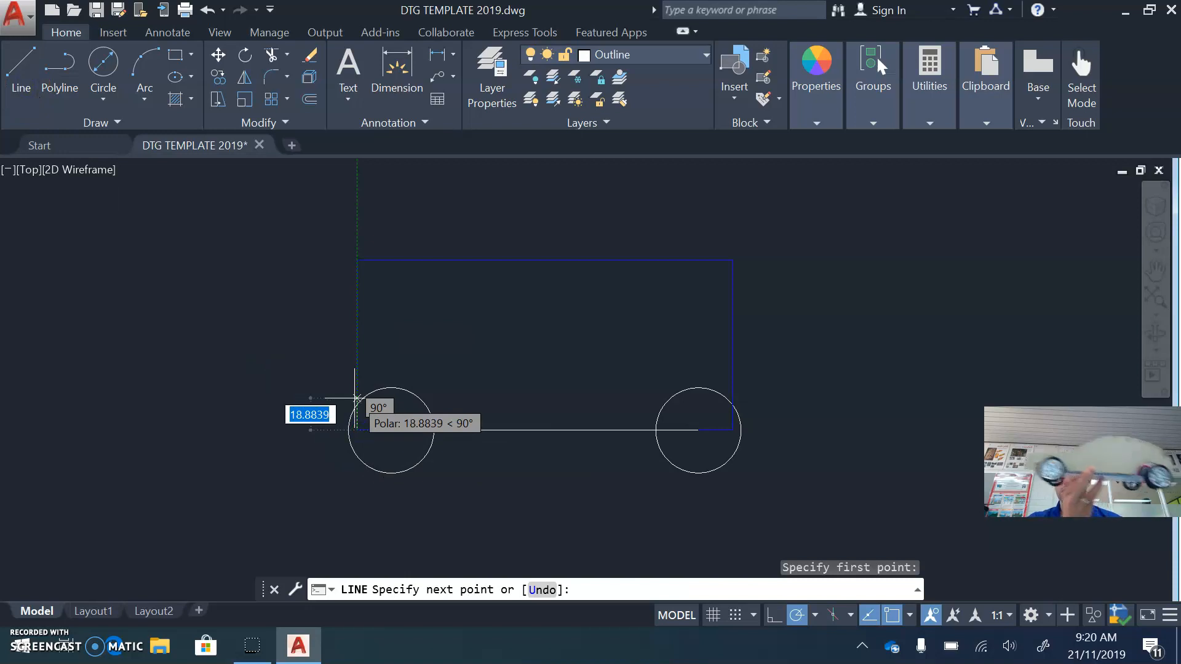
pyautogui.write('15')
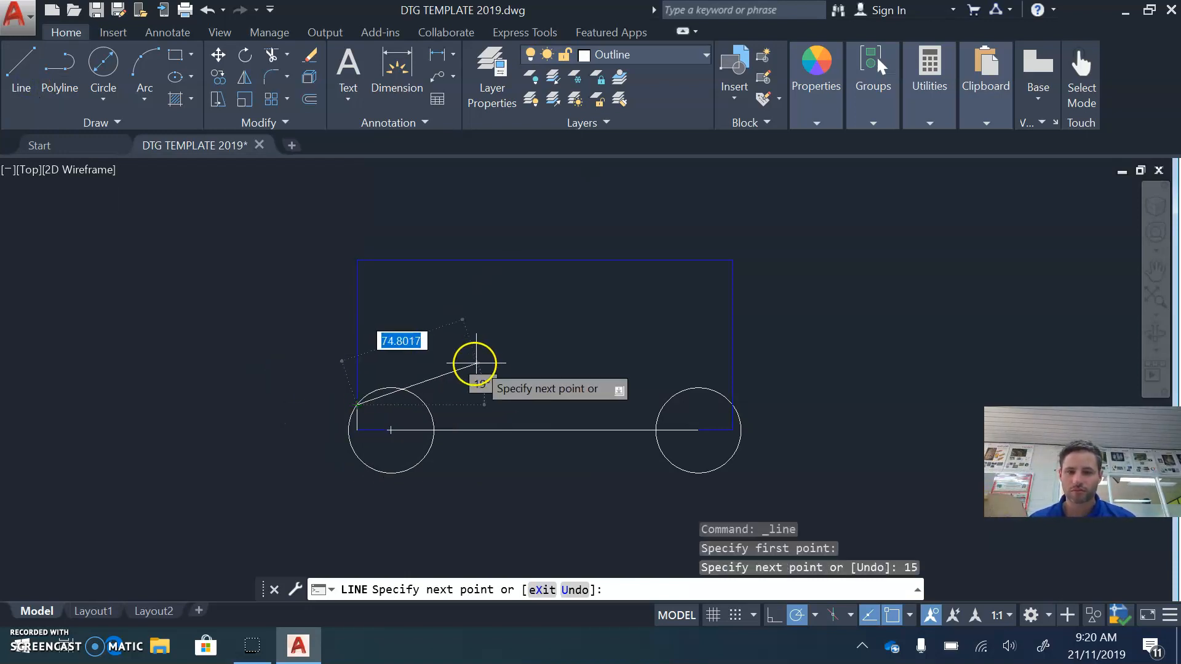
pyautogui.press('Escape')
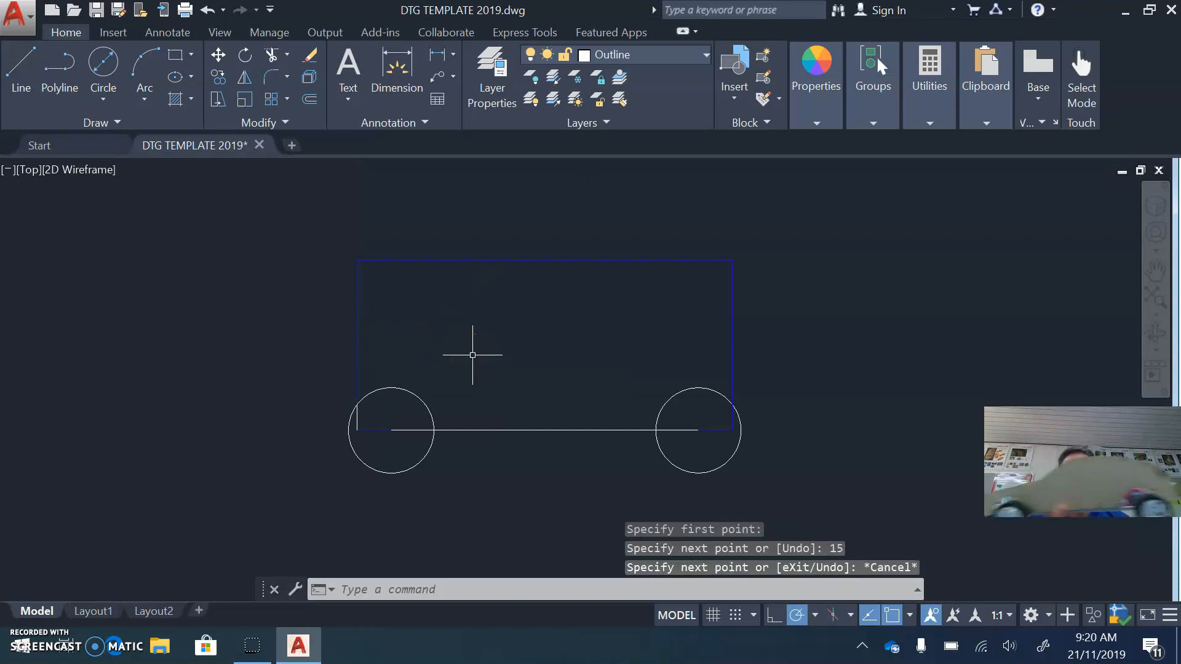
pyautogui.moveTo(468, 356)
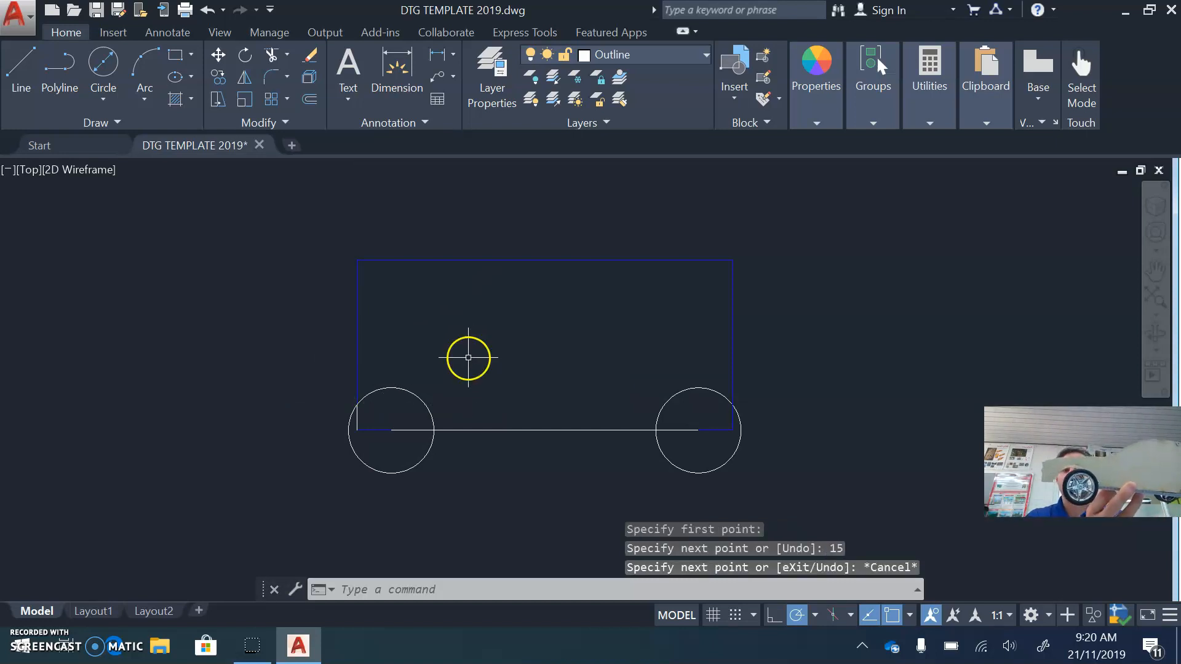
pyautogui.moveTo(348, 340)
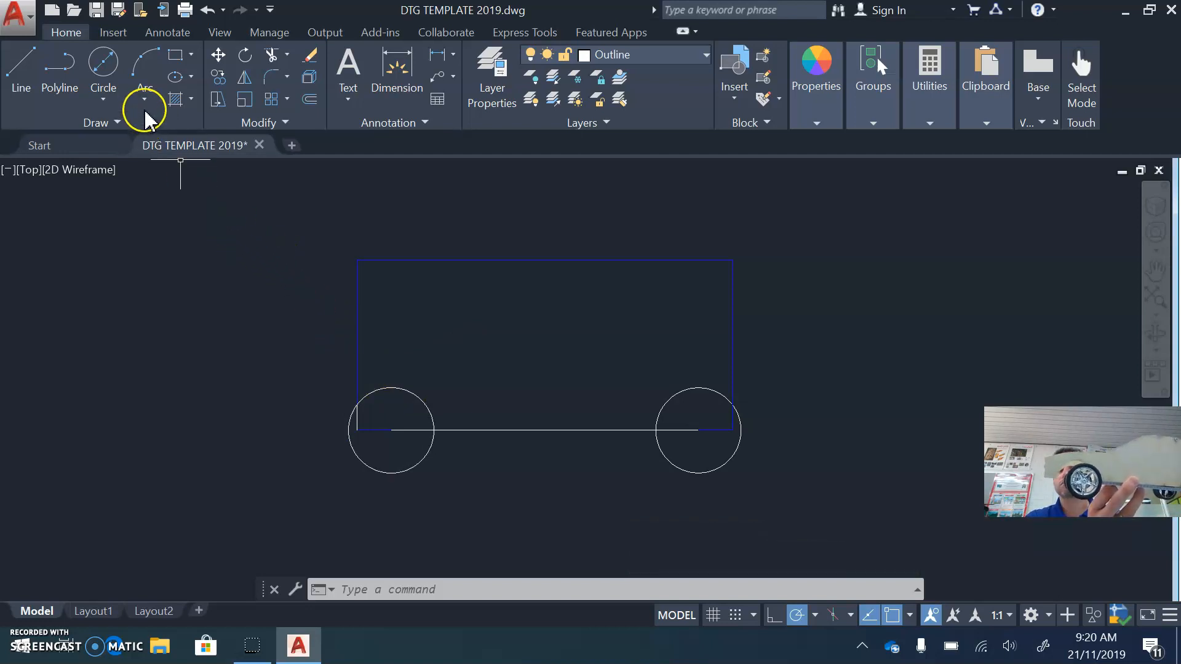
# Draw a smooth body curve rising from above the front wheel toward the roof.
pyautogui.click(40, 165)
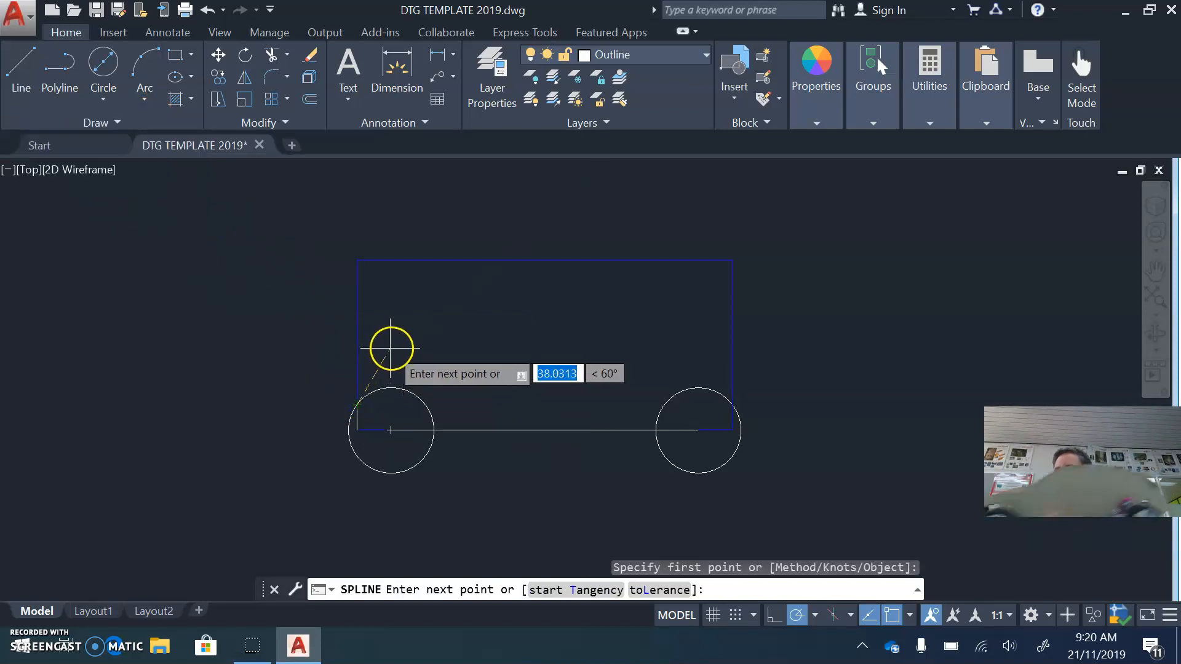
pyautogui.click(392, 349)
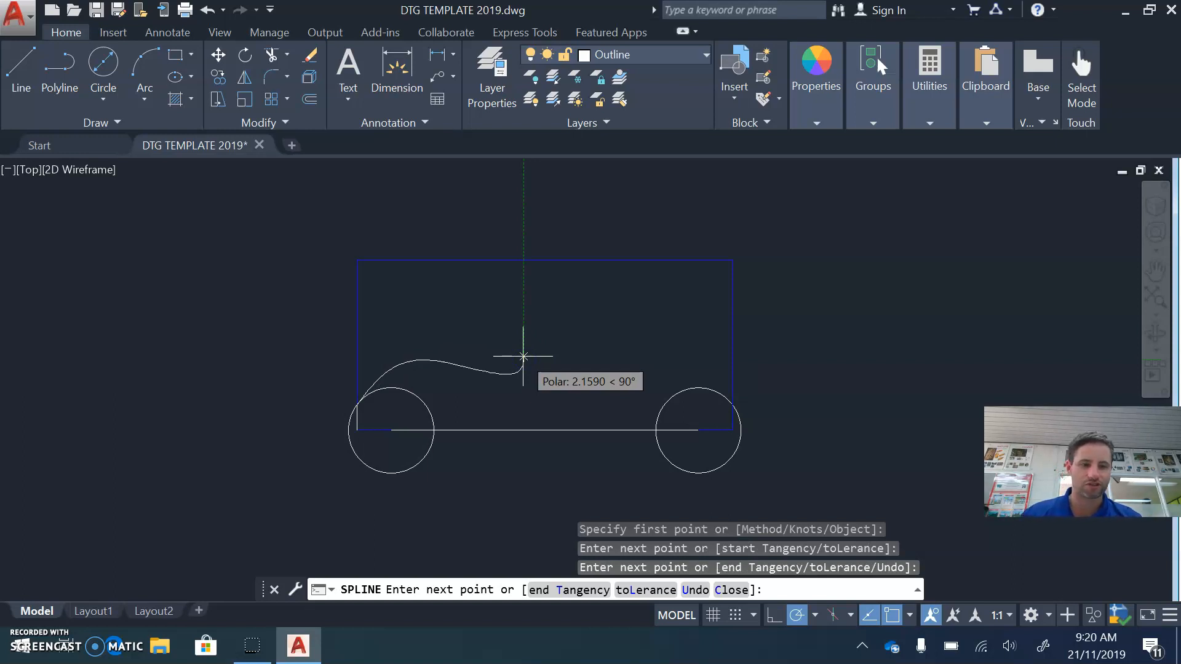
pyautogui.click(529, 432)
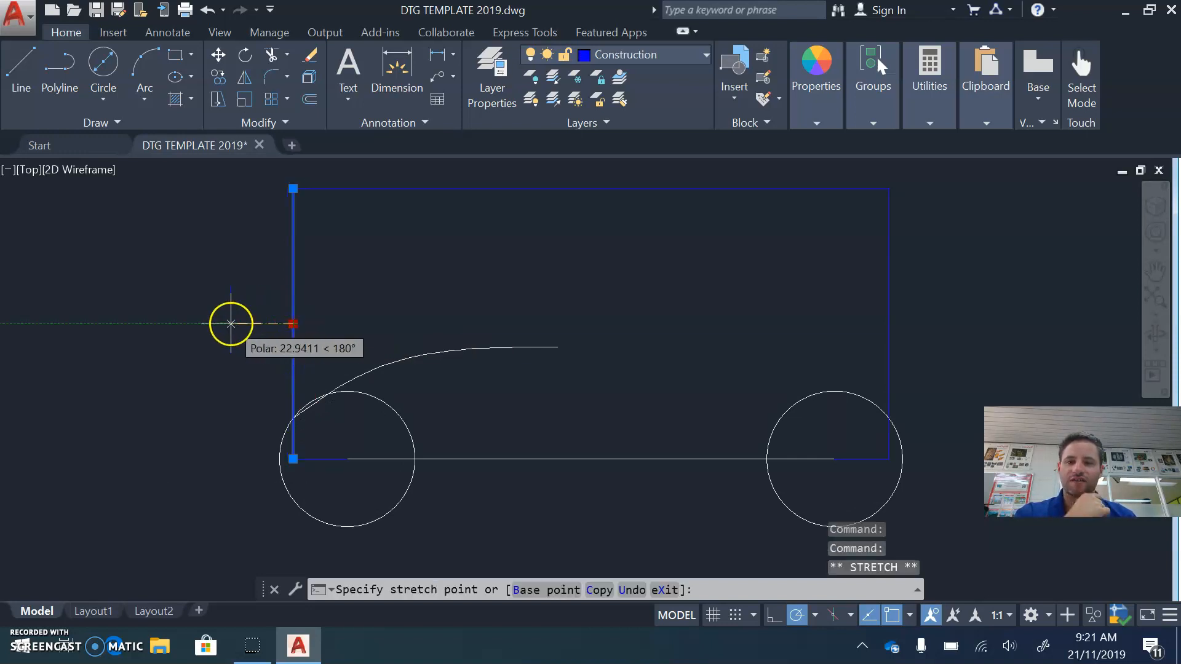
pyautogui.moveTo(232, 323)
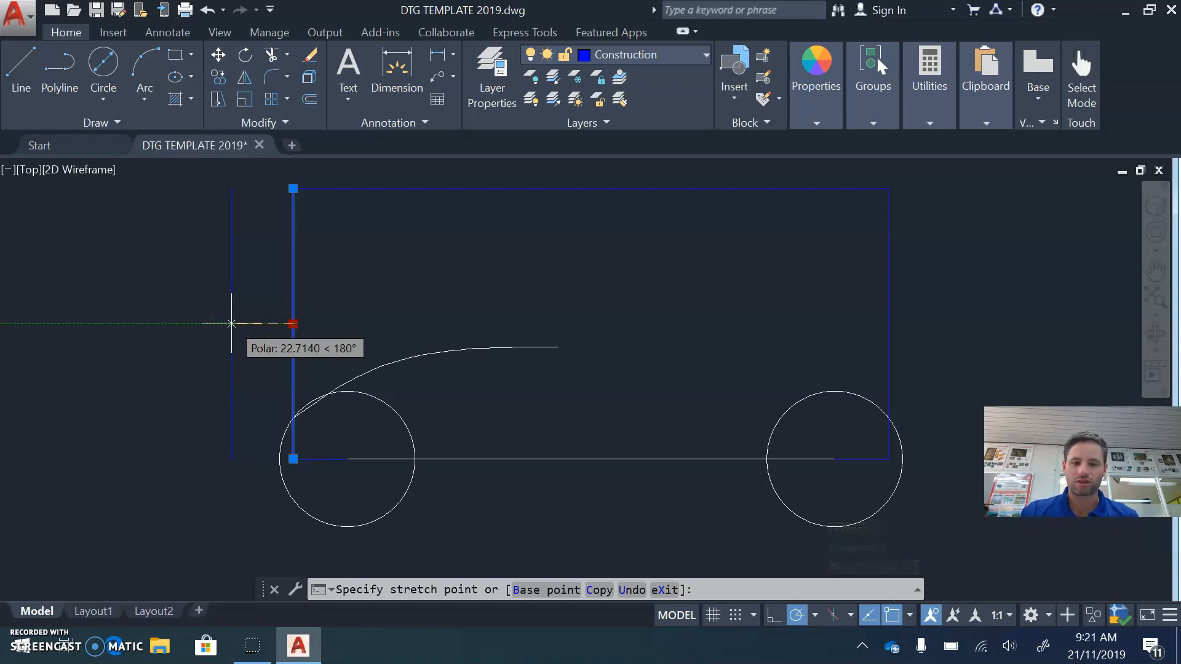
# Stretch the construction box and ground line 30 units longer and erase the first body curve.
pyautogui.write('30.9656')
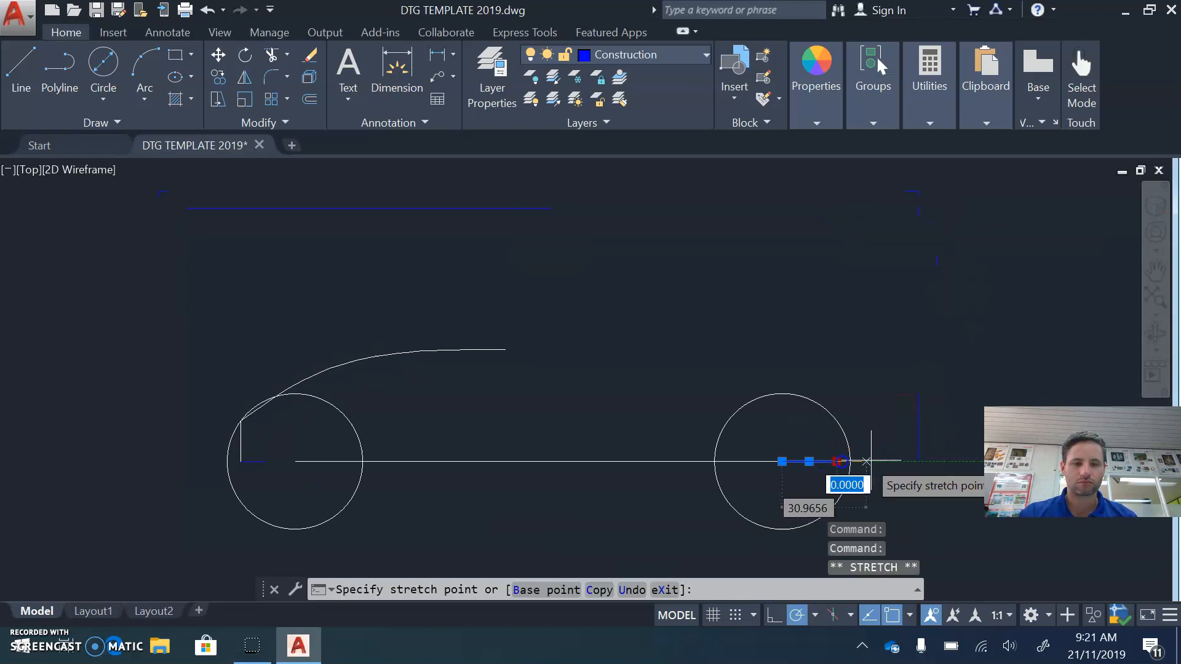
pyautogui.press('Escape')
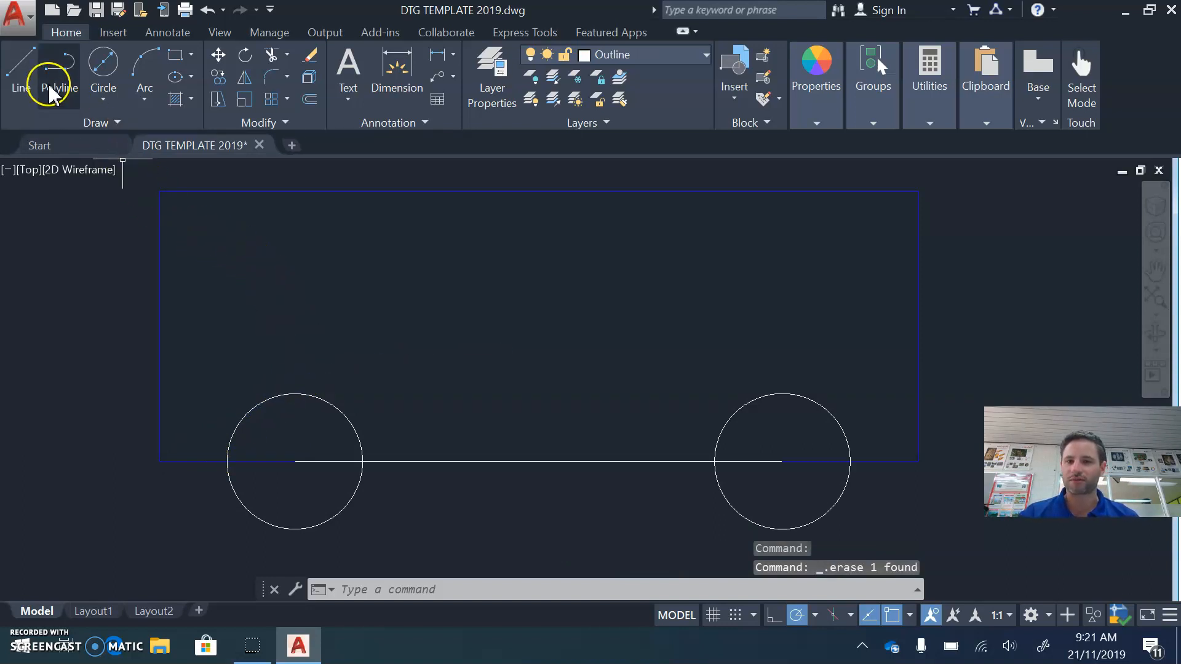
# Draw a 15-unit vertical nose line at the box's lower left corner.
pyautogui.click(21, 71)
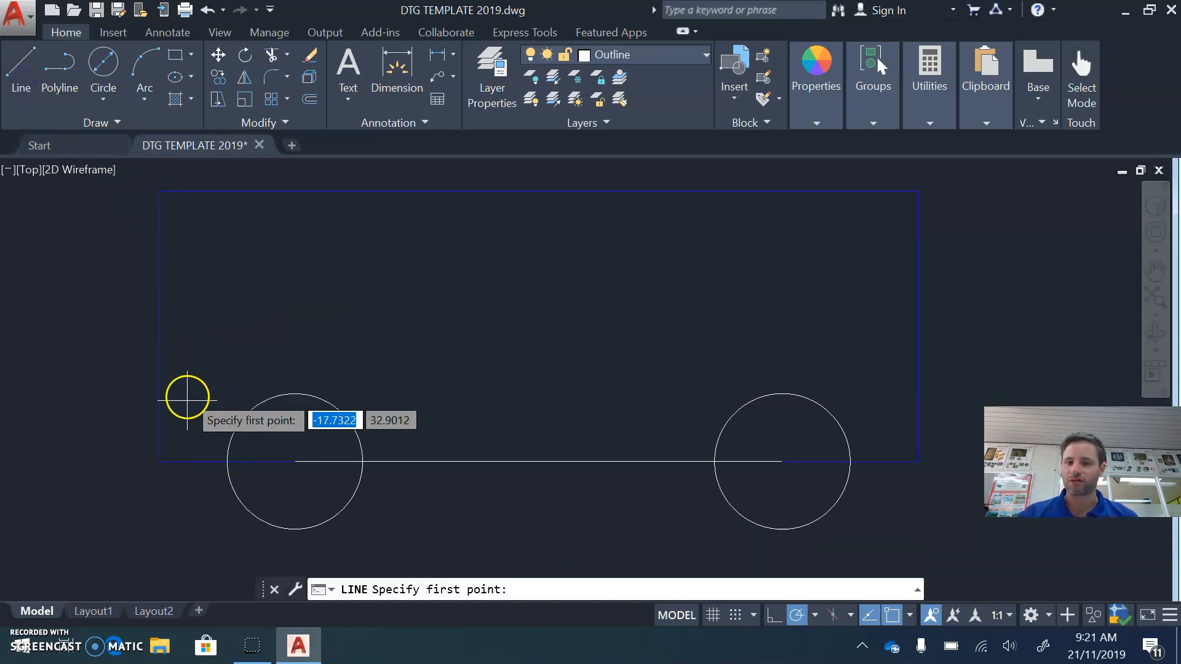
pyautogui.click(185, 398)
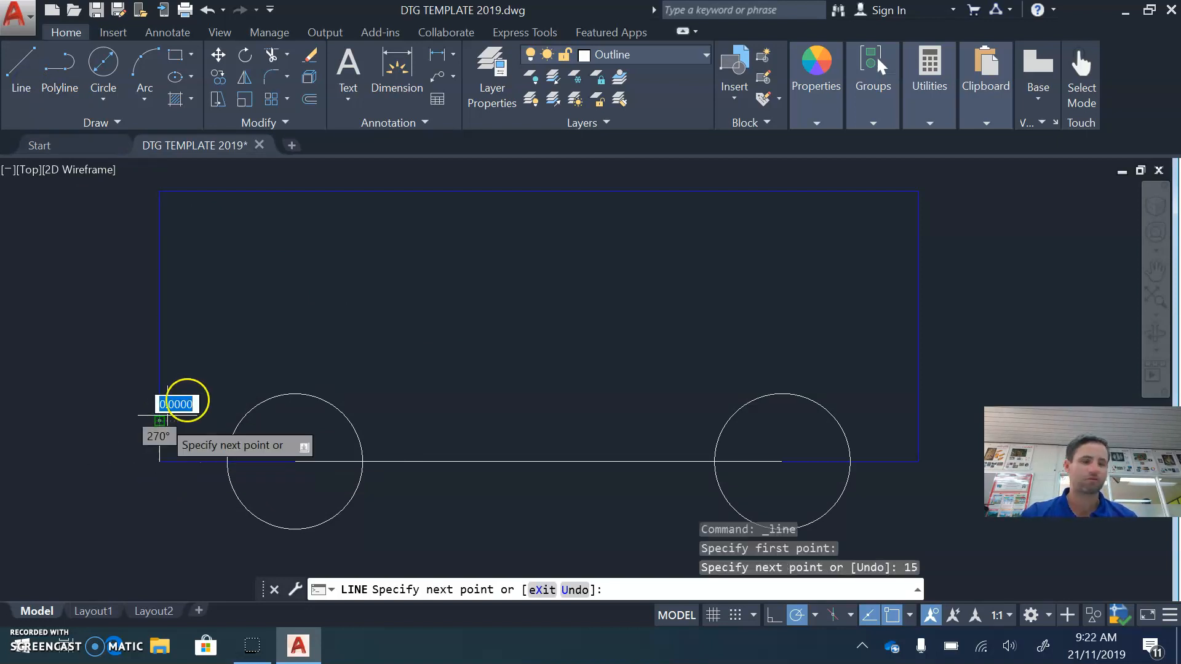
pyautogui.press('Escape')
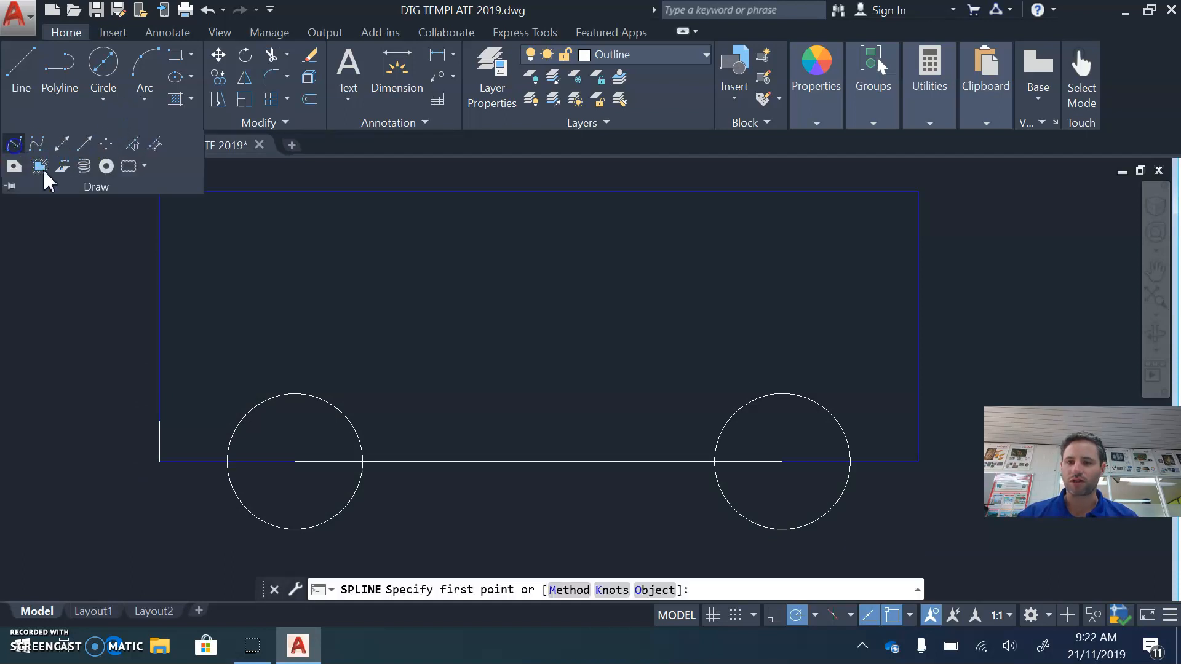
# Draw a bonnet spline curve rising from the top of the nose line.
pyautogui.click(271, 348)
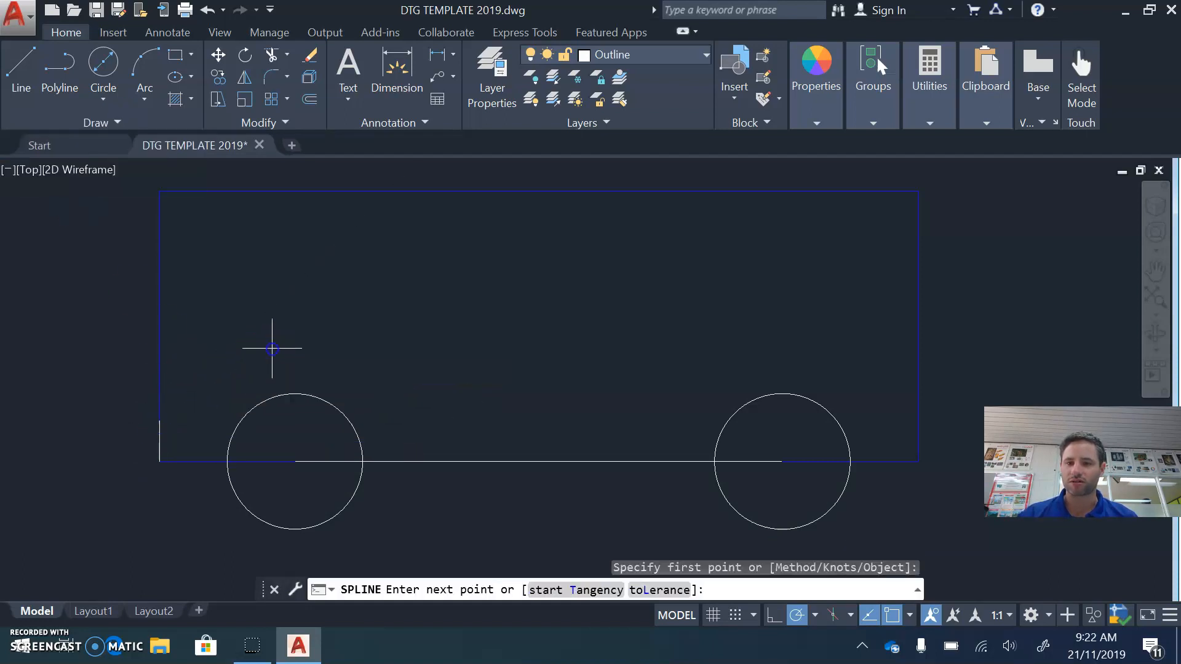
pyautogui.click(471, 347)
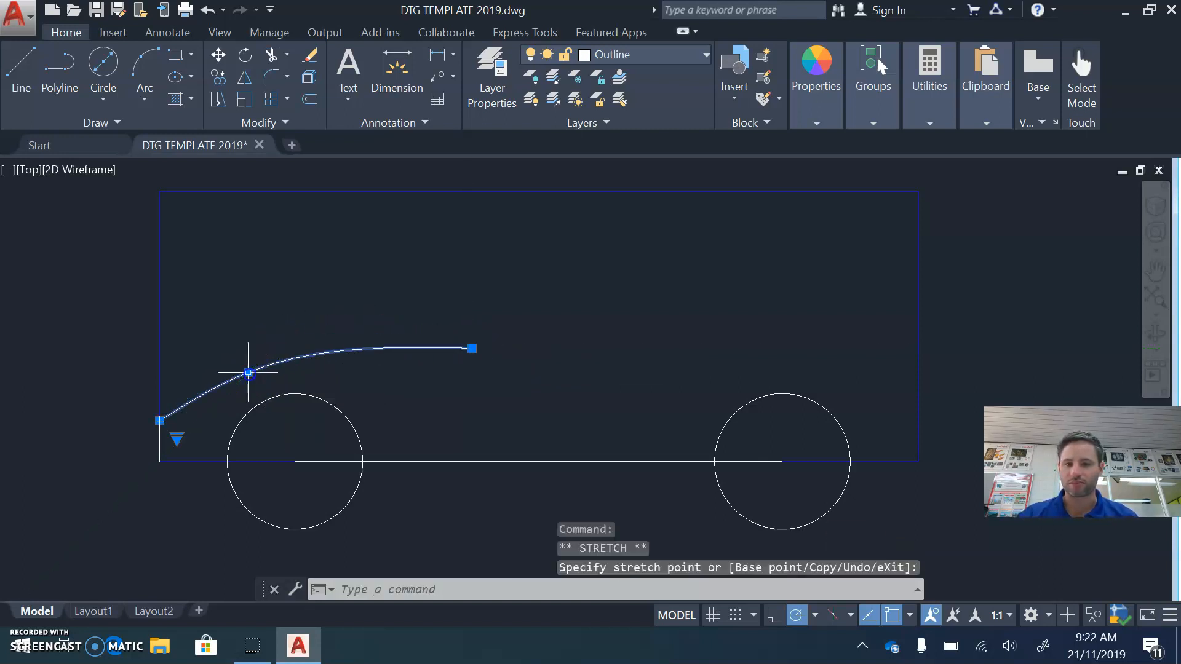
pyautogui.press('Escape')
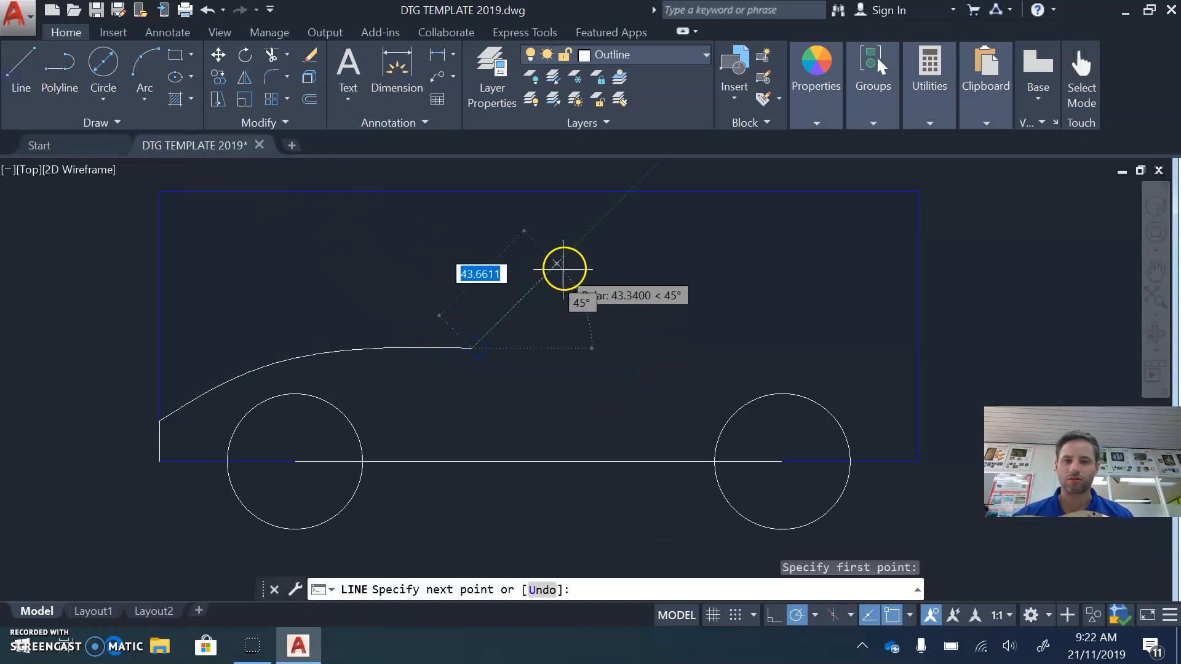
pyautogui.moveTo(602, 258)
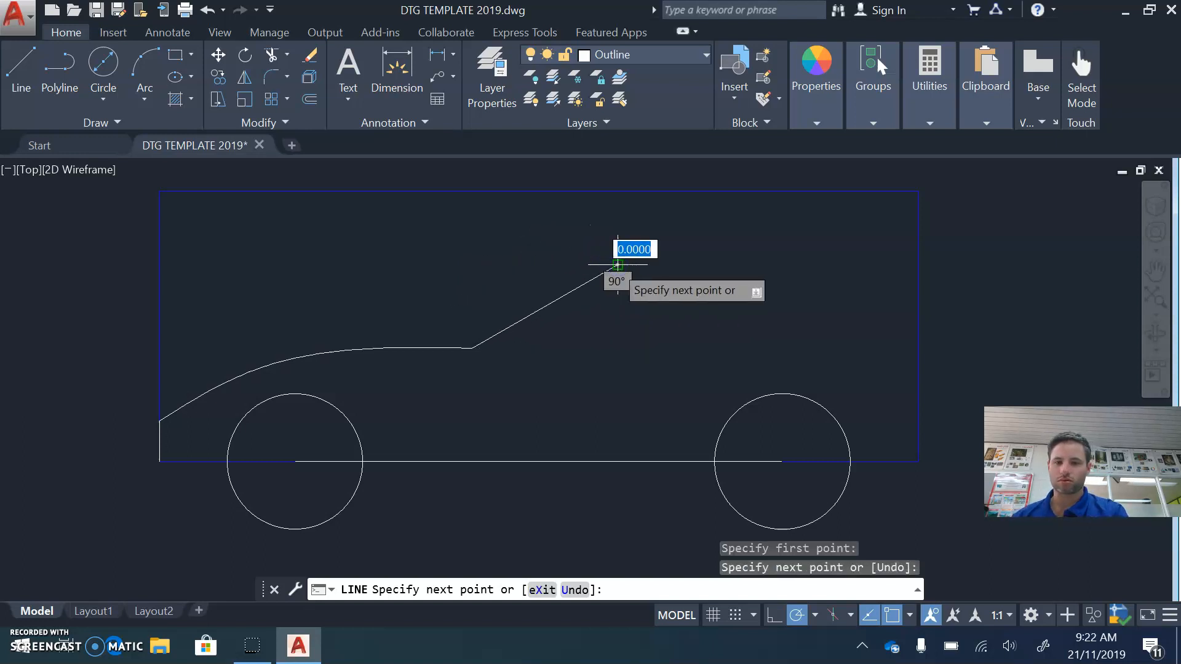
# Finish the 45° windscreen line and begin the roof spline from its top toward the rear.
pyautogui.press('Escape')
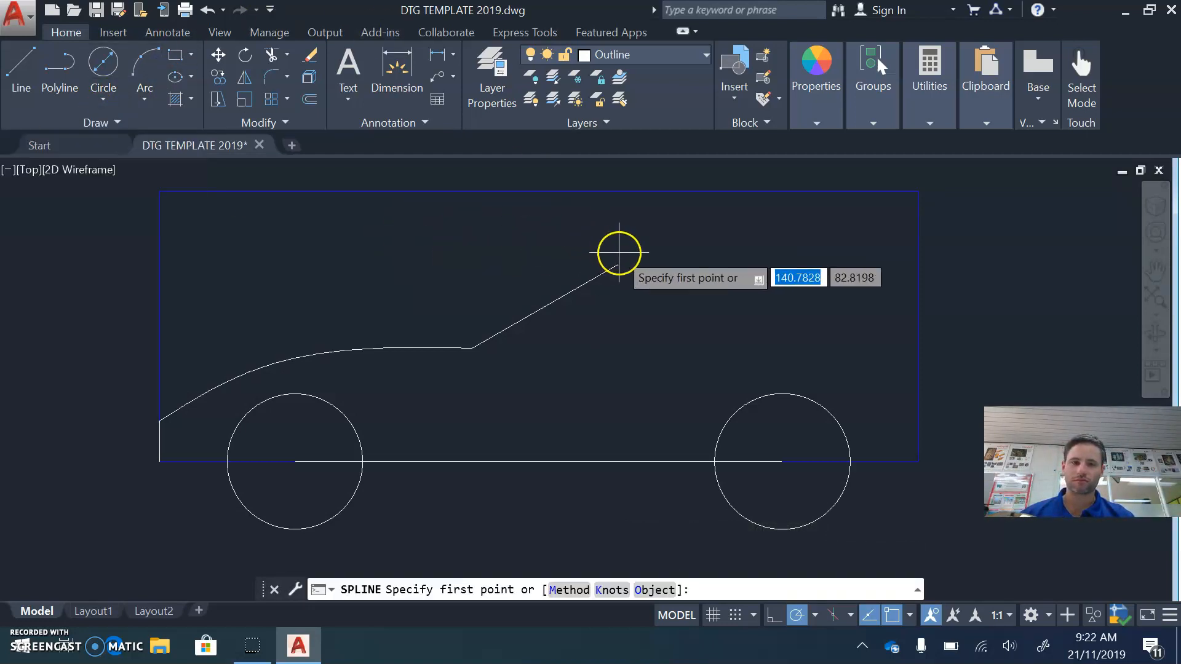
pyautogui.click(619, 252)
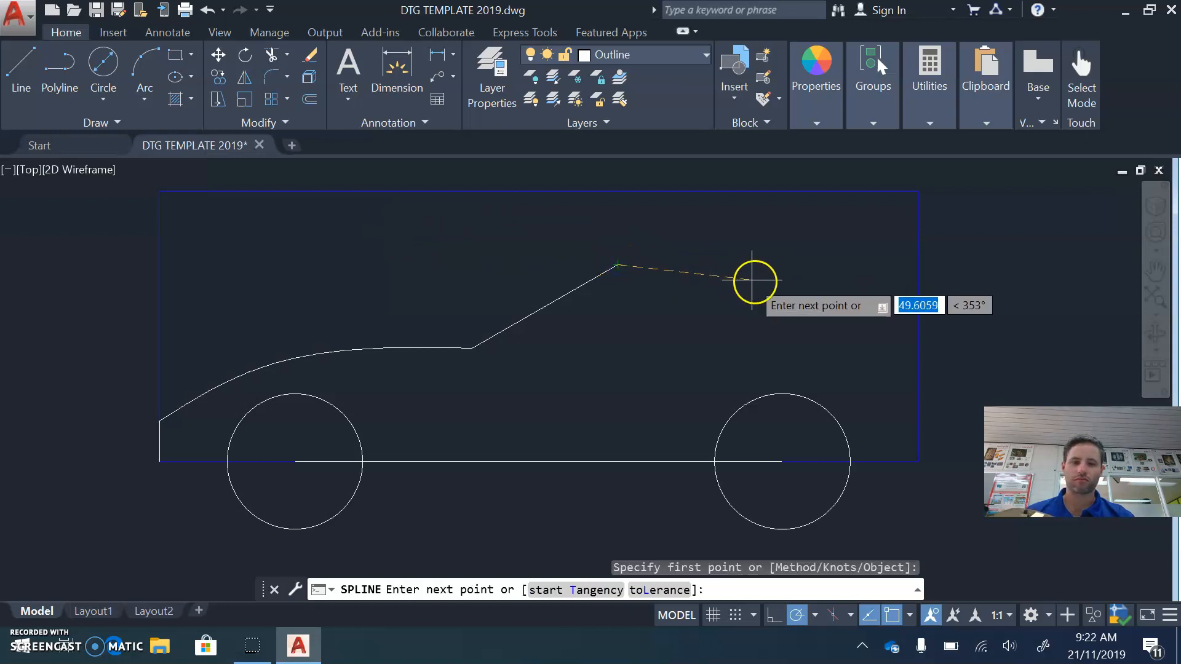
pyautogui.click(753, 283)
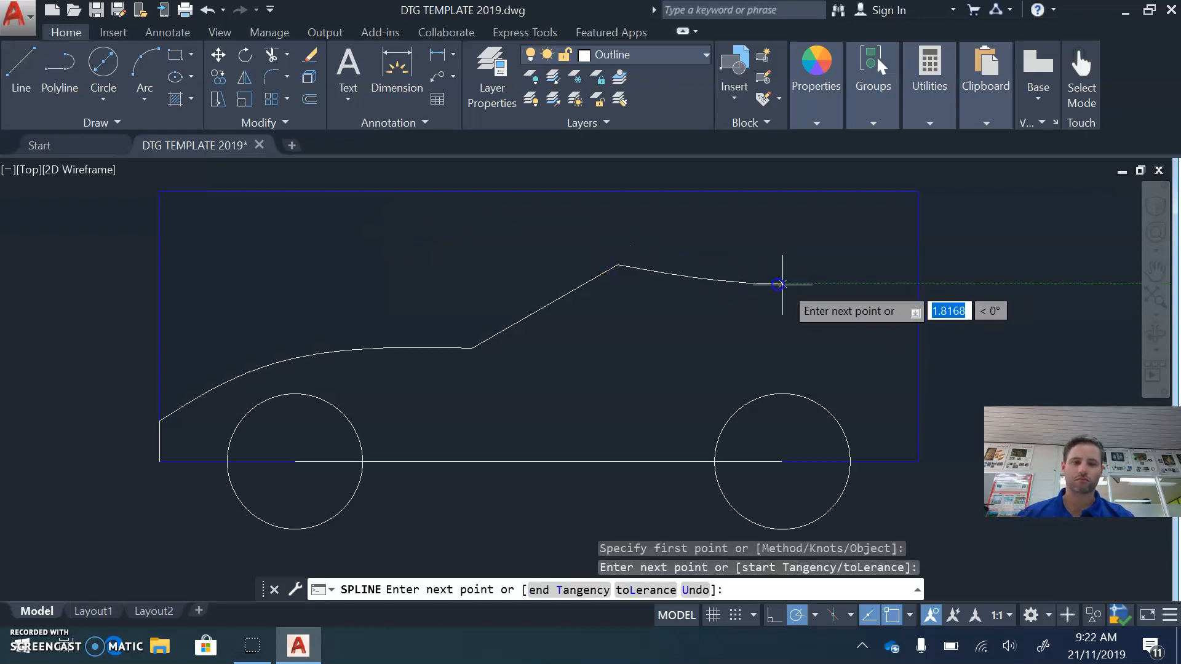
pyautogui.moveTo(881, 355)
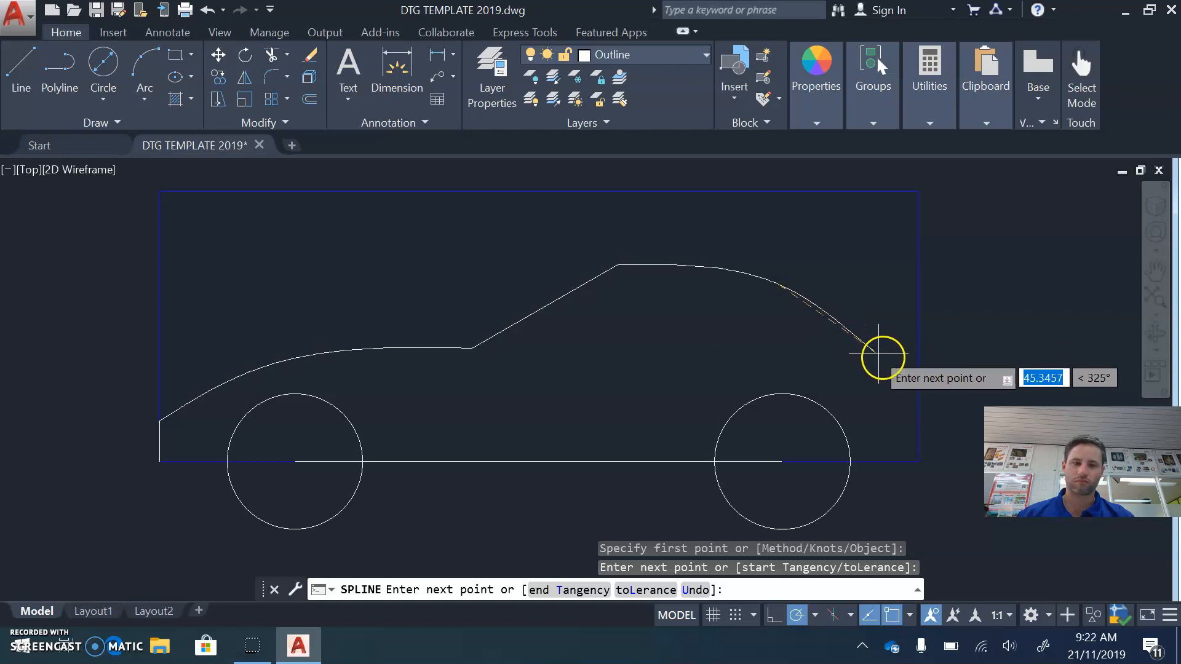
pyautogui.moveTo(896, 372)
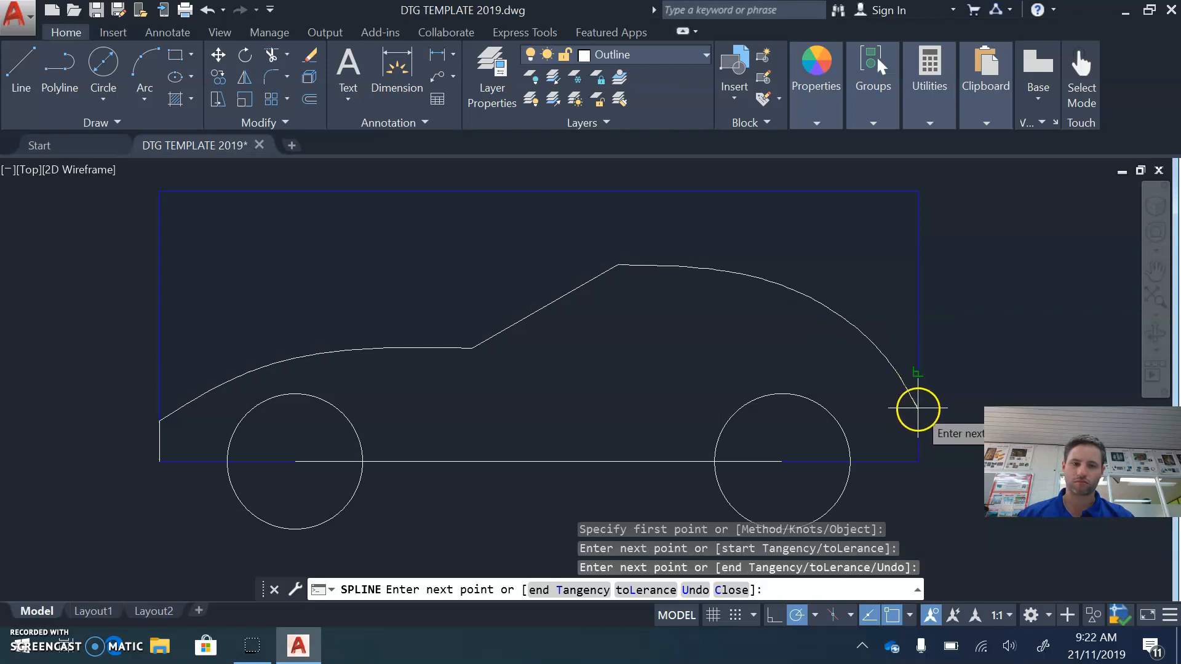
pyautogui.moveTo(917, 398)
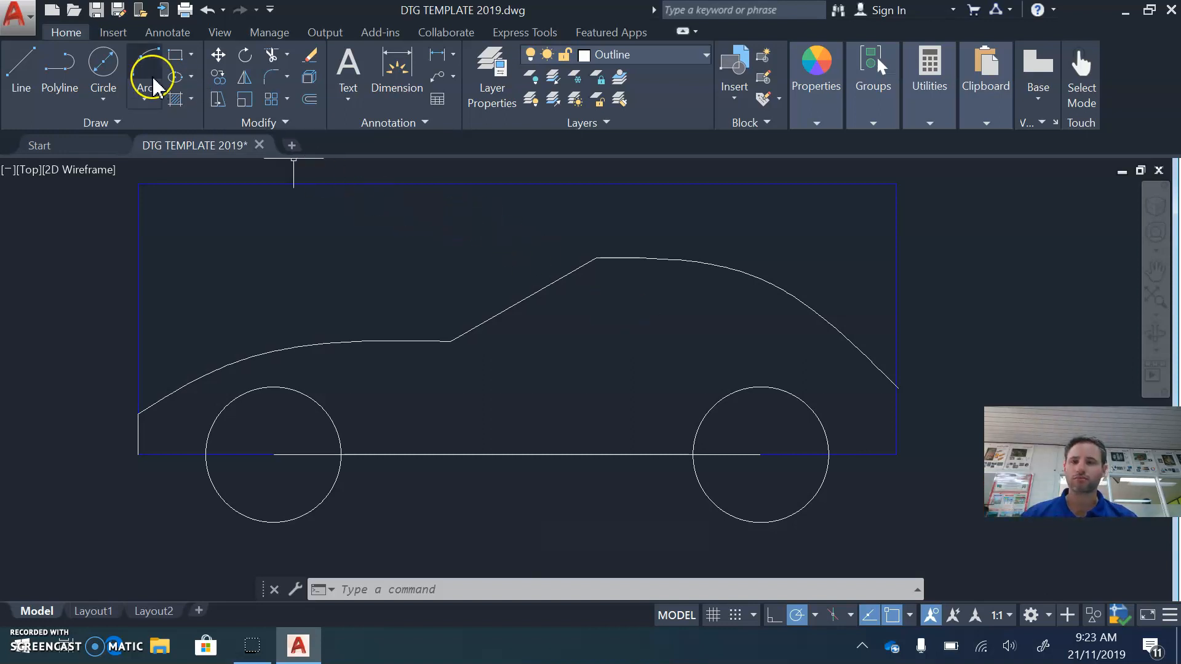
# Start the LINE tool for the rear bumper lines down to the ground line.
pyautogui.click(21, 66)
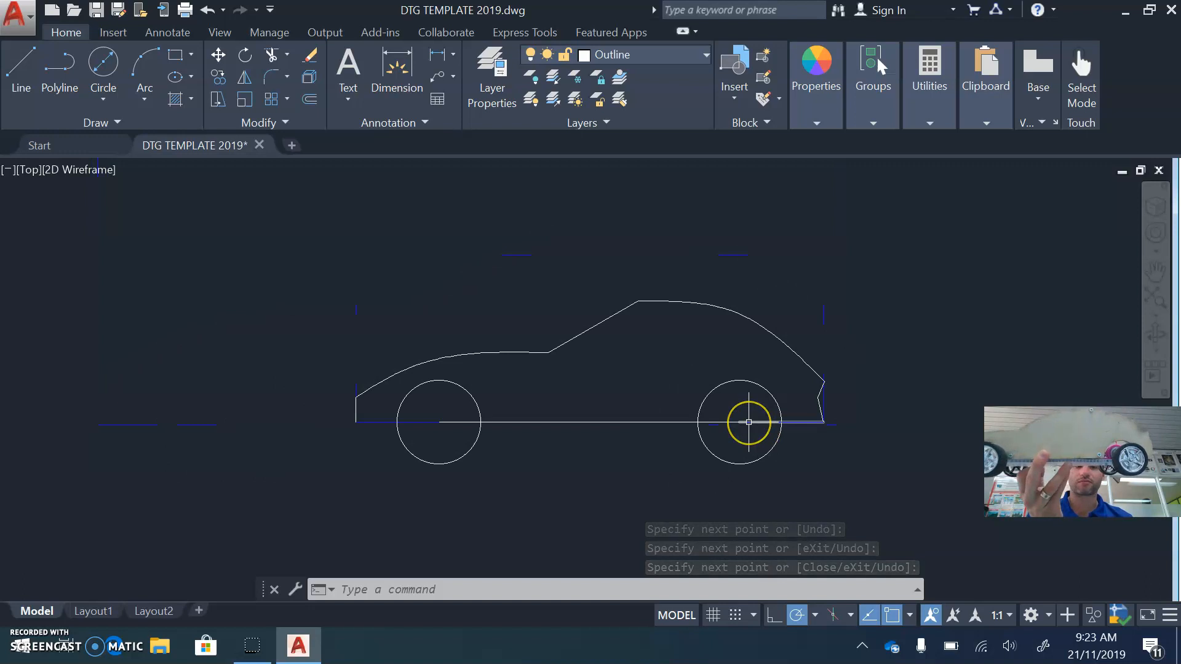
pyautogui.moveTo(749, 422)
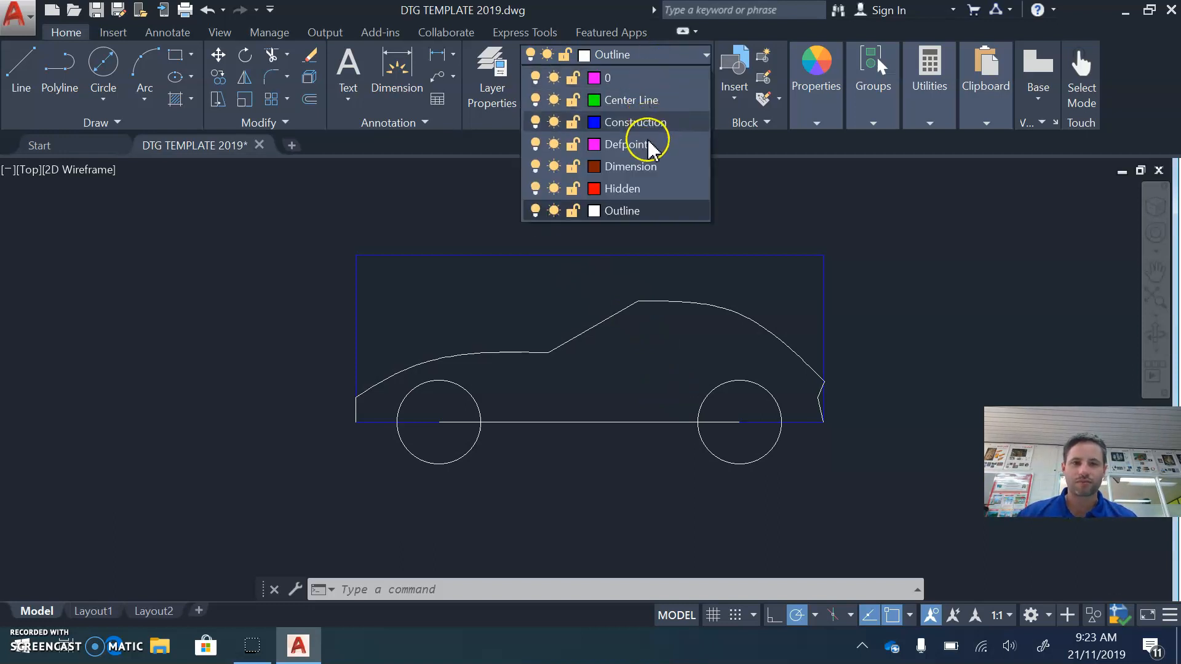
pyautogui.moveTo(639, 188)
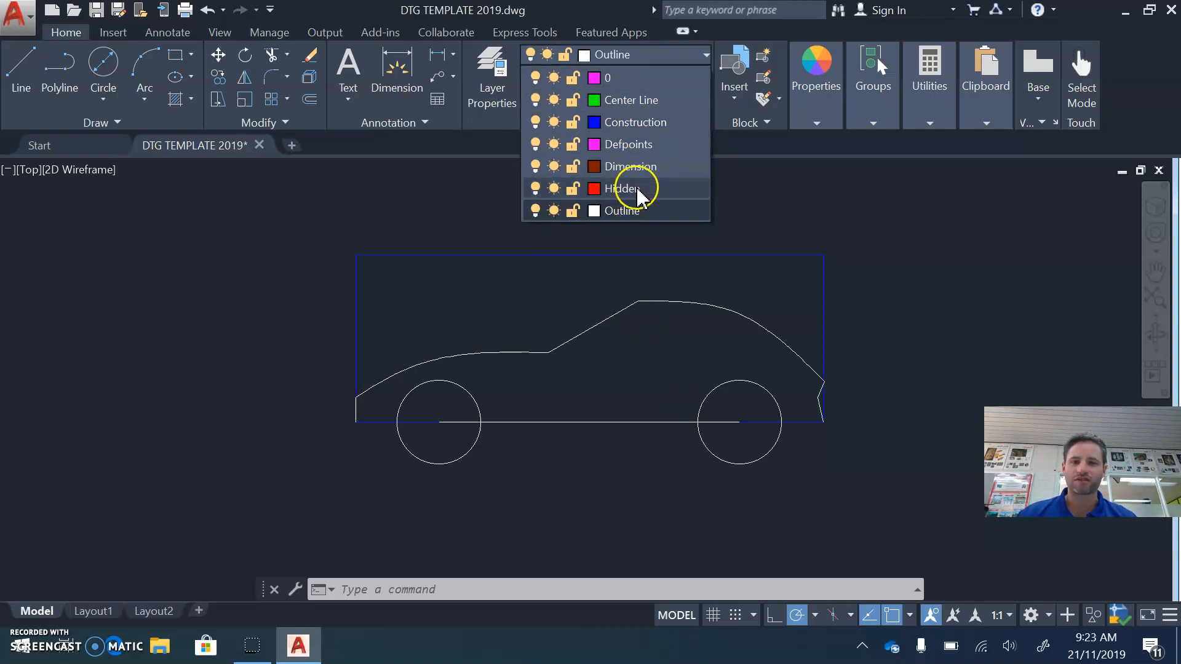
pyautogui.moveTo(636, 173)
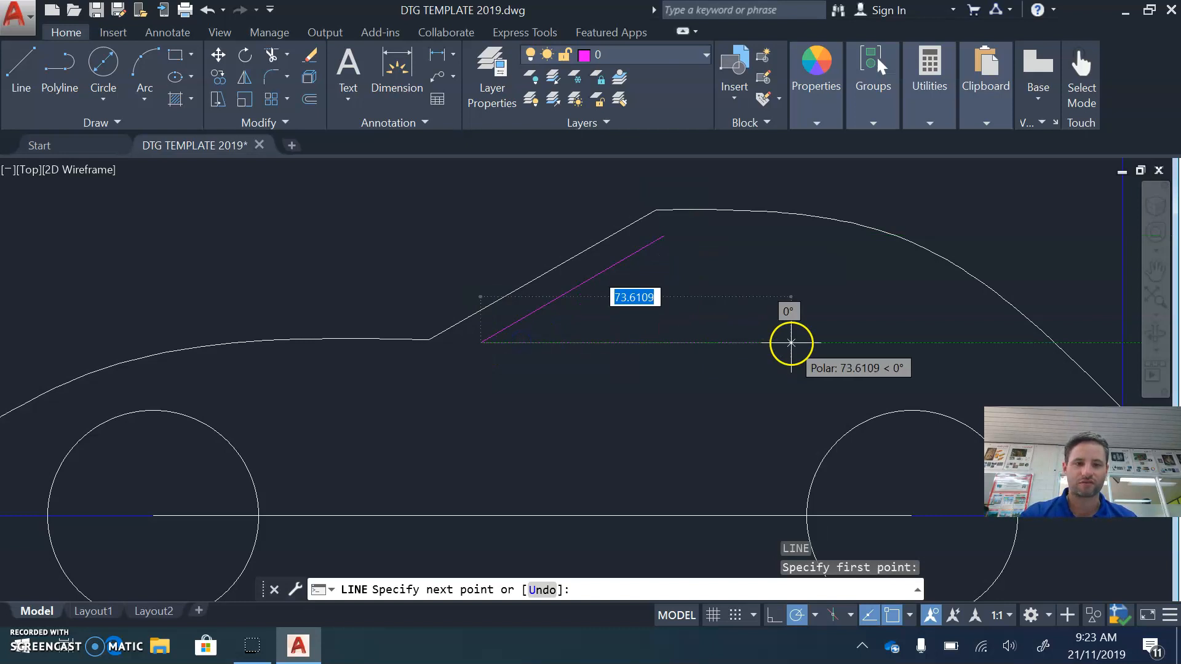
pyautogui.moveTo(977, 345)
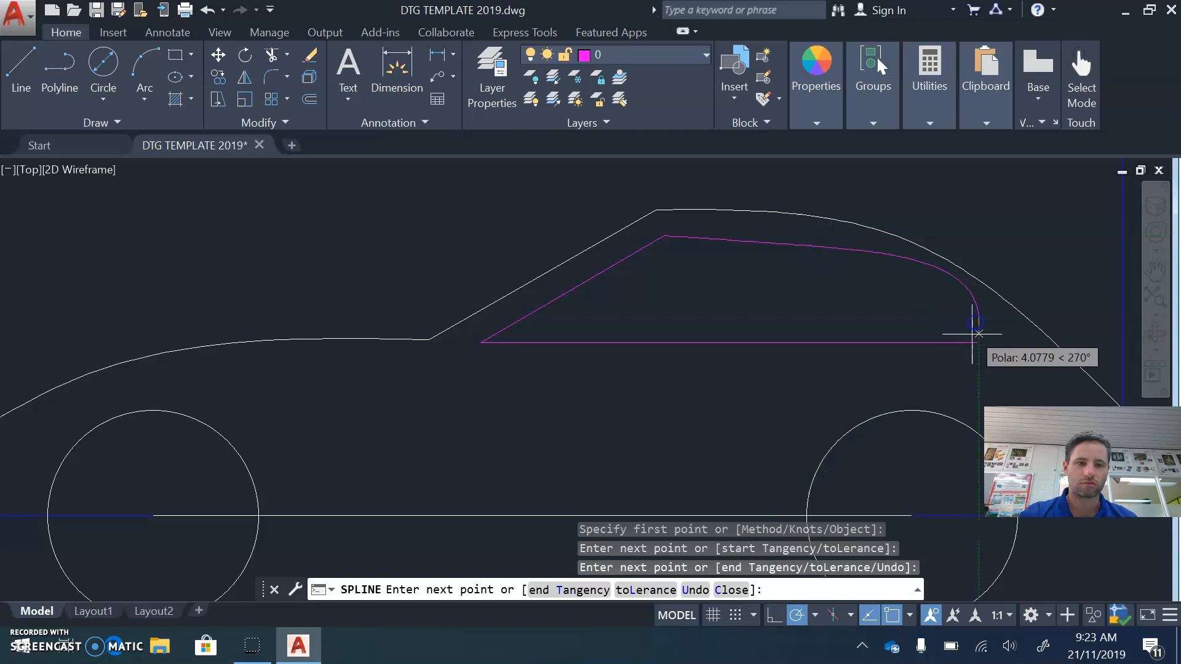
# Finish the window's curved top at its lower rear corner.
pyautogui.click(979, 333)
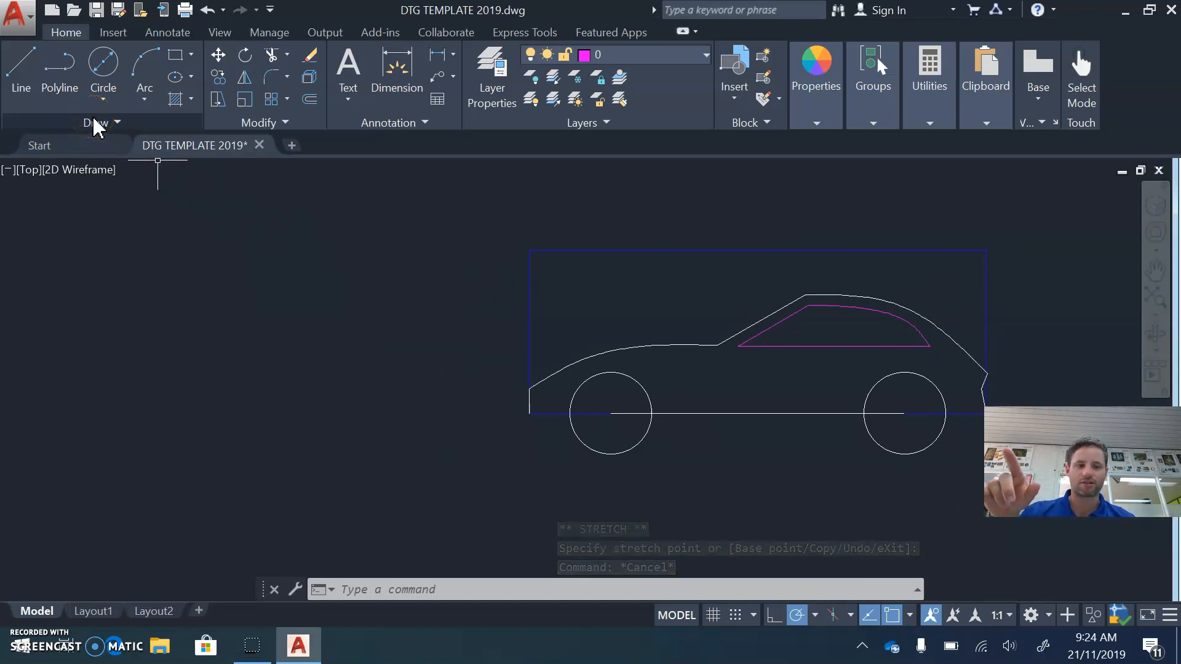
# Start Save As with Desktop as the destination and begin the new file name with 'C'.
pyautogui.click(16, 14)
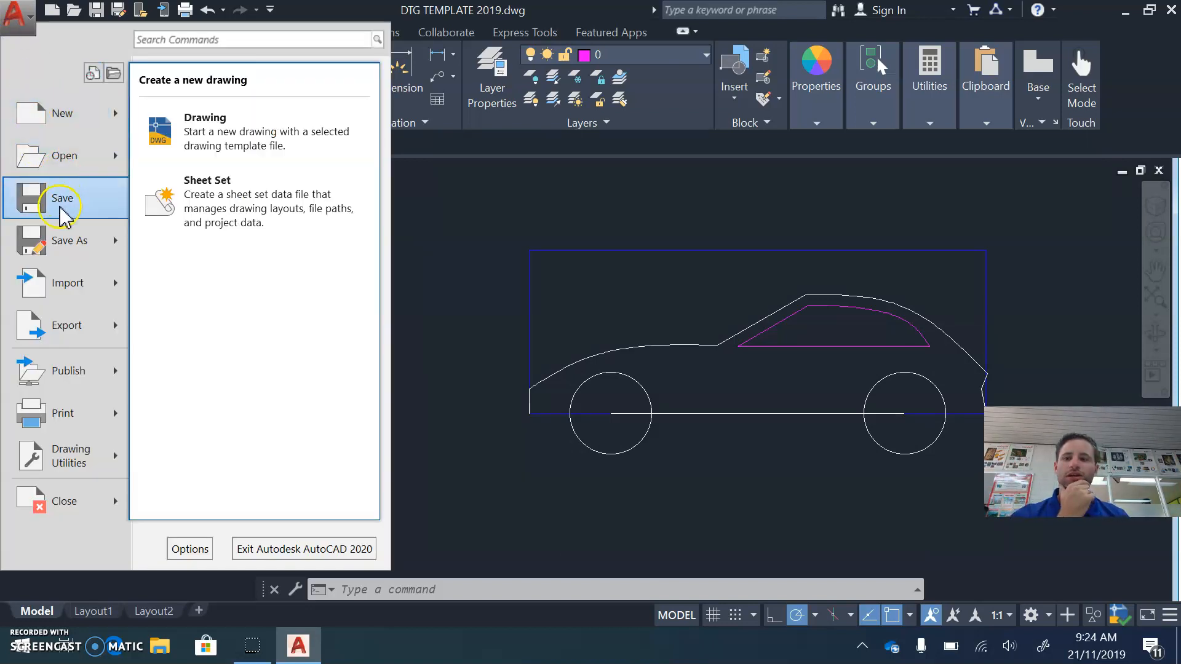
pyautogui.click(61, 198)
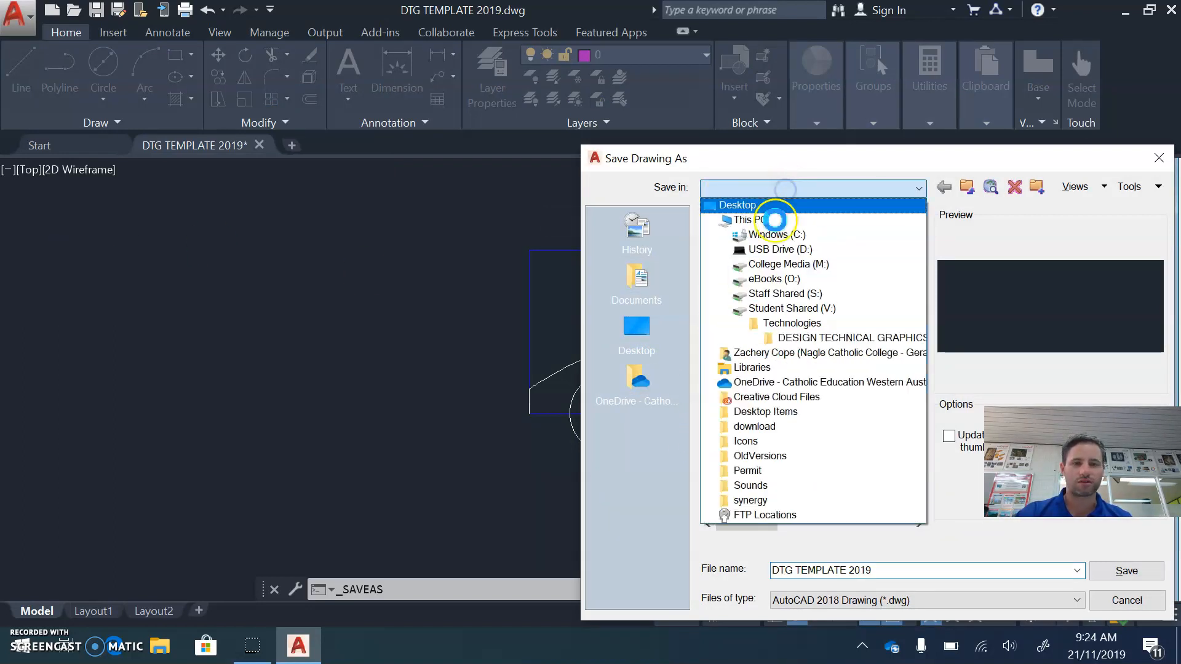
pyautogui.click(738, 206)
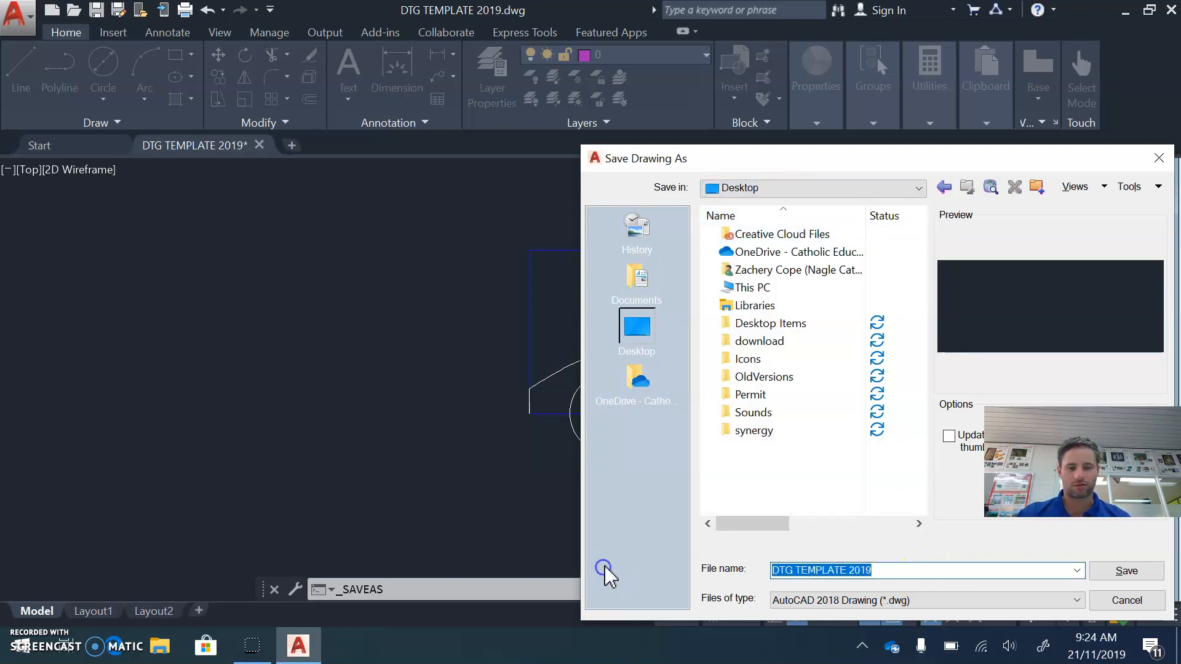
pyautogui.write('C')
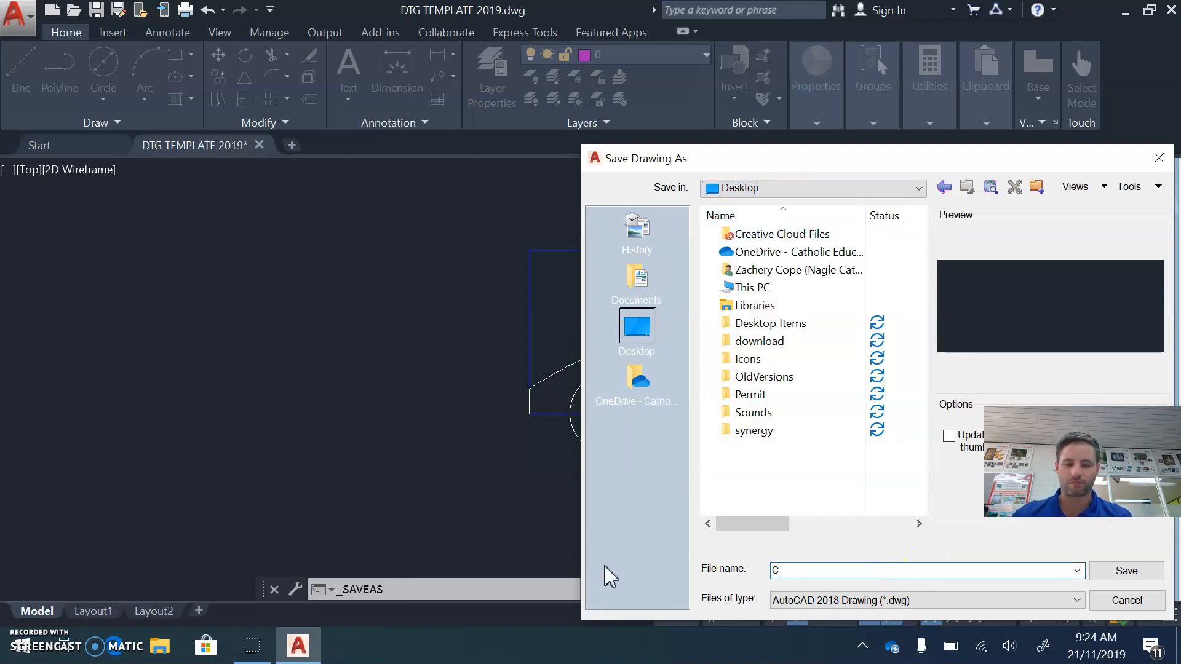